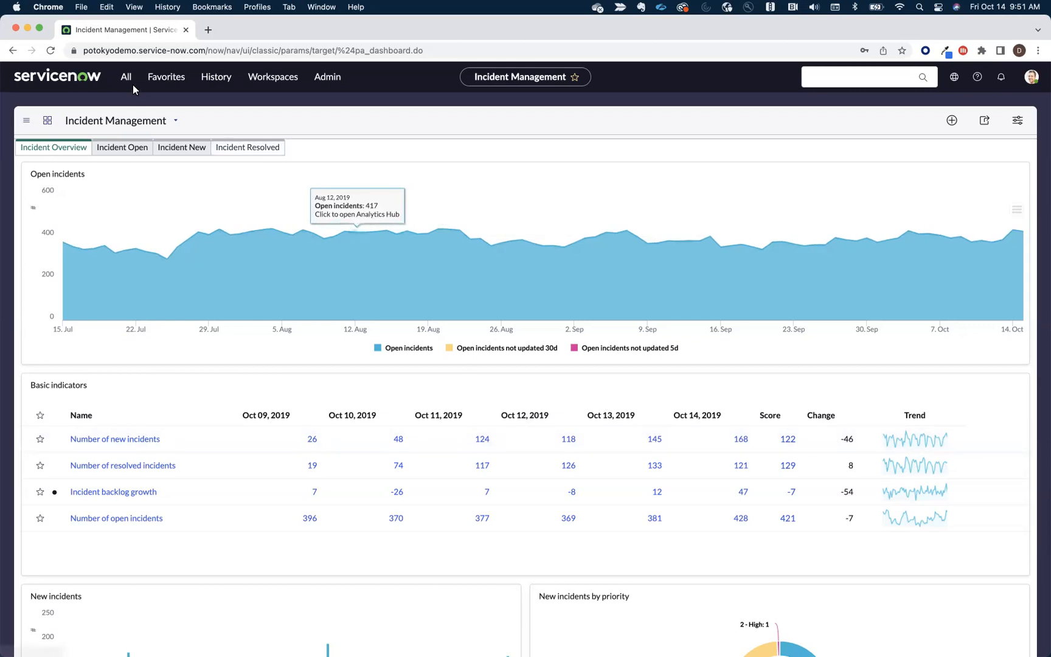
# Step: Launch the Process Optimization Analyst Workbench from the All applications menu
pyautogui.click(125, 77)
pyautogui.write('Process Optimization')
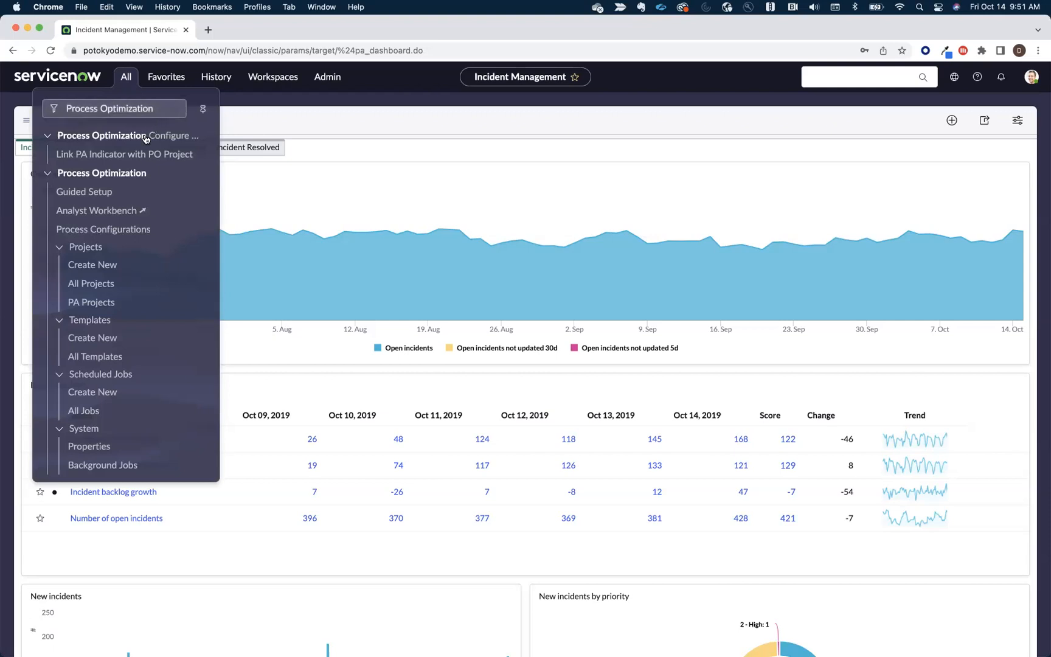
pyautogui.moveTo(100, 210)
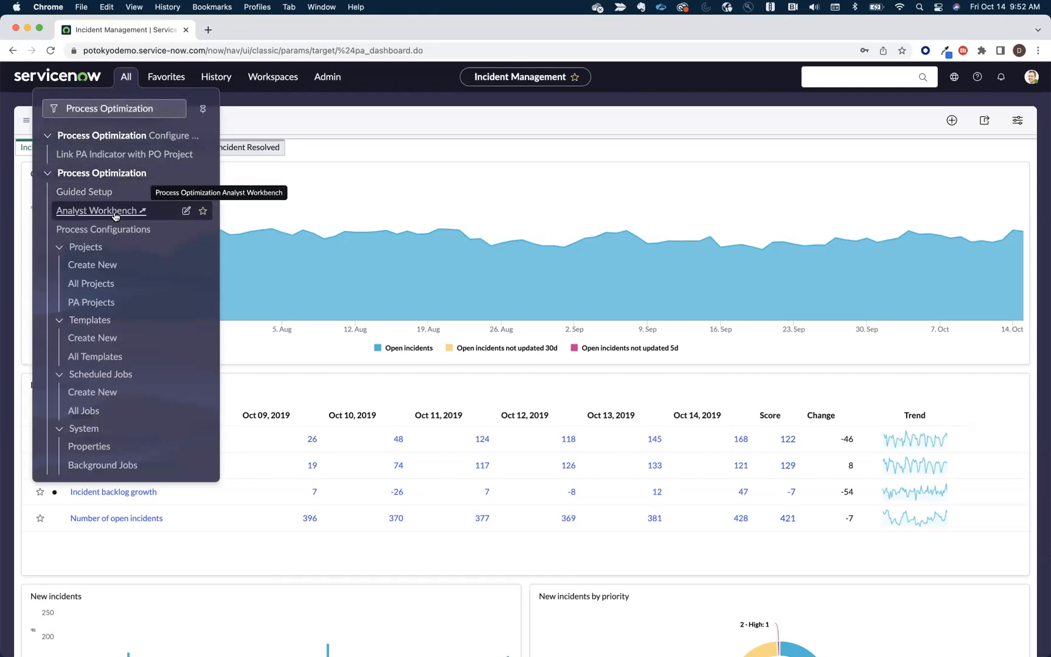
pyautogui.click(96, 210)
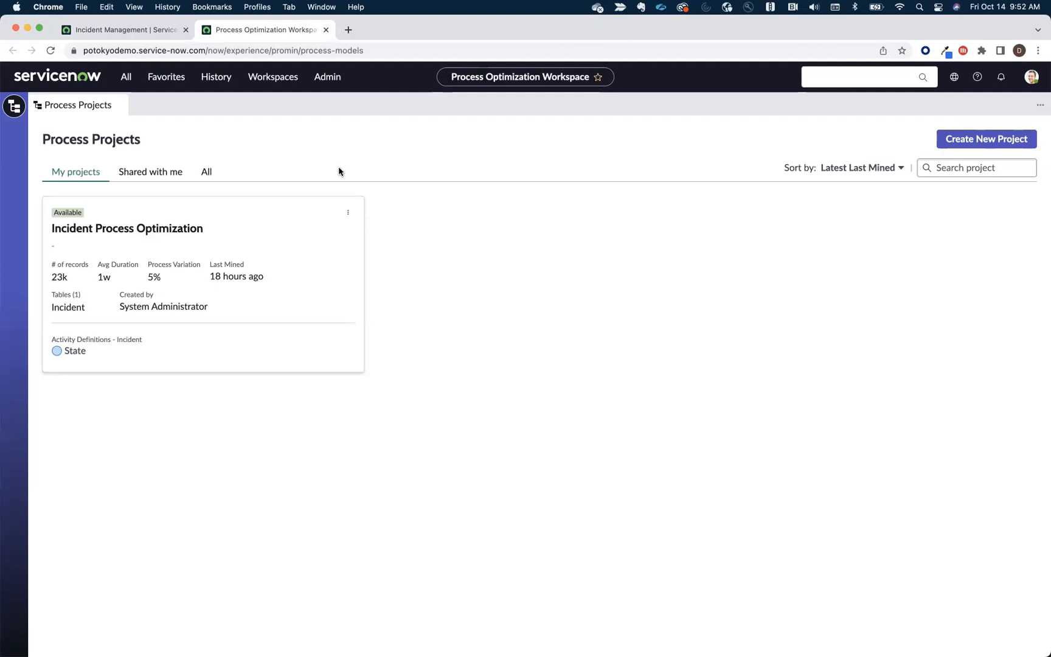
pyautogui.moveTo(872, 147)
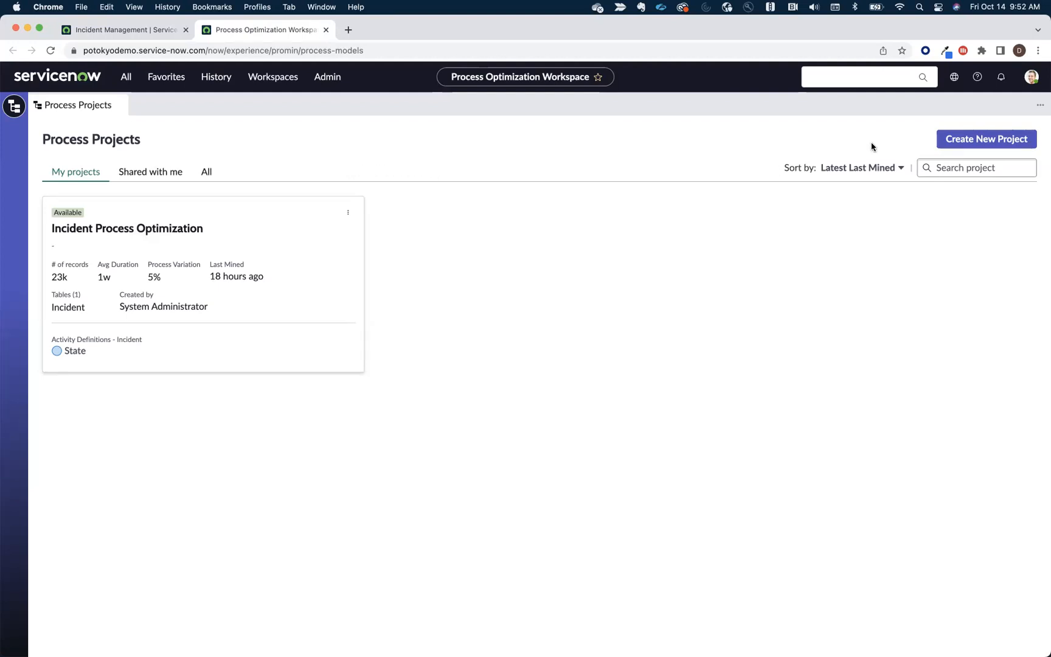
# Step: Create a new process project named 'My first process mining project' and save it
pyautogui.click(986, 138)
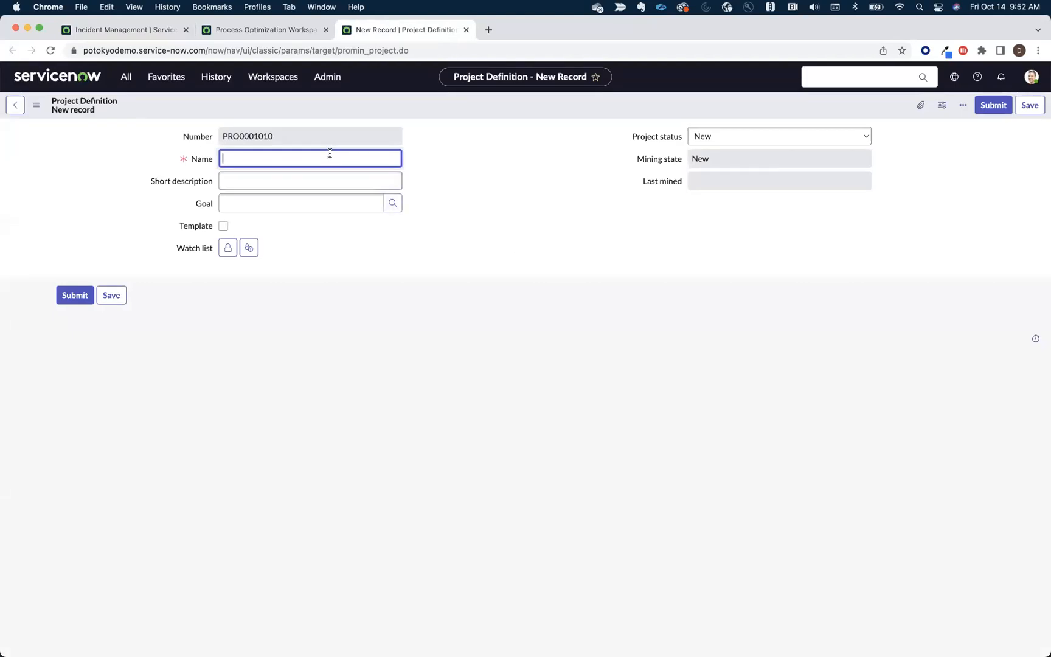
pyautogui.write('Inic')
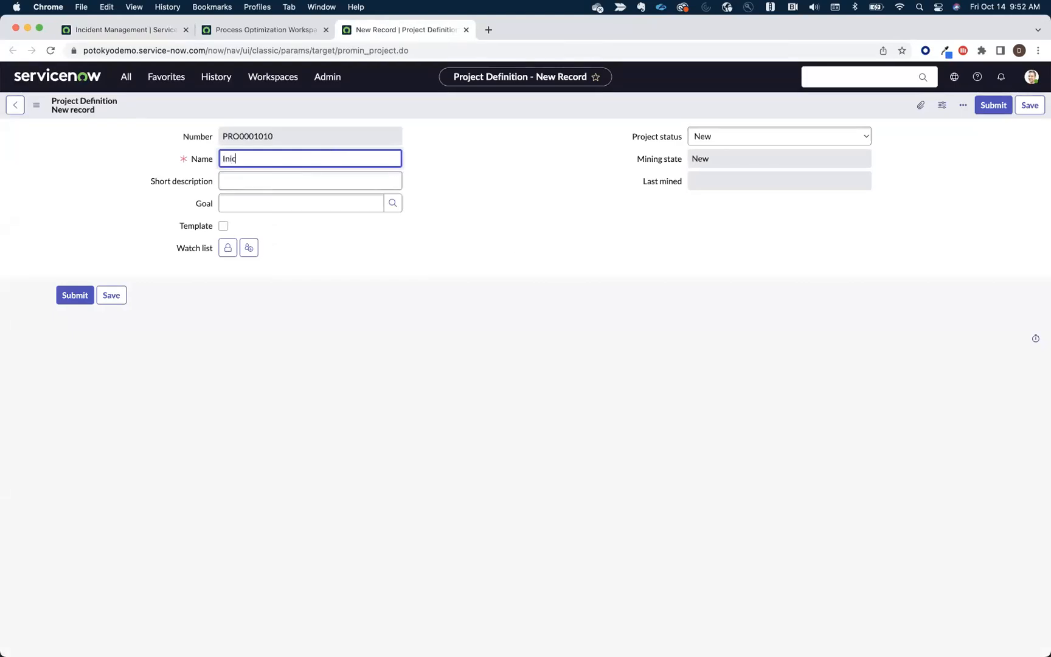
pyautogui.write('Incident')
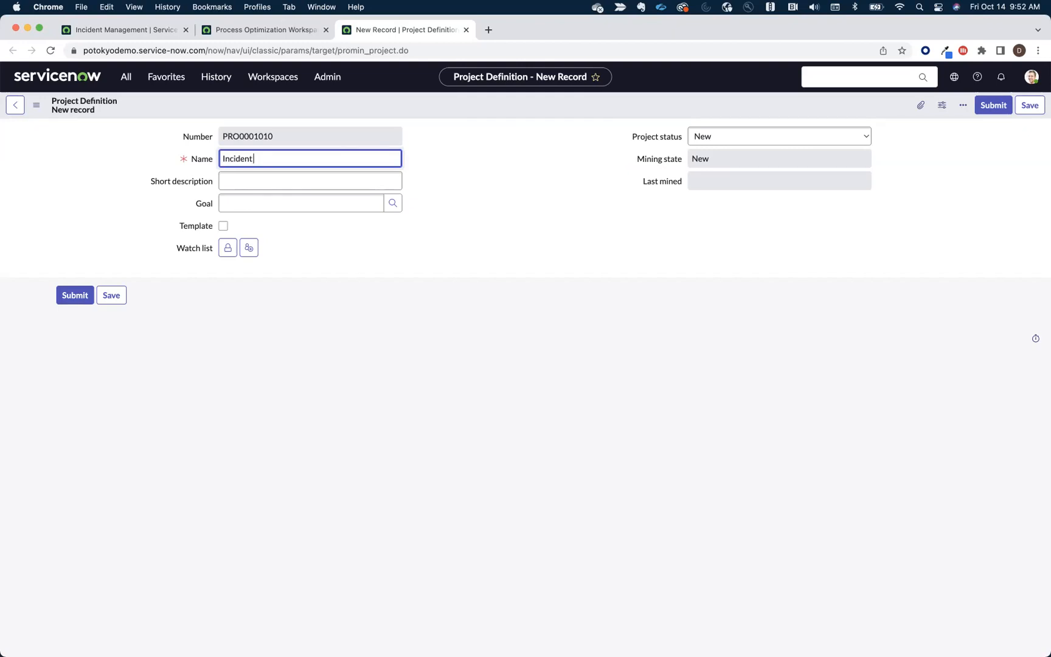
pyautogui.write('M')
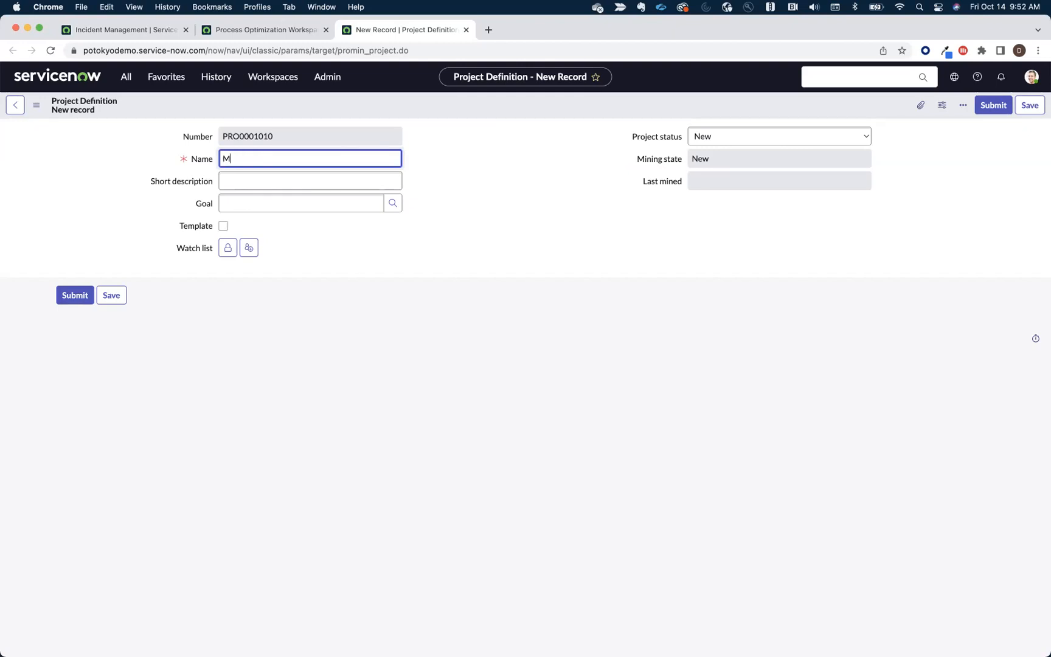
pyautogui.write('y first')
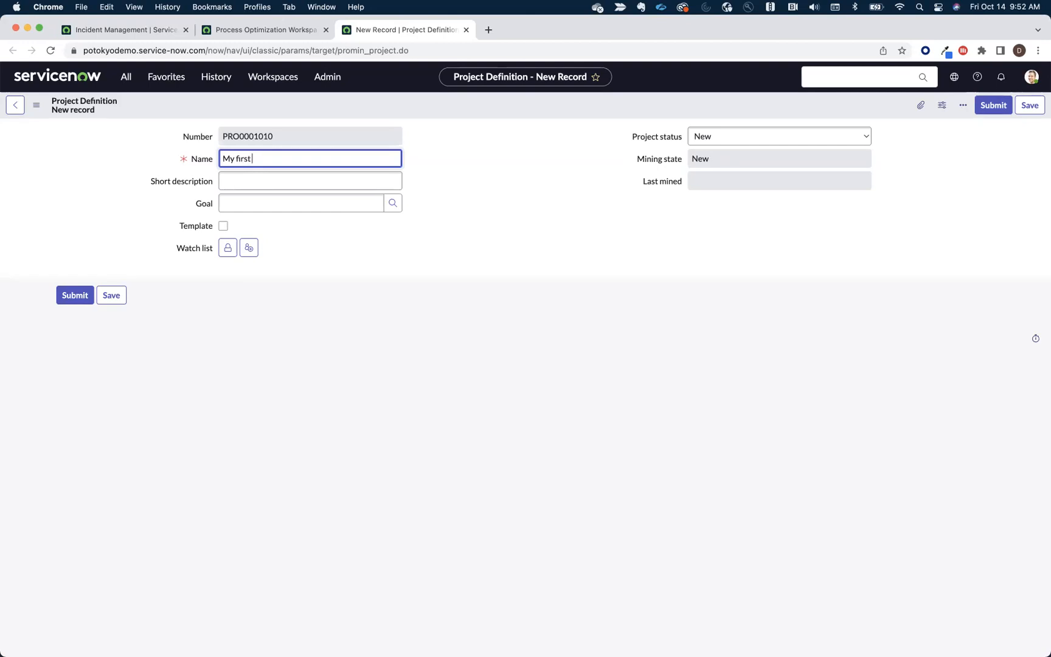
pyautogui.write('pro')
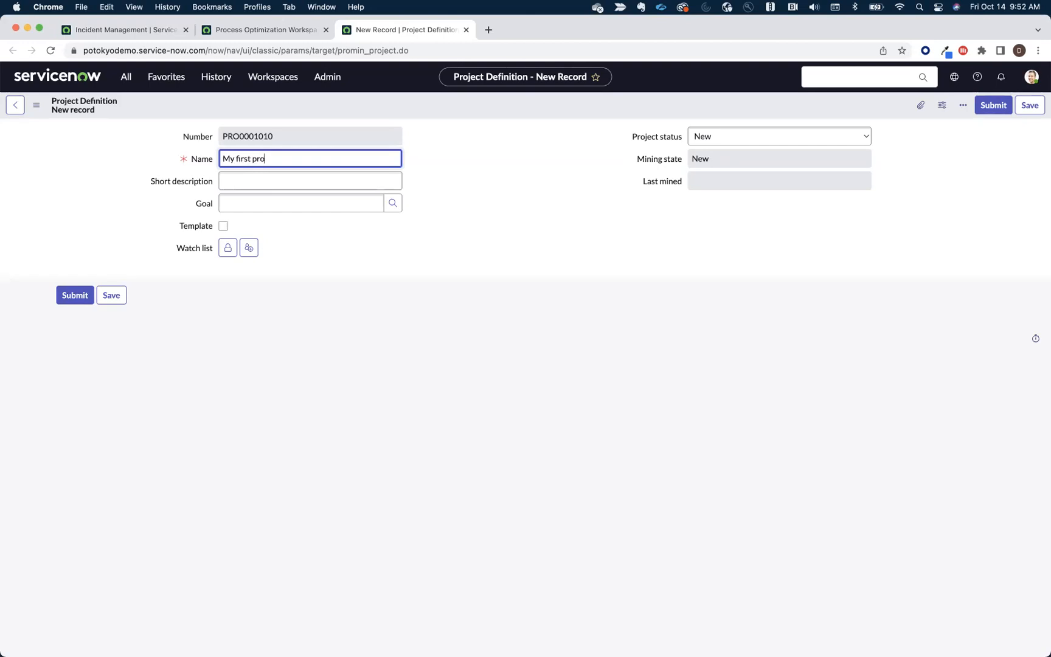
pyautogui.write('cess mining')
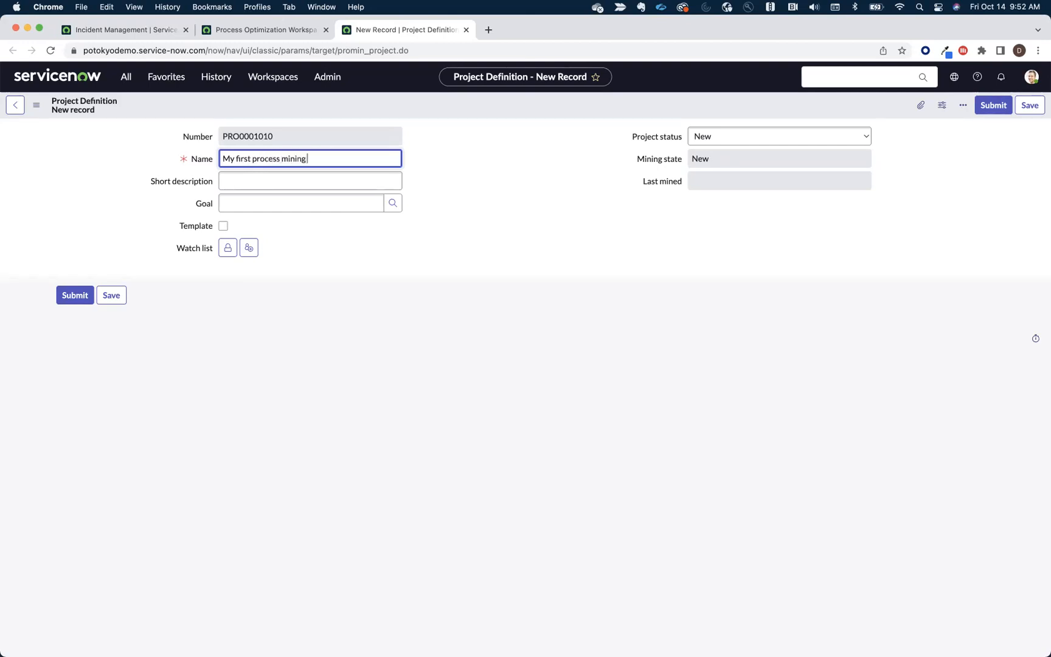
pyautogui.write('project')
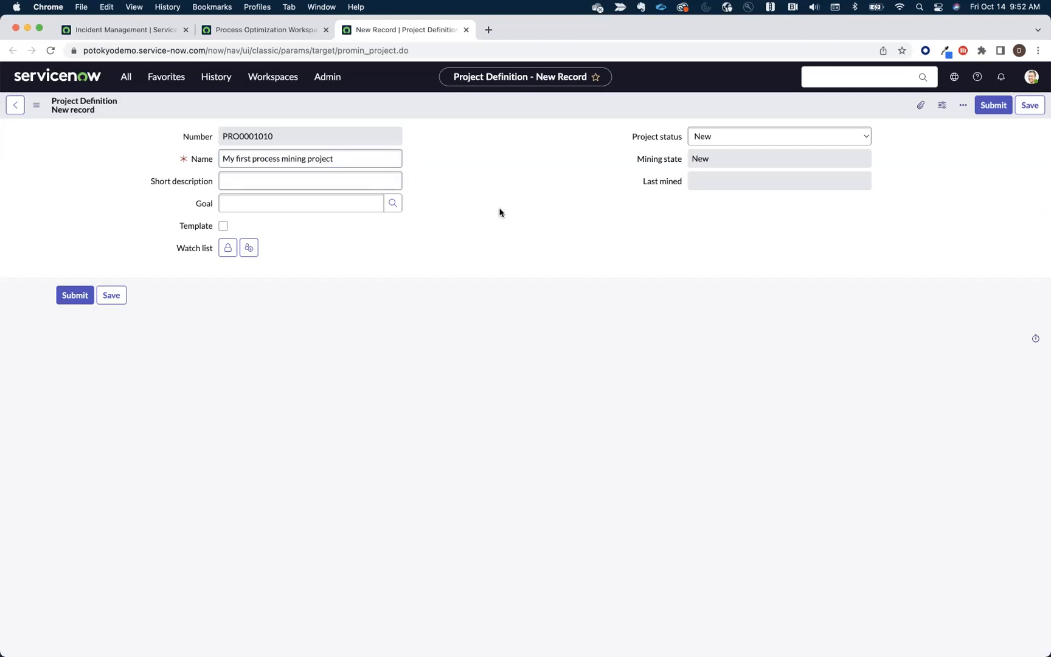
pyautogui.click(74, 294)
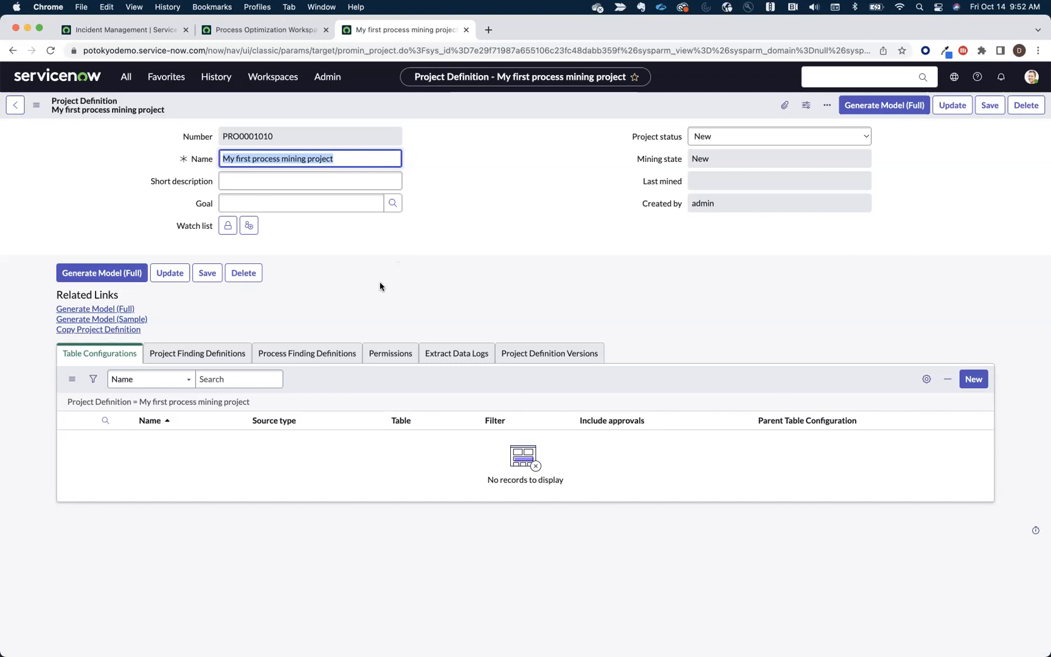
pyautogui.moveTo(255, 338)
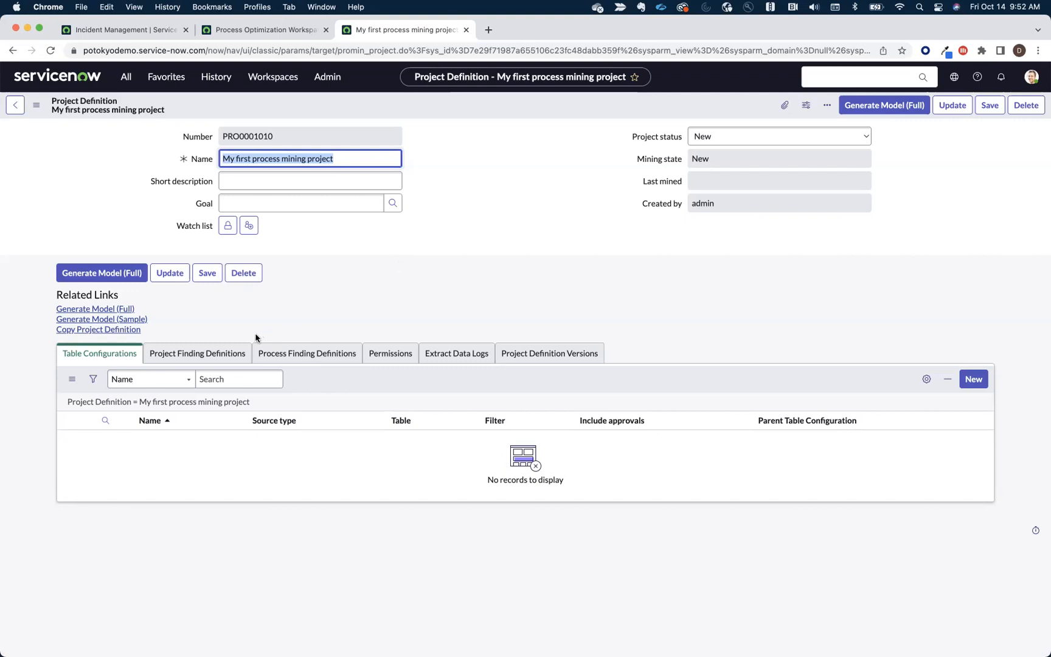
pyautogui.moveTo(796, 399)
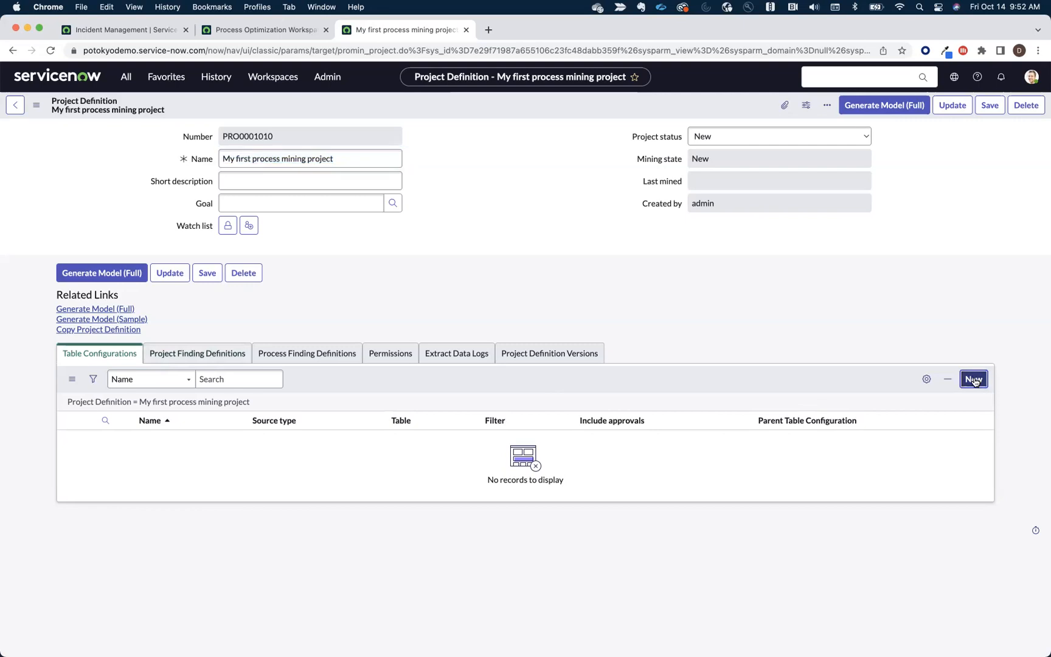
# Step: Add a table configuration named Incident sourcing data from the Incident [incident] table
pyautogui.click(973, 378)
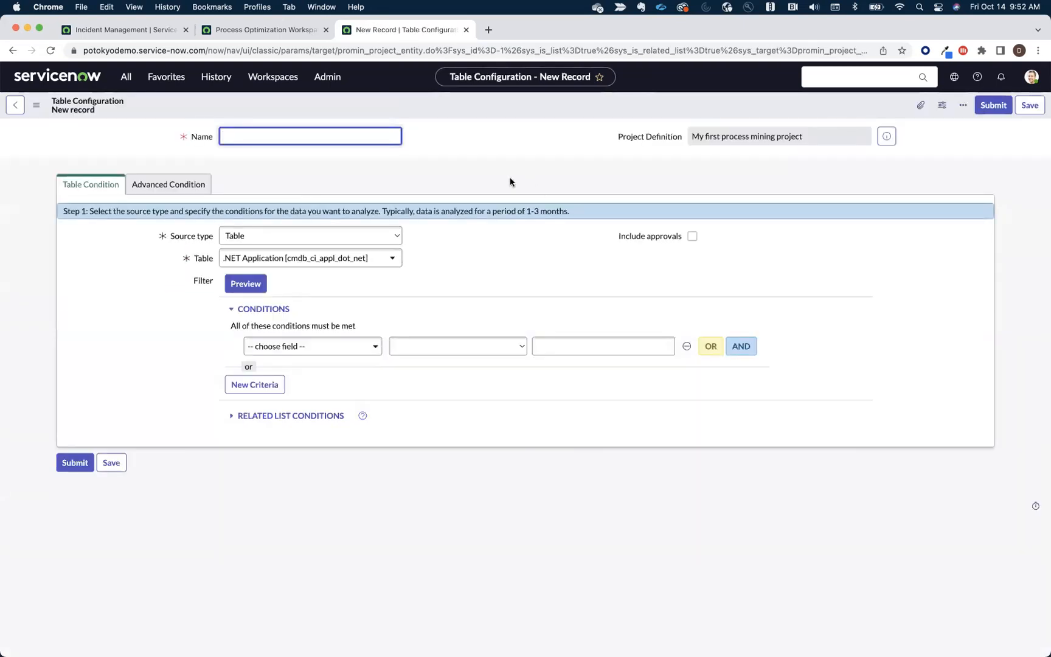
pyautogui.write('Incident')
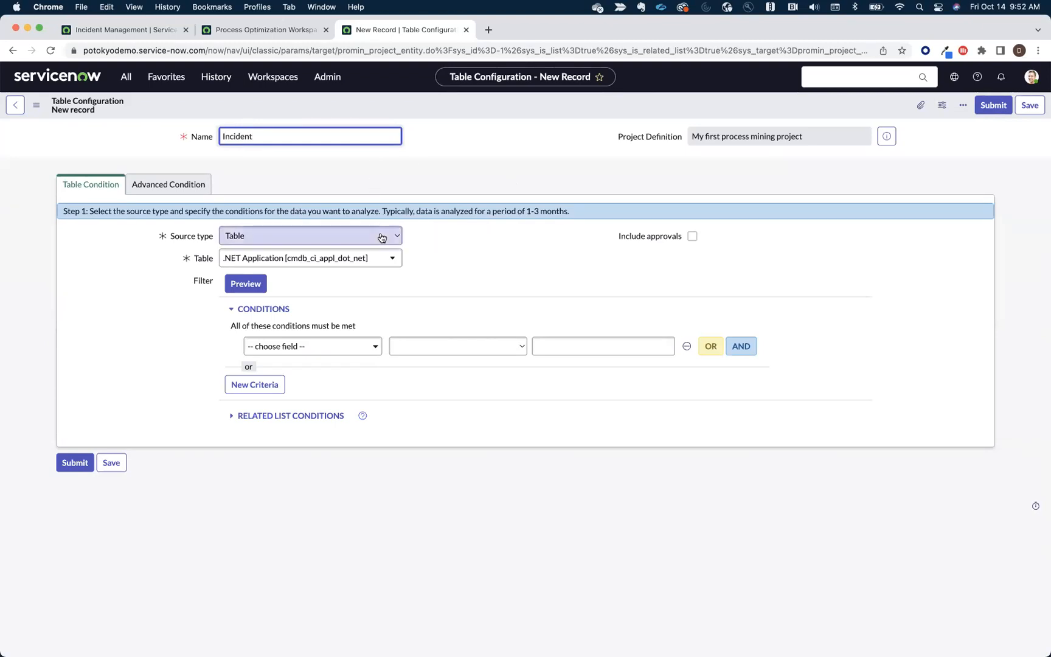
pyautogui.click(391, 258)
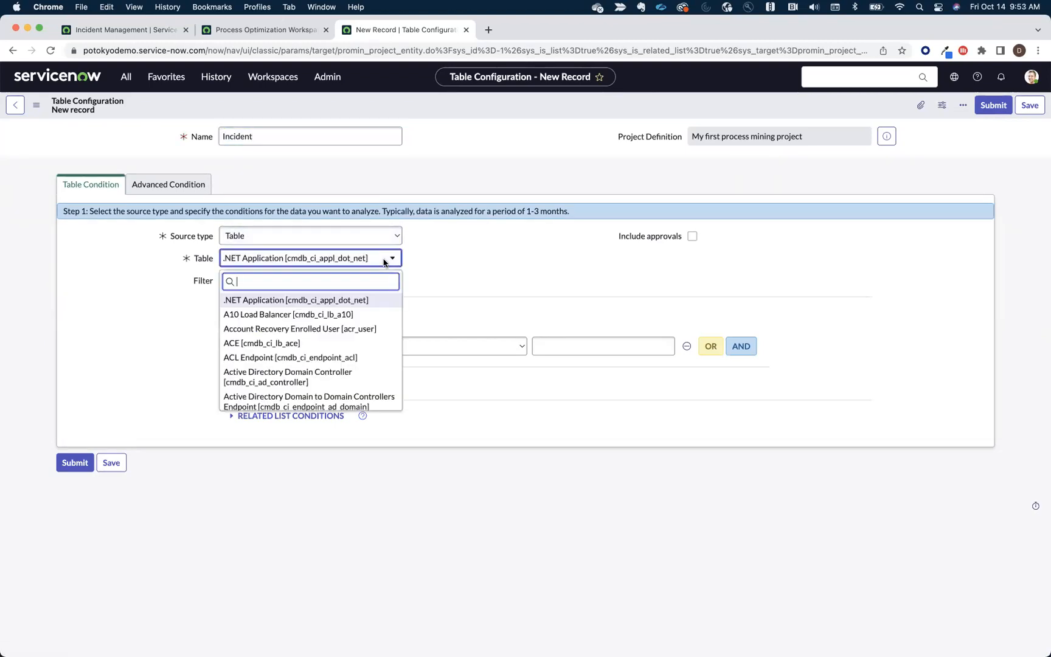
pyautogui.write('incident')
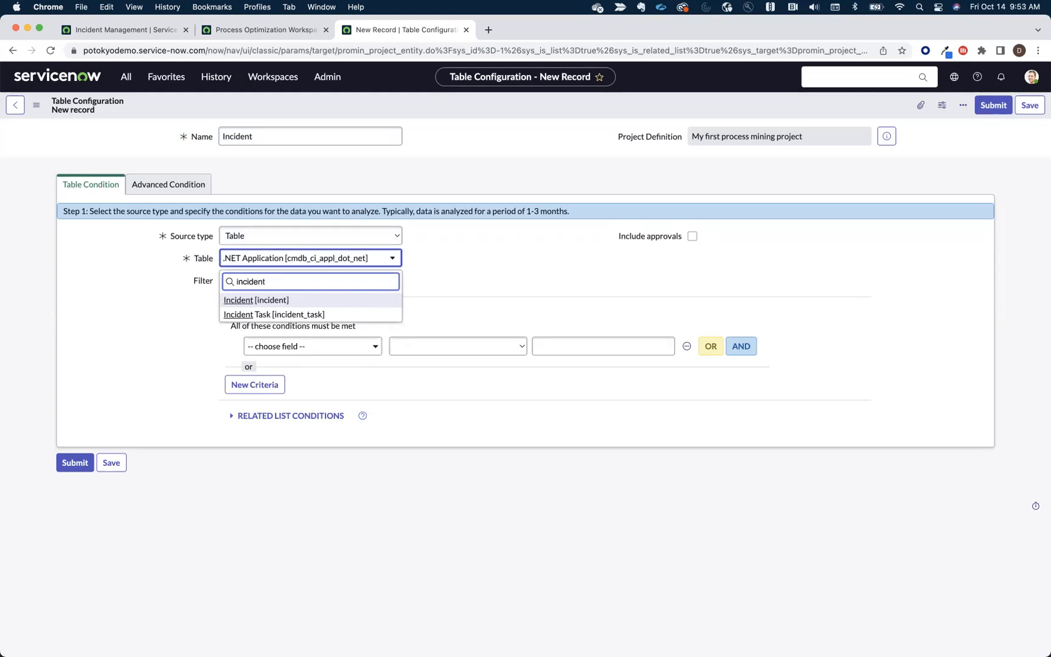
pyautogui.moveTo(360, 299)
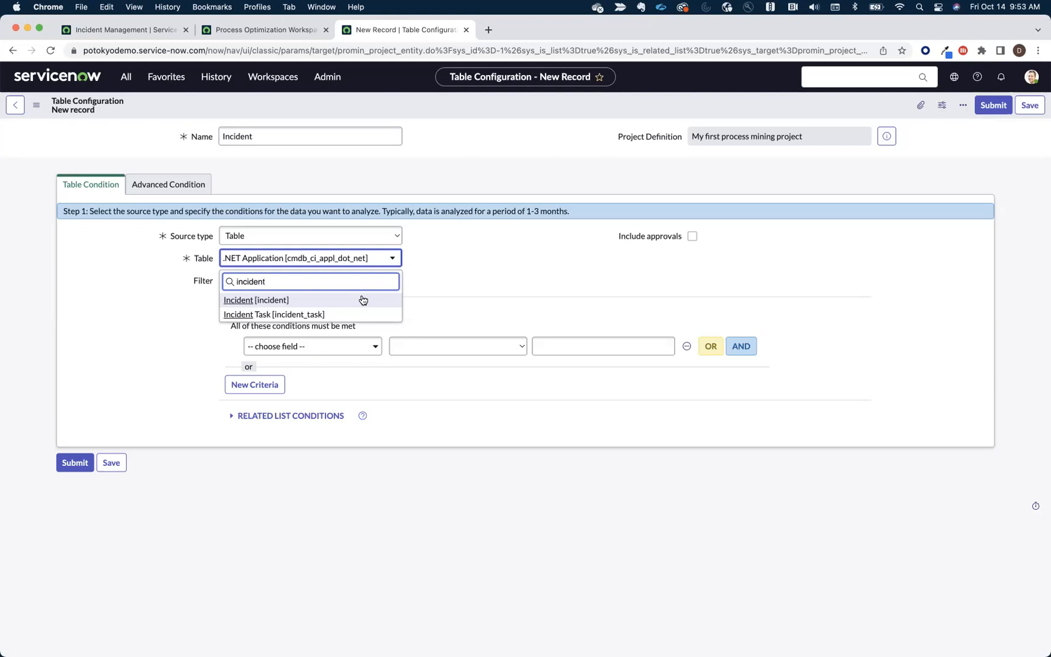
pyautogui.click(255, 300)
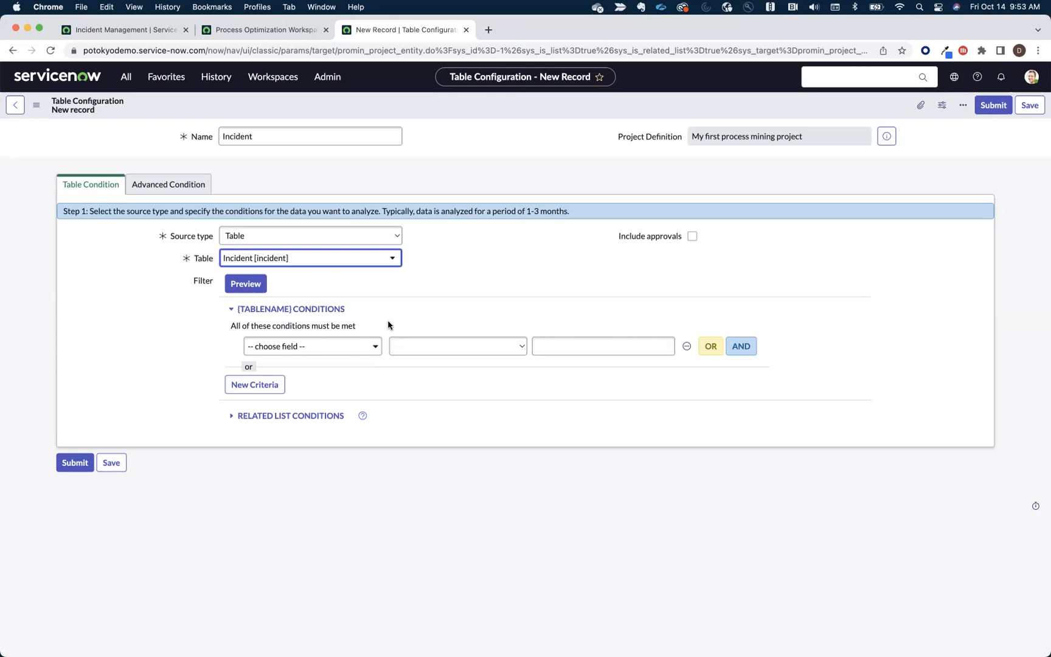
# Step: Filter on Active is False and add a second AND condition row
pyautogui.click(311, 345)
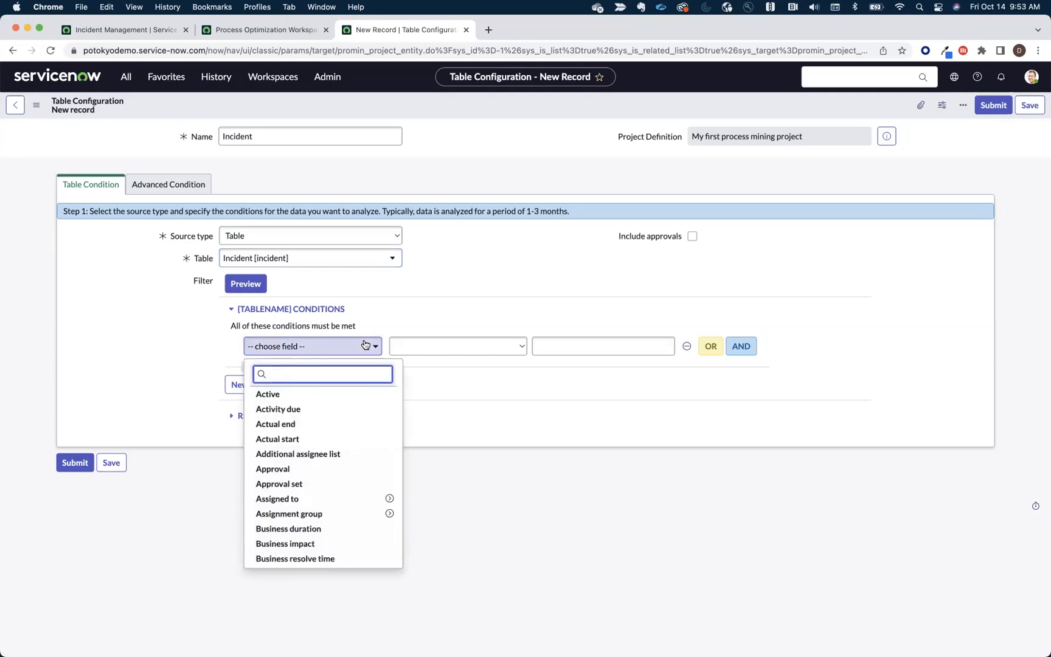
pyautogui.click(266, 395)
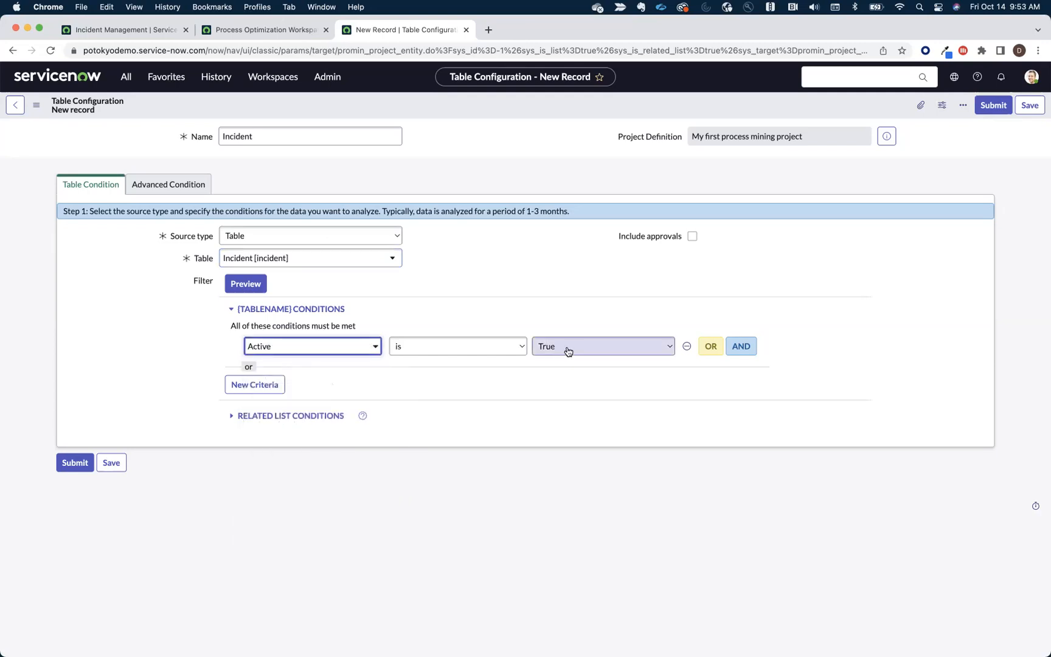
pyautogui.click(601, 346)
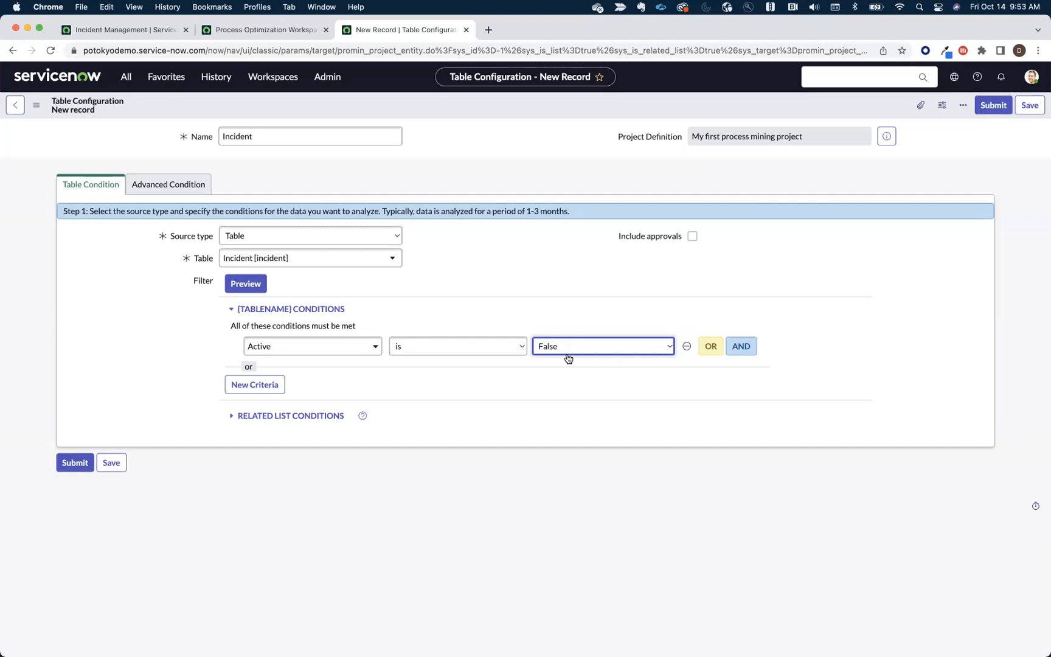
pyautogui.moveTo(618, 363)
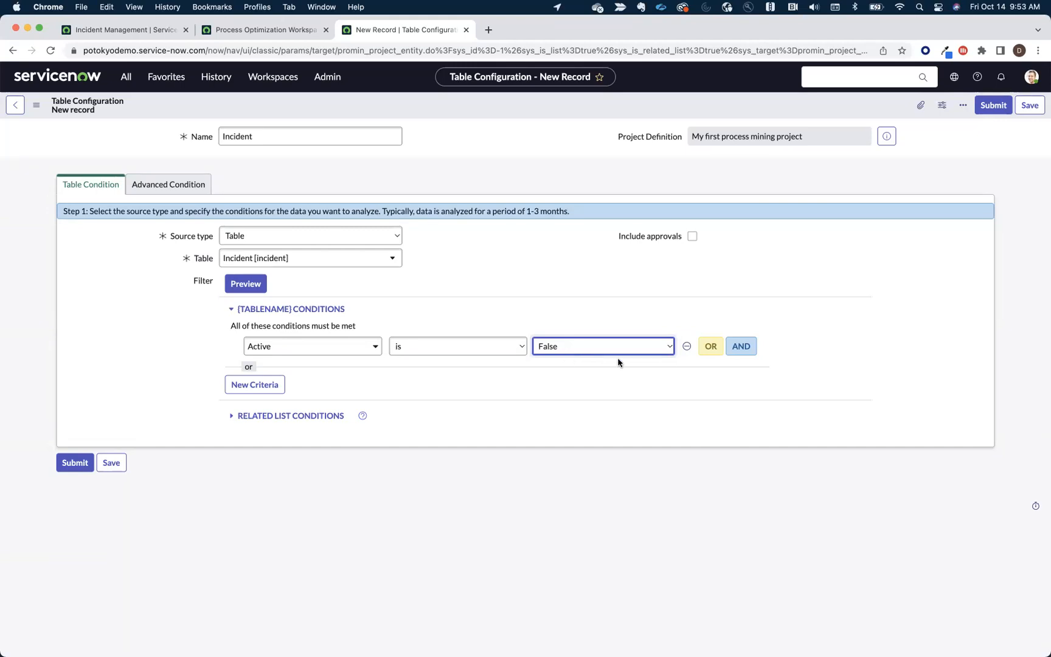
pyautogui.moveTo(741, 345)
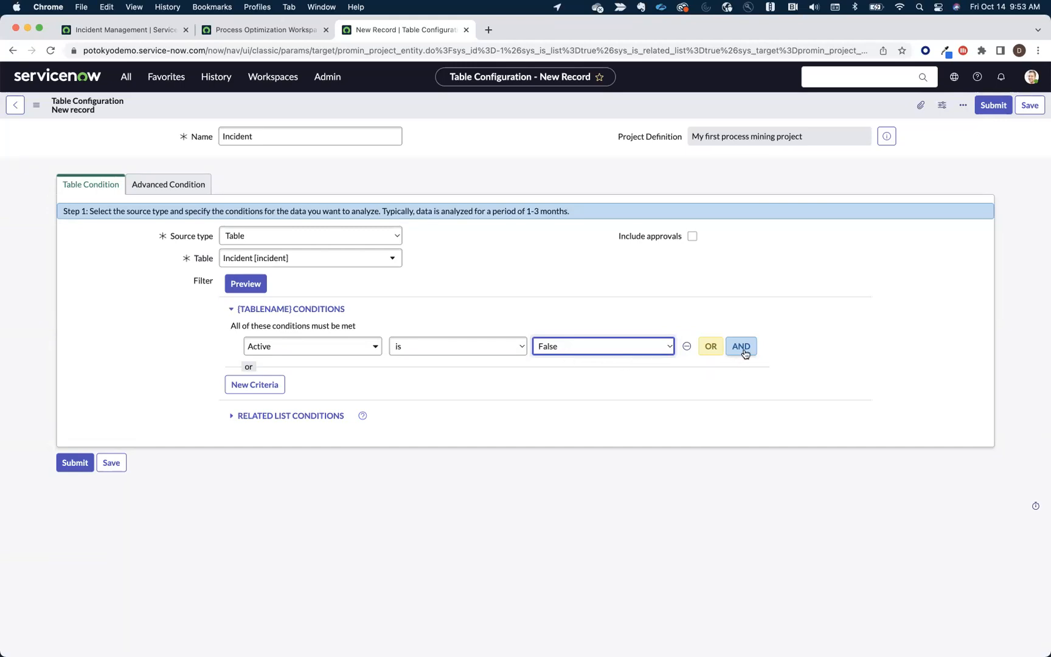
pyautogui.click(739, 346)
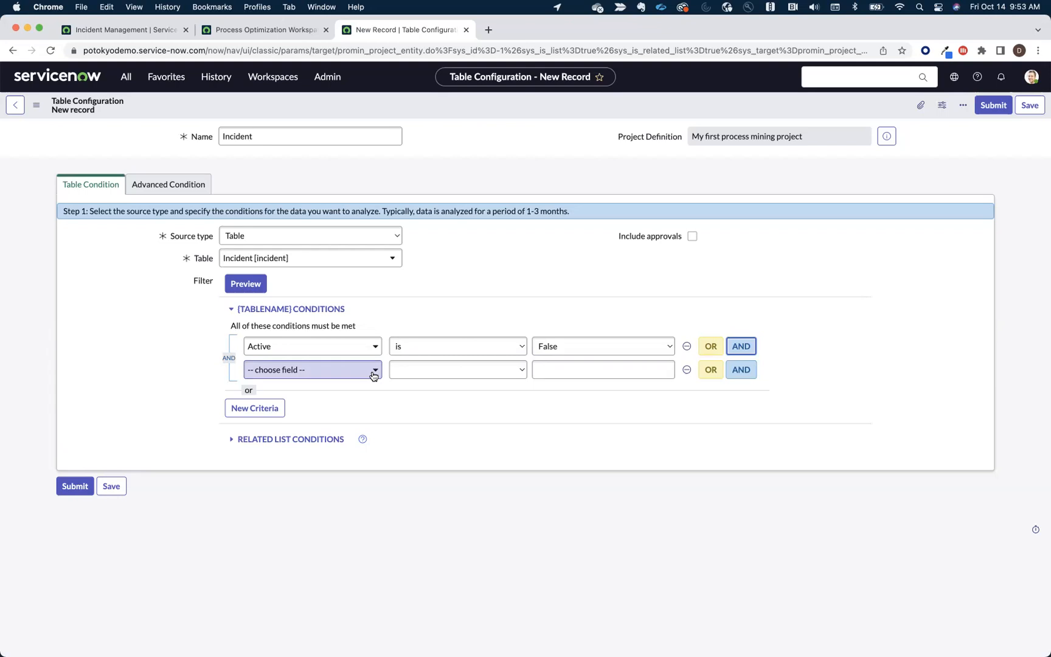
# Step: Add the condition Channel is not Alert and start a third AND condition row
pyautogui.click(374, 373)
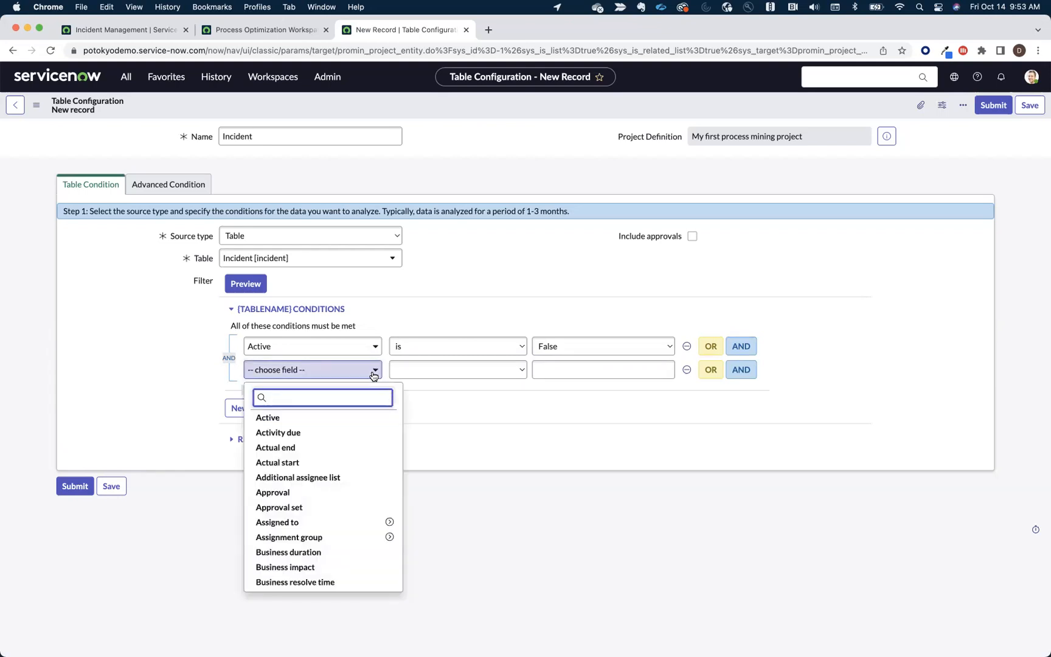
pyautogui.write('chann')
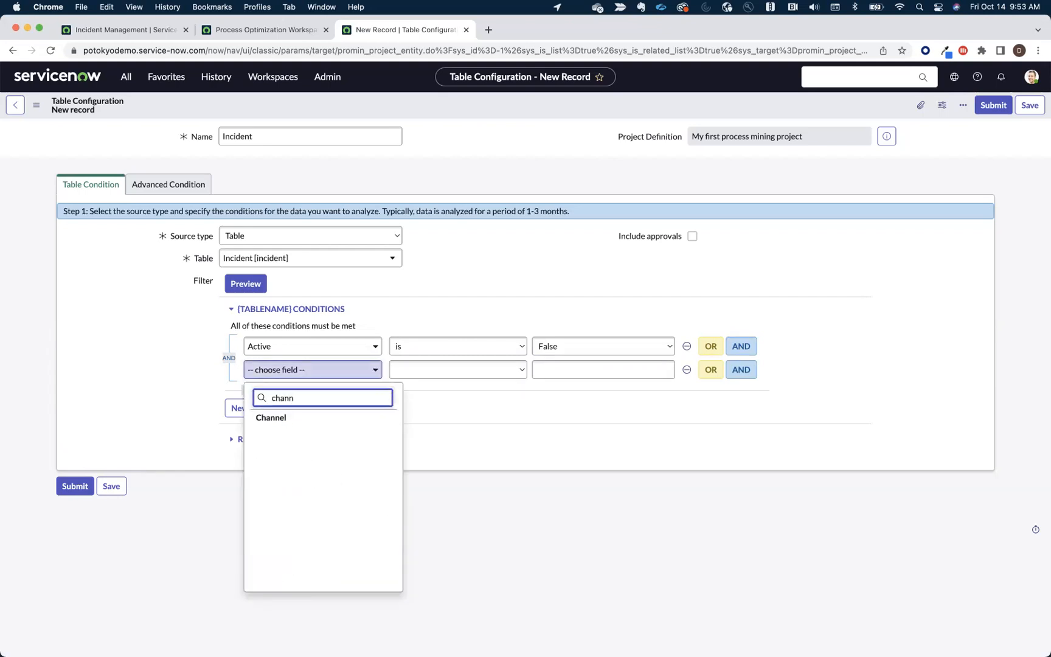
pyautogui.click(271, 417)
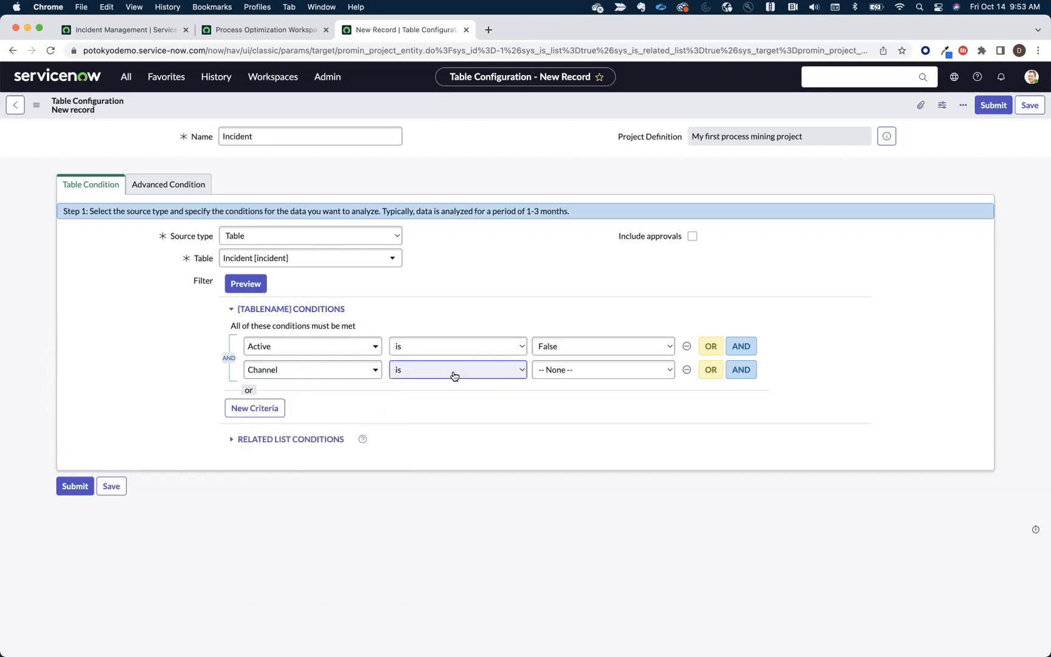
pyautogui.click(600, 369)
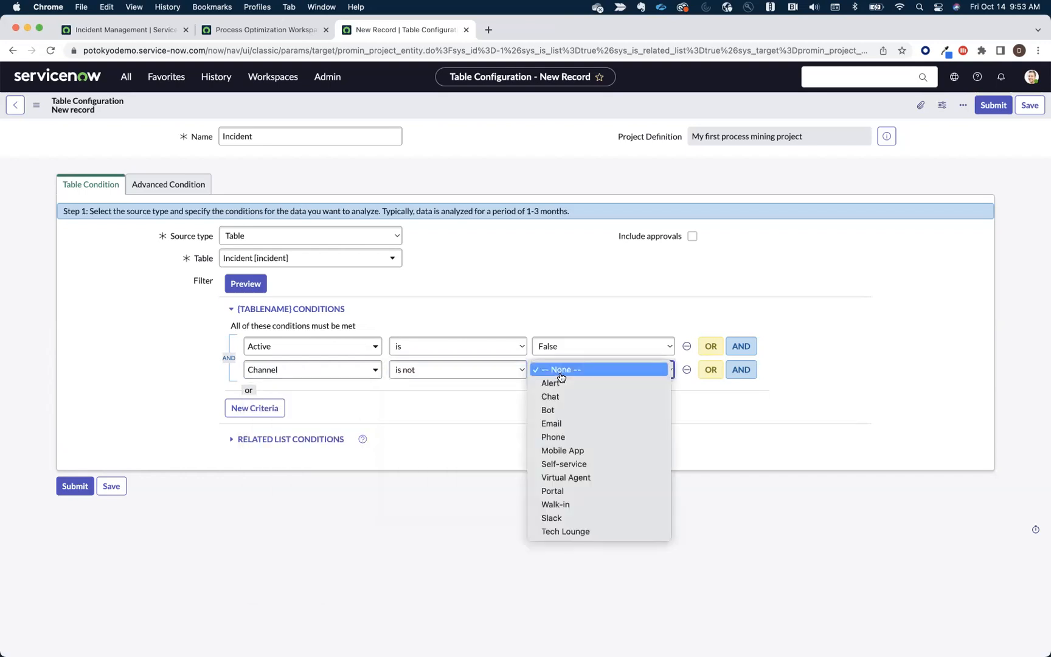
pyautogui.click(552, 383)
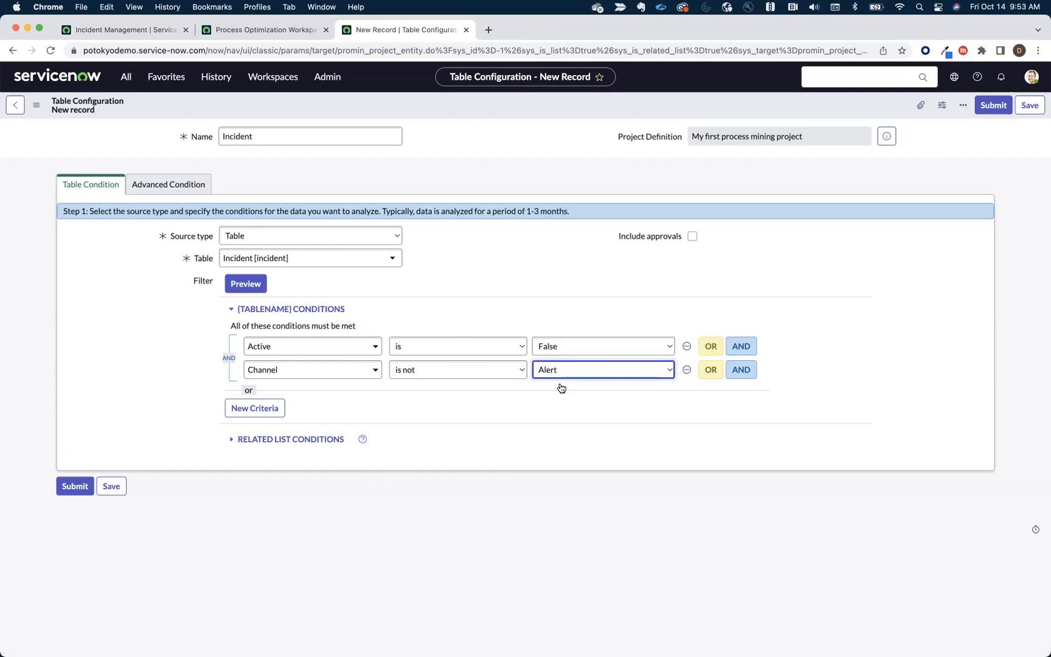
pyautogui.click(740, 370)
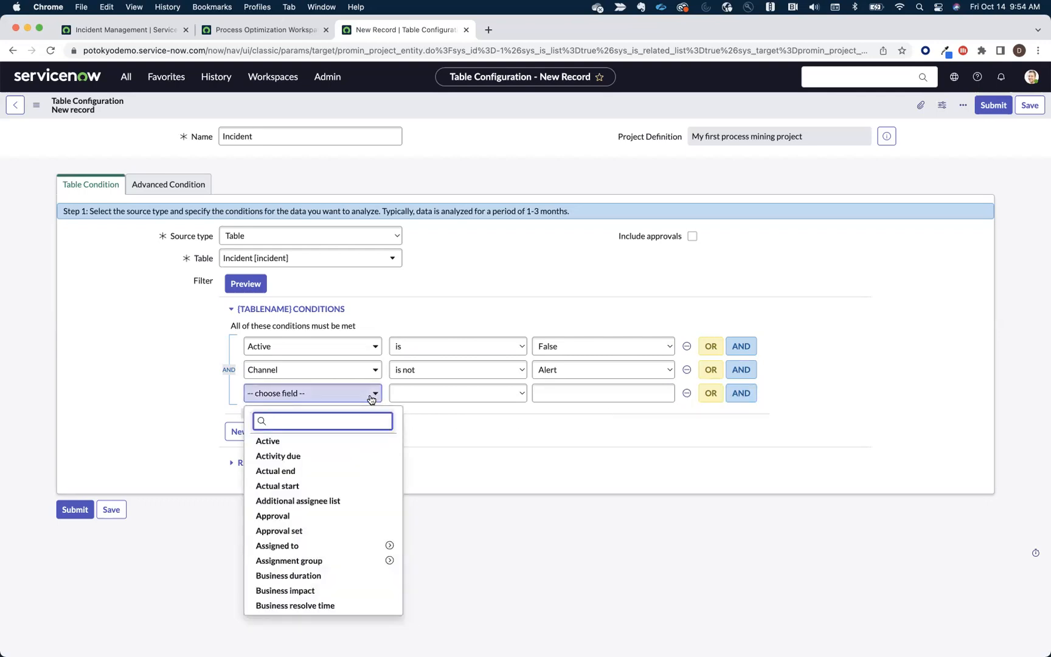
# Step: Set the third condition to Closed before This year
pyautogui.write('closed')
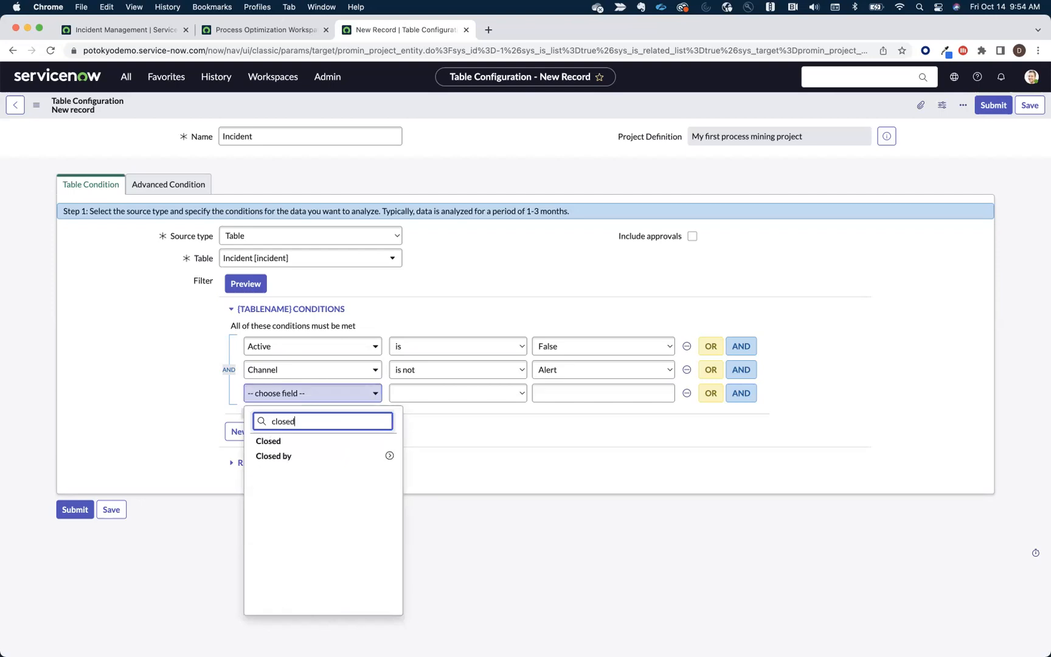
pyautogui.click(268, 441)
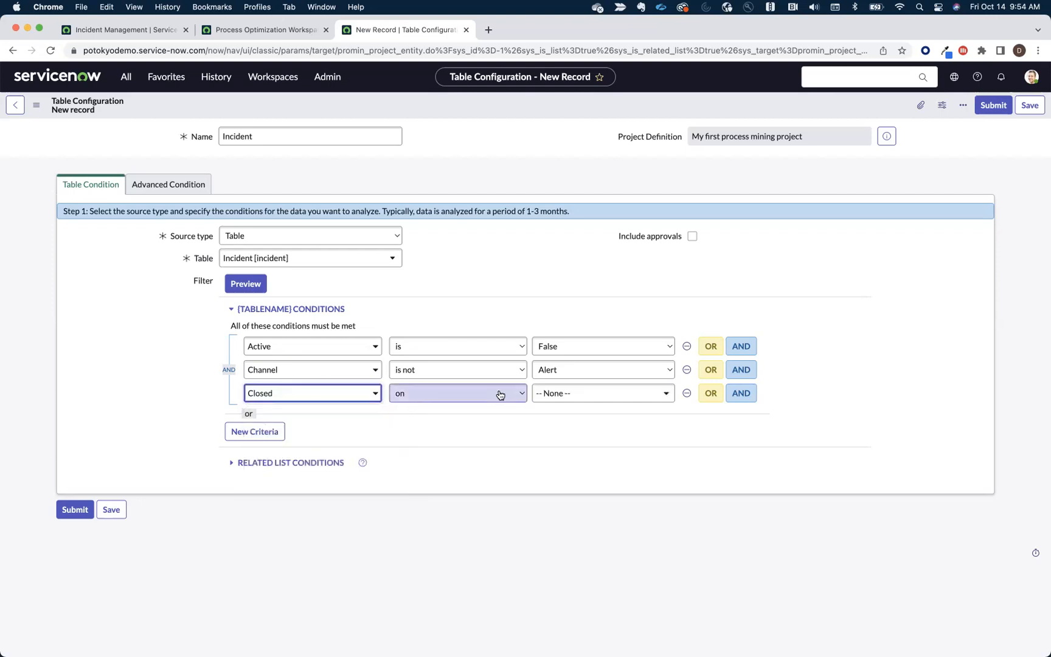
pyautogui.click(457, 393)
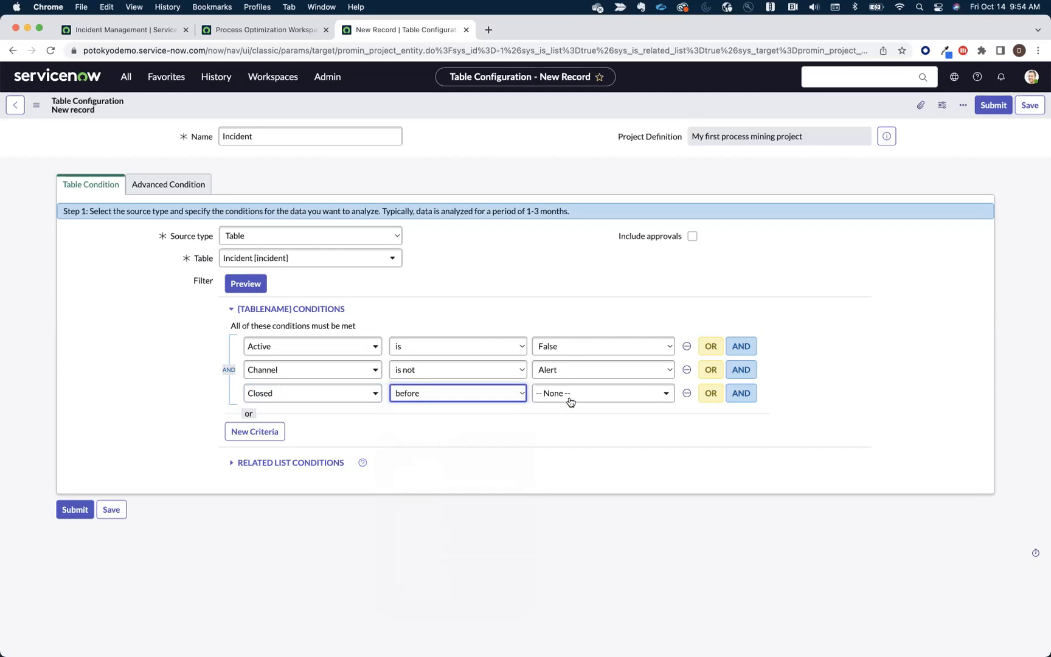
pyautogui.click(596, 393)
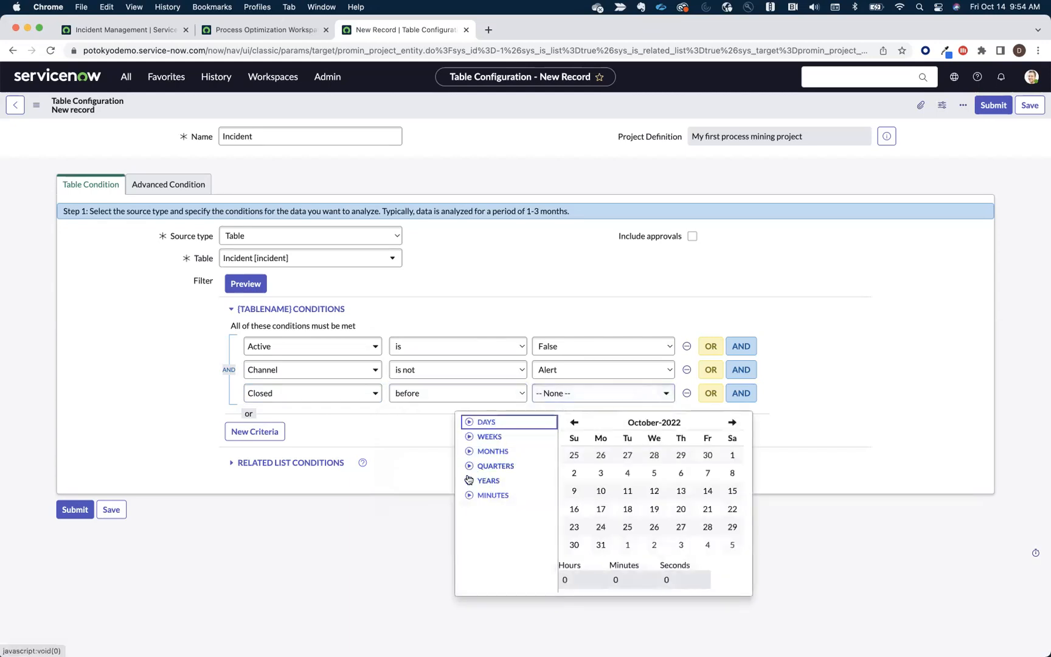
pyautogui.click(489, 480)
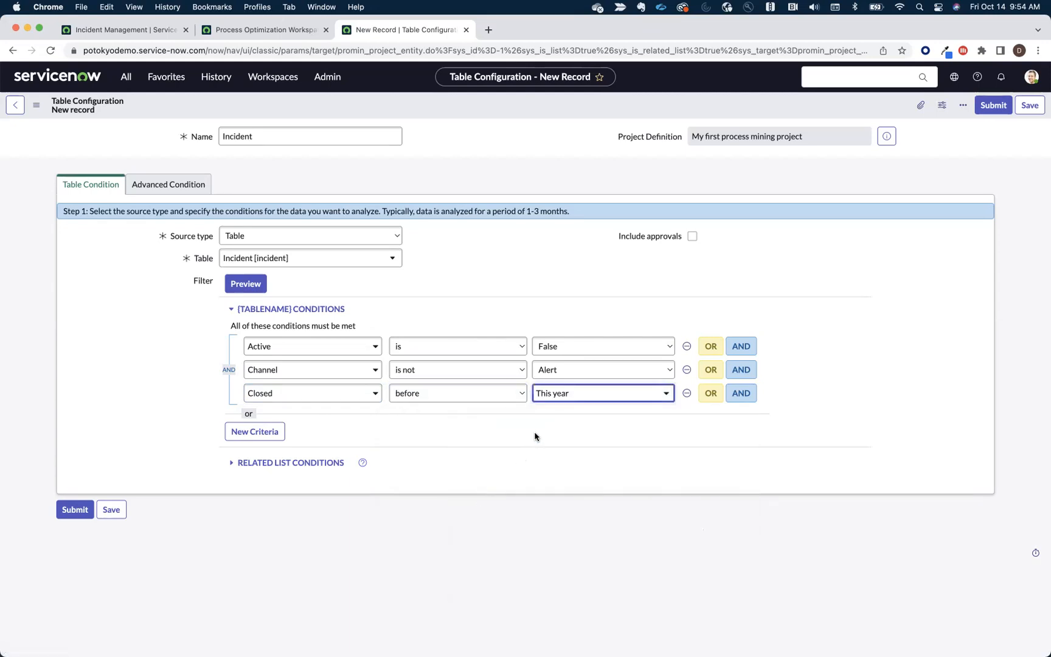
pyautogui.moveTo(347, 301)
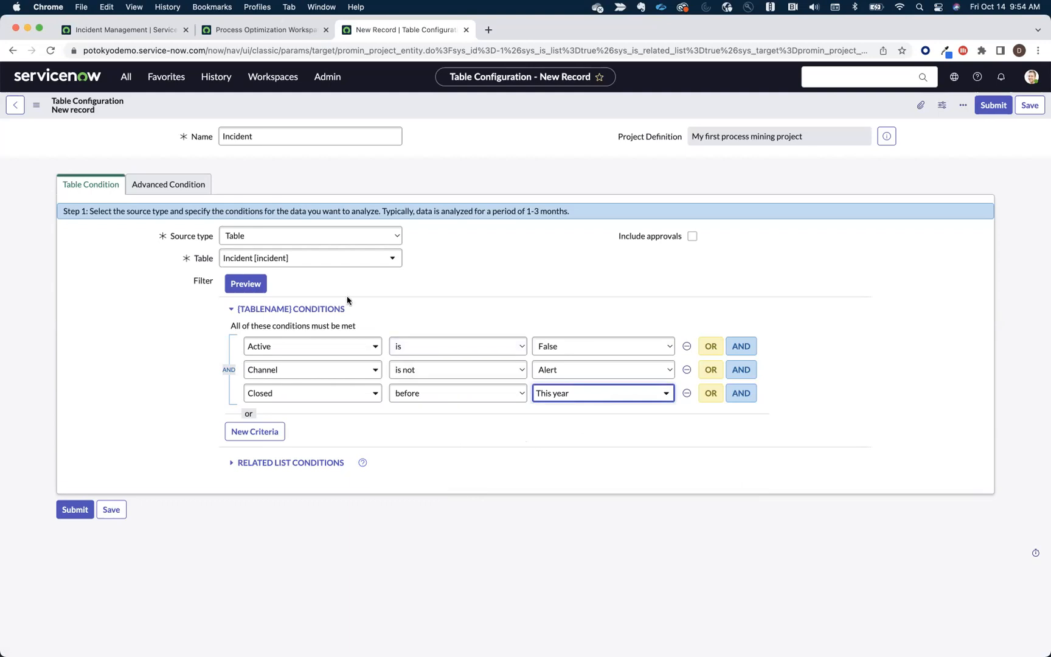
# Step: Preview the filter, which returns 16851 matching incident records
pyautogui.click(246, 284)
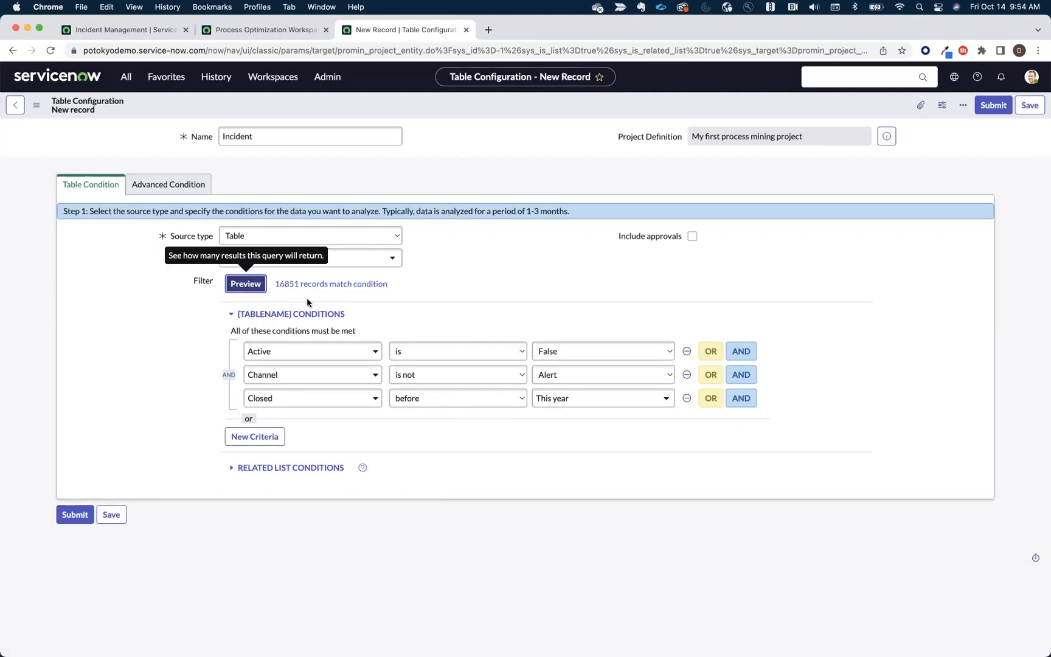
pyautogui.moveTo(307, 303)
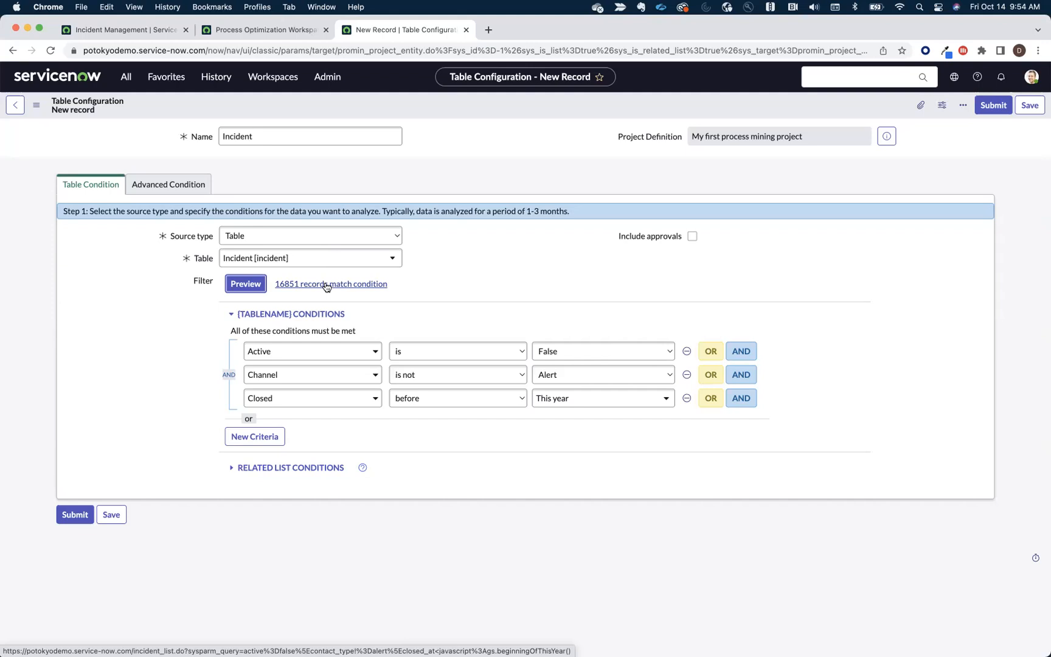
pyautogui.moveTo(161, 417)
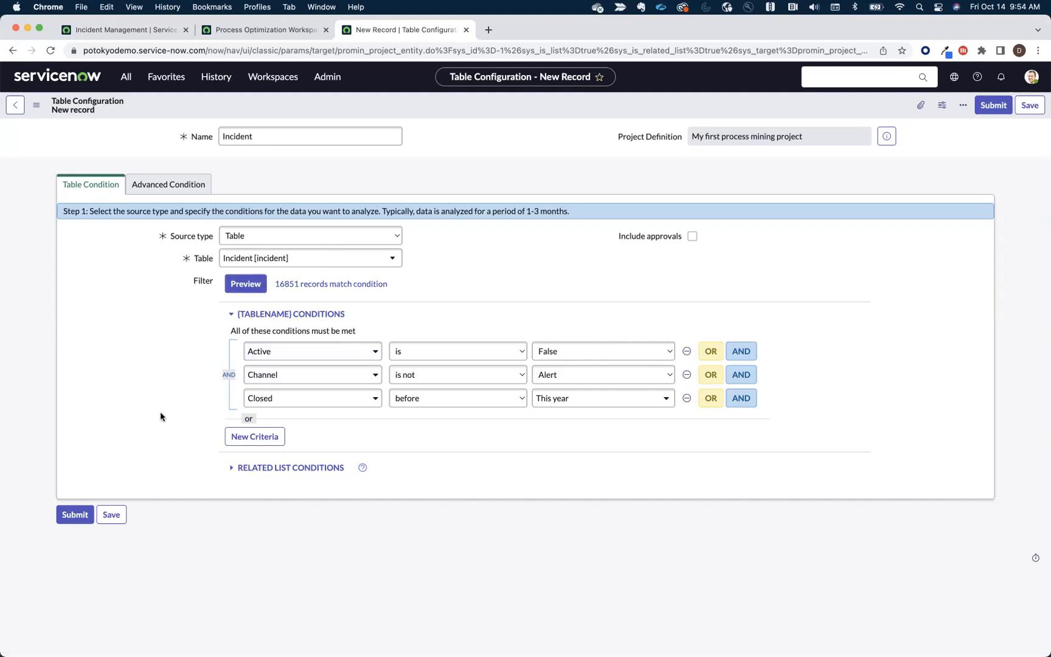
pyautogui.moveTo(111, 515)
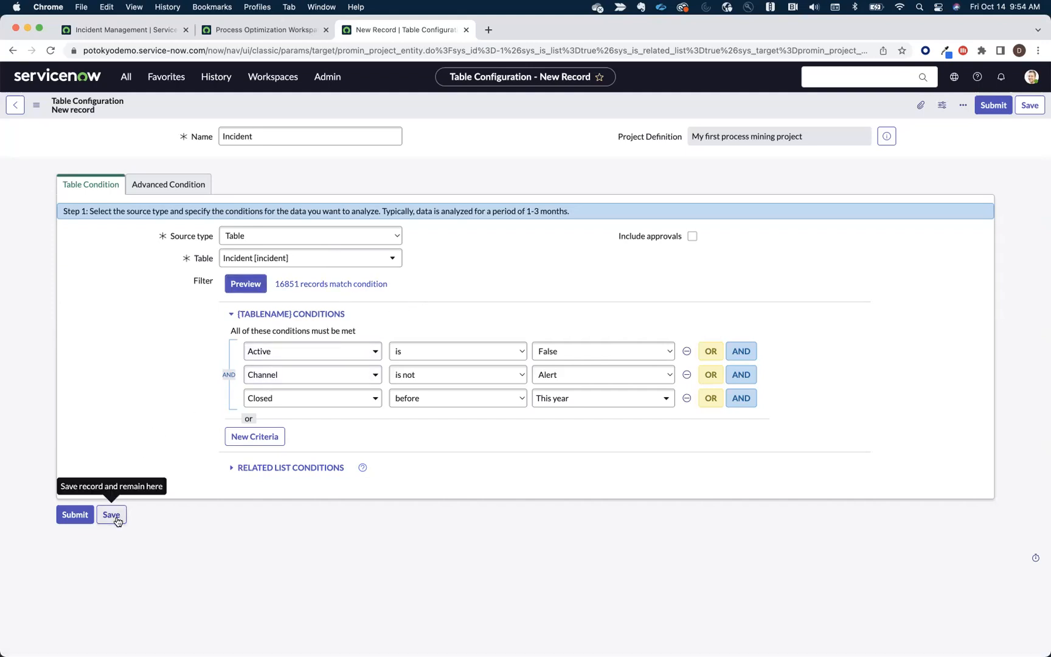
# Step: Save the Incident table configuration and bring the empty Activity Definitions list into view
pyautogui.click(111, 514)
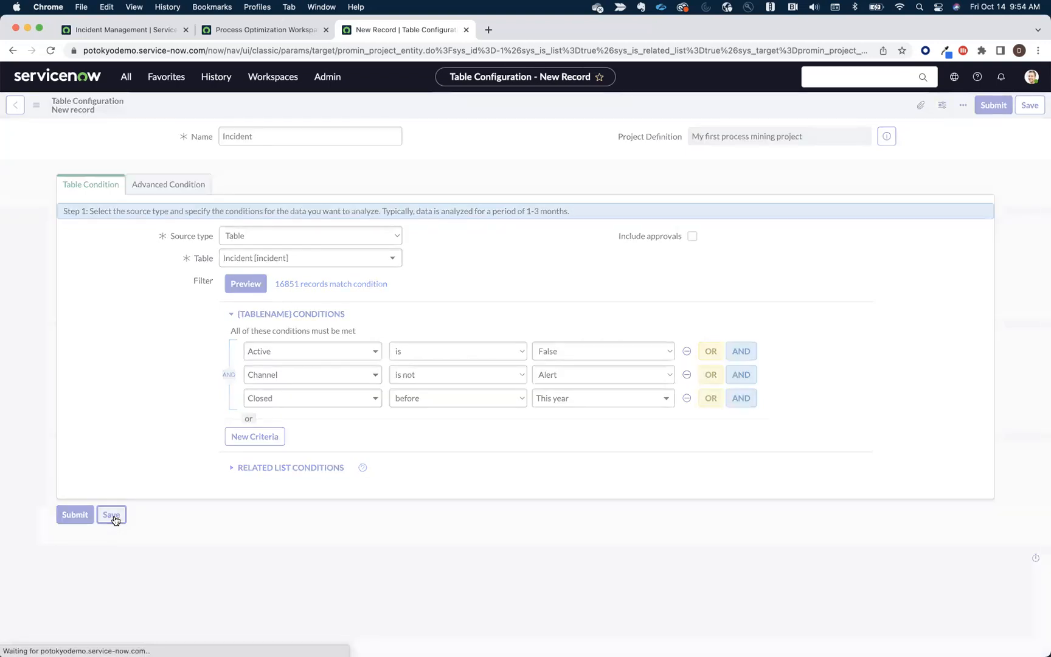
pyautogui.click(111, 514)
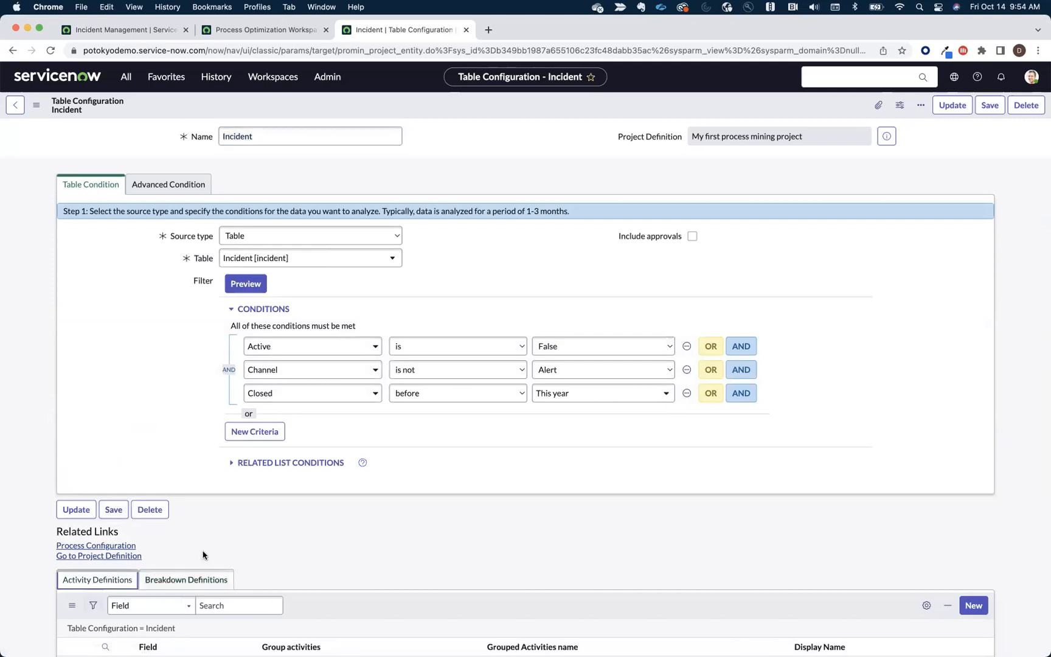
pyautogui.scroll(-3)
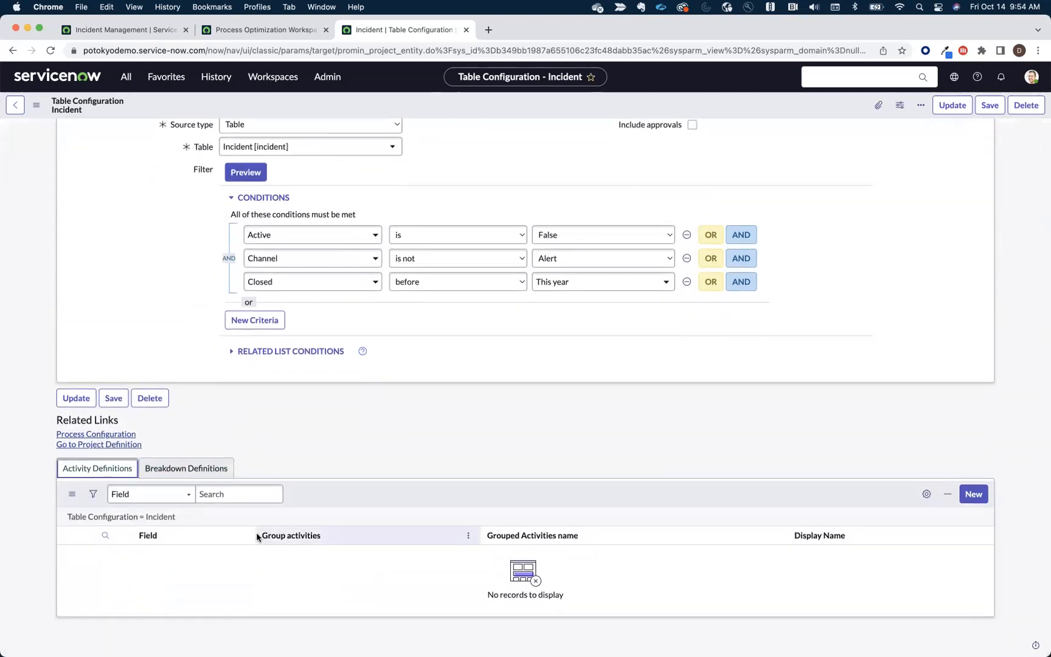
pyautogui.moveTo(540, 509)
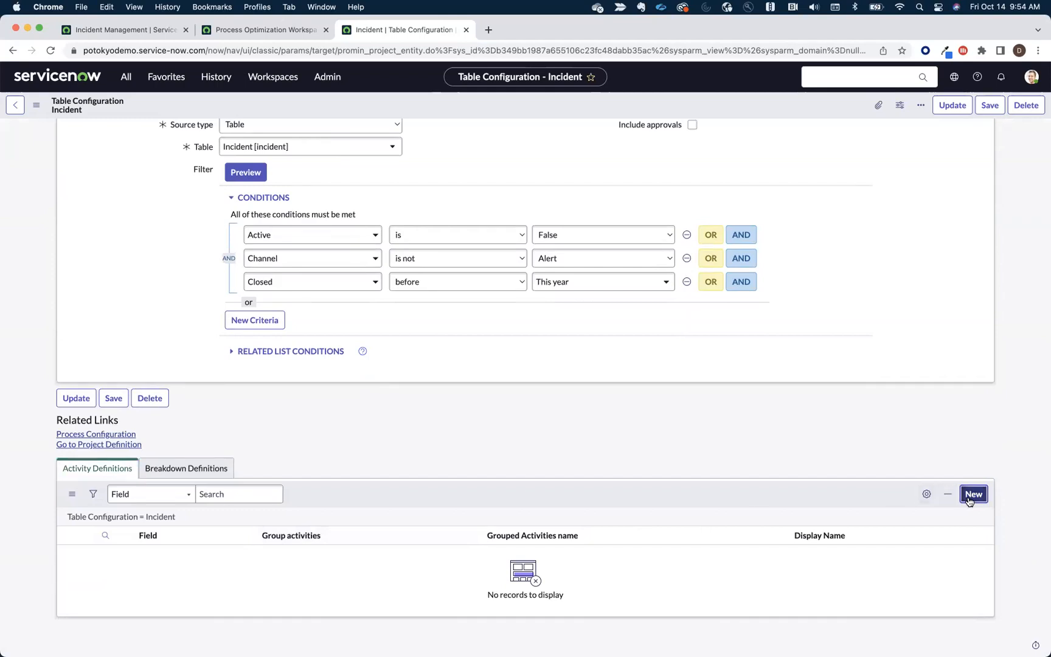
# Step: Submit a new activity definition tracking the incident State field
pyautogui.click(973, 494)
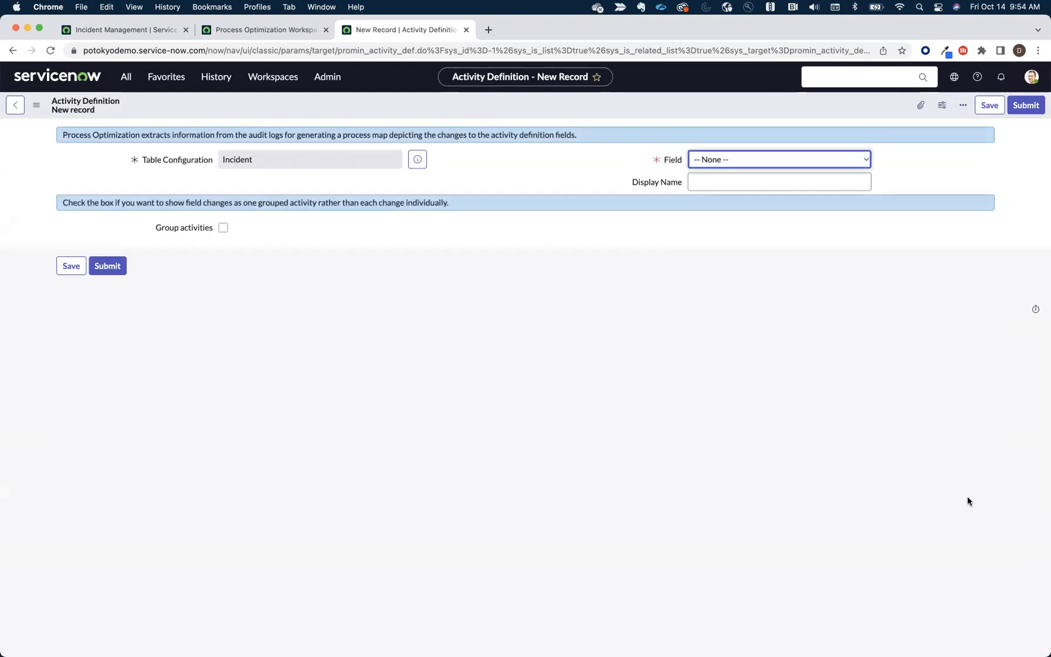
pyautogui.moveTo(812, 242)
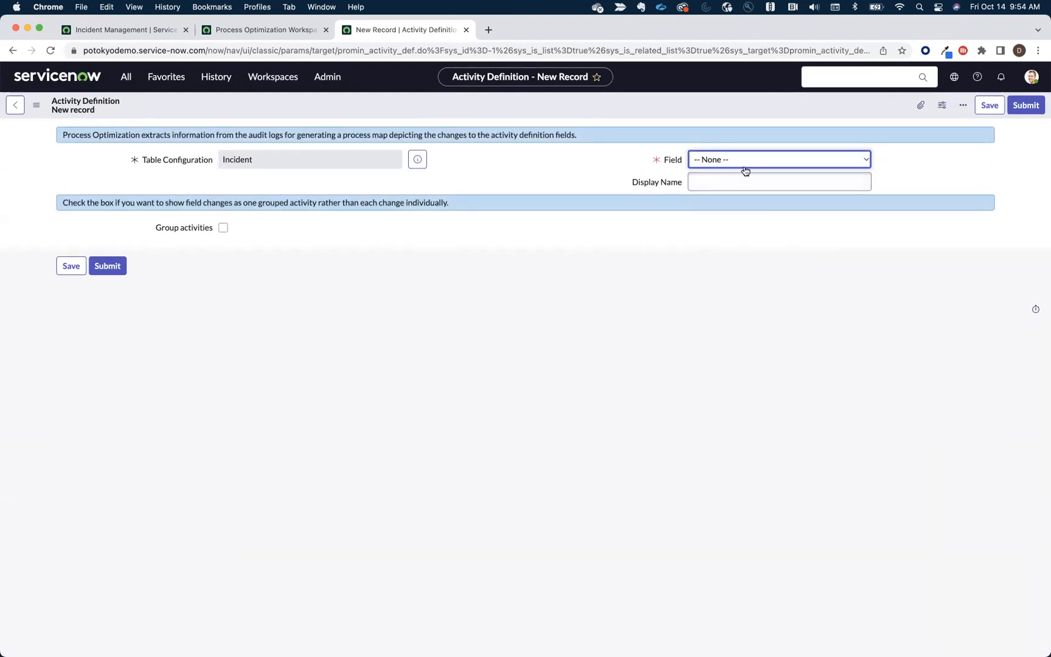
pyautogui.click(777, 159)
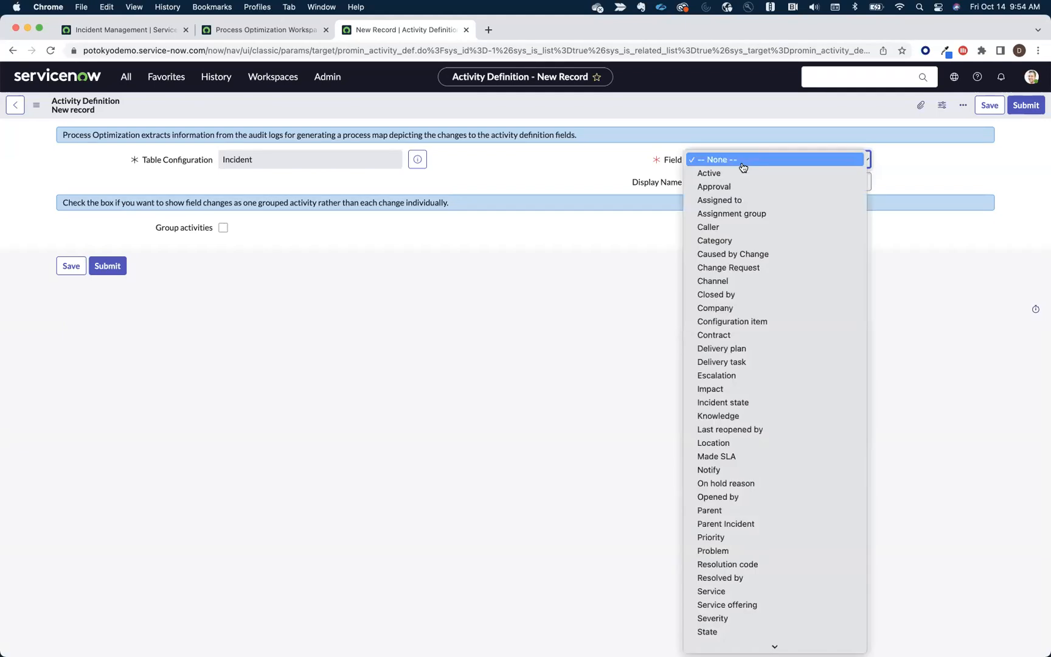
pyautogui.moveTo(706, 631)
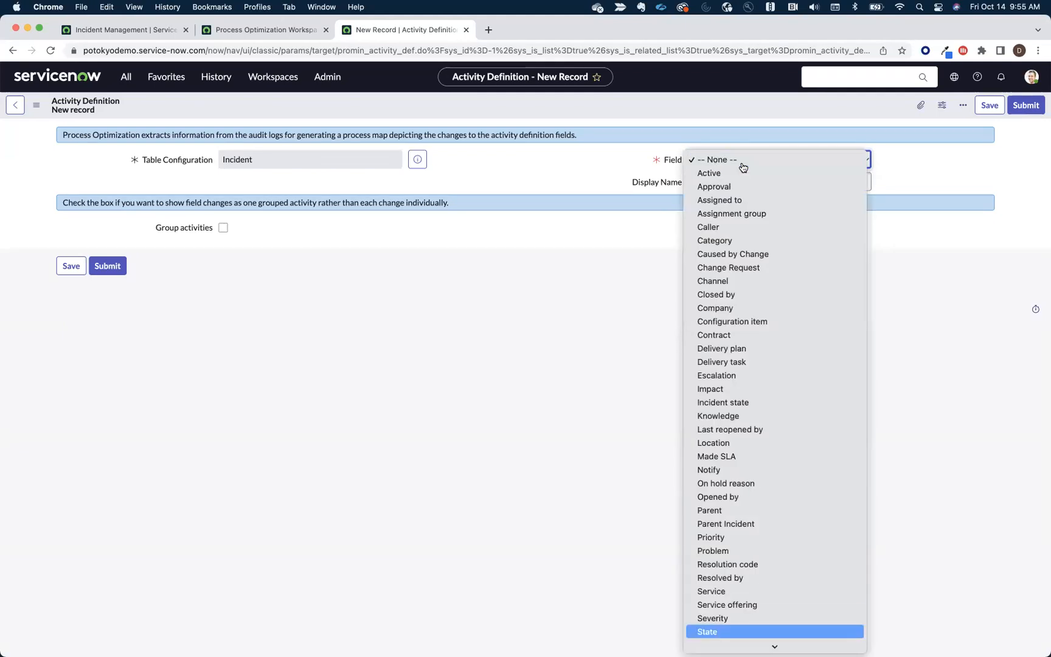
pyautogui.moveTo(737, 632)
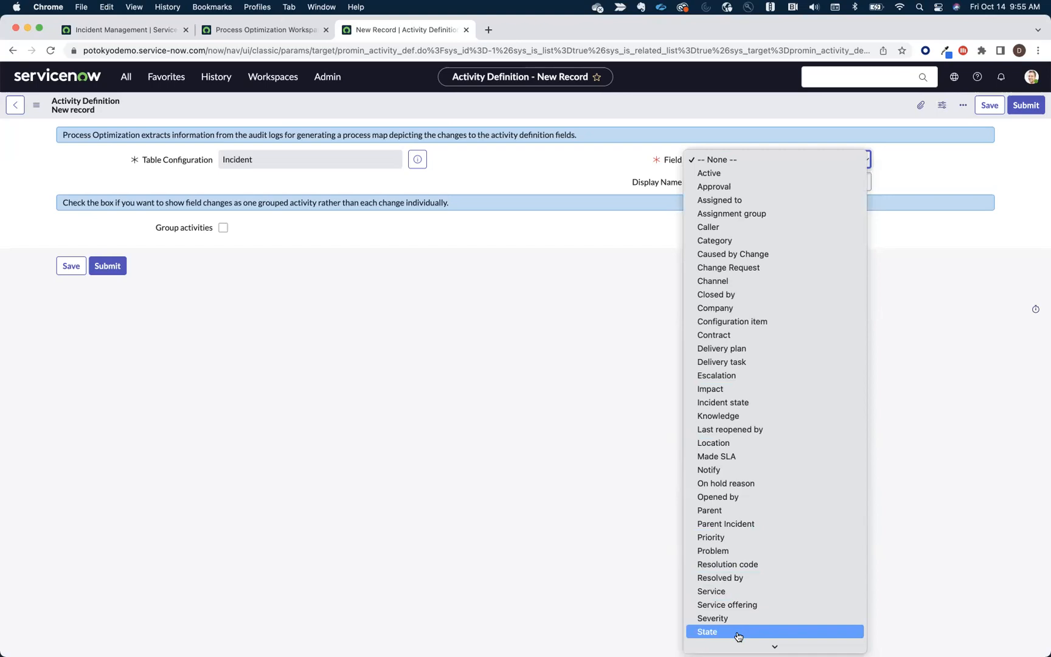
pyautogui.click(707, 632)
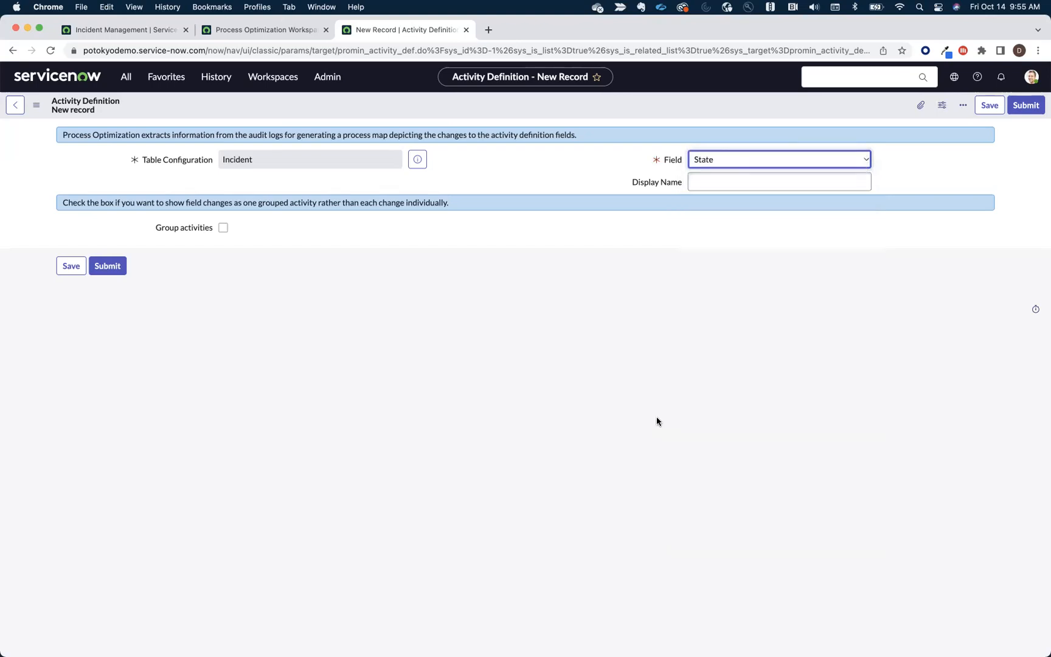
pyautogui.moveTo(533, 248)
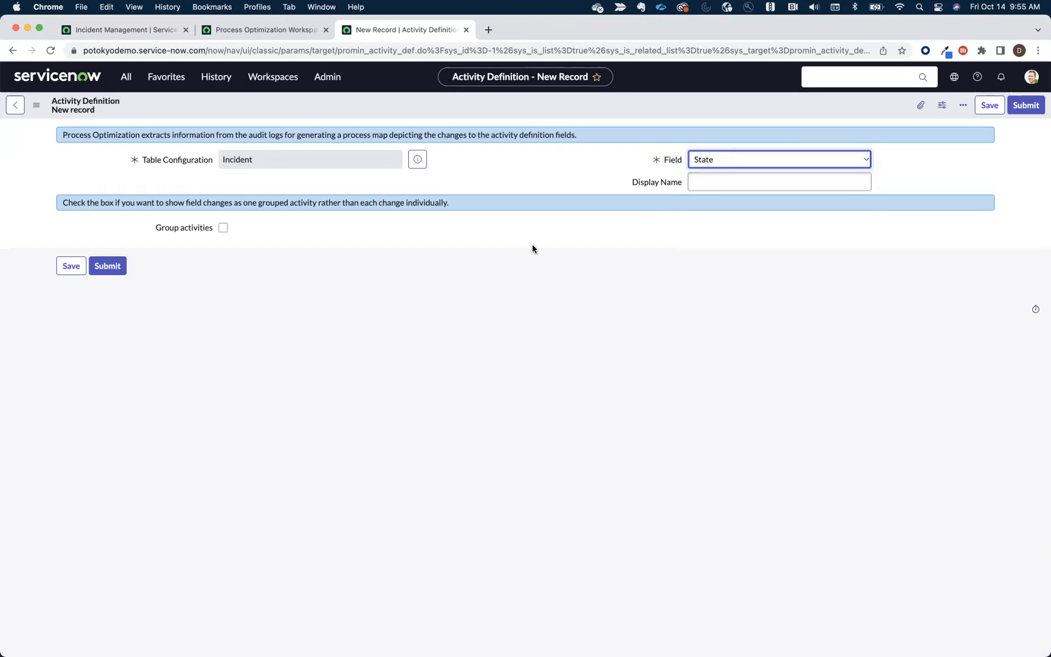
pyautogui.moveTo(126, 267)
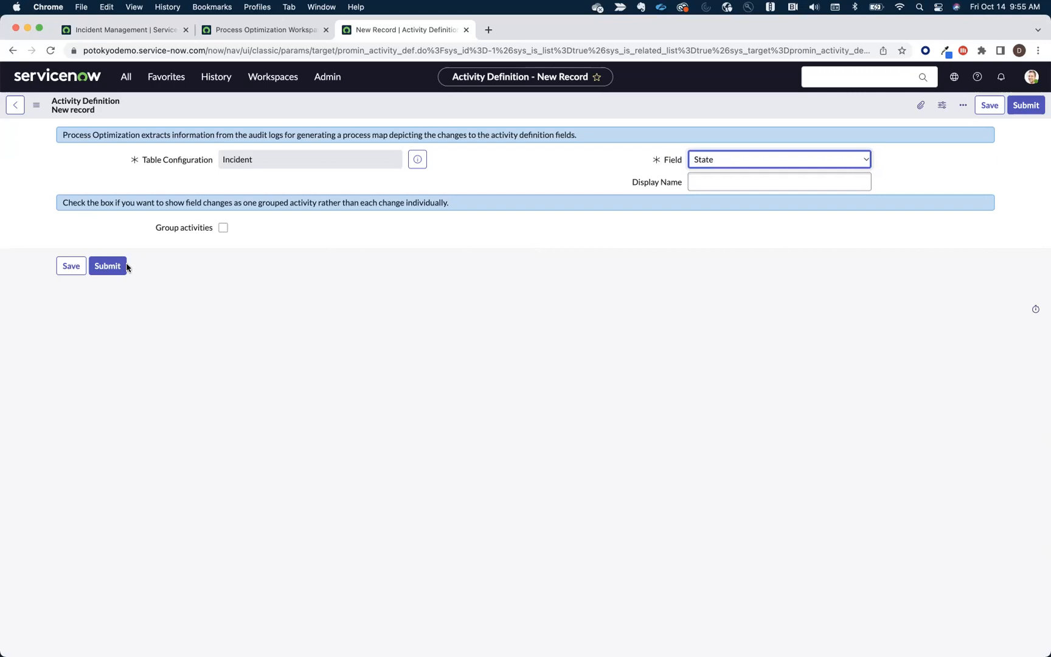
pyautogui.moveTo(108, 265)
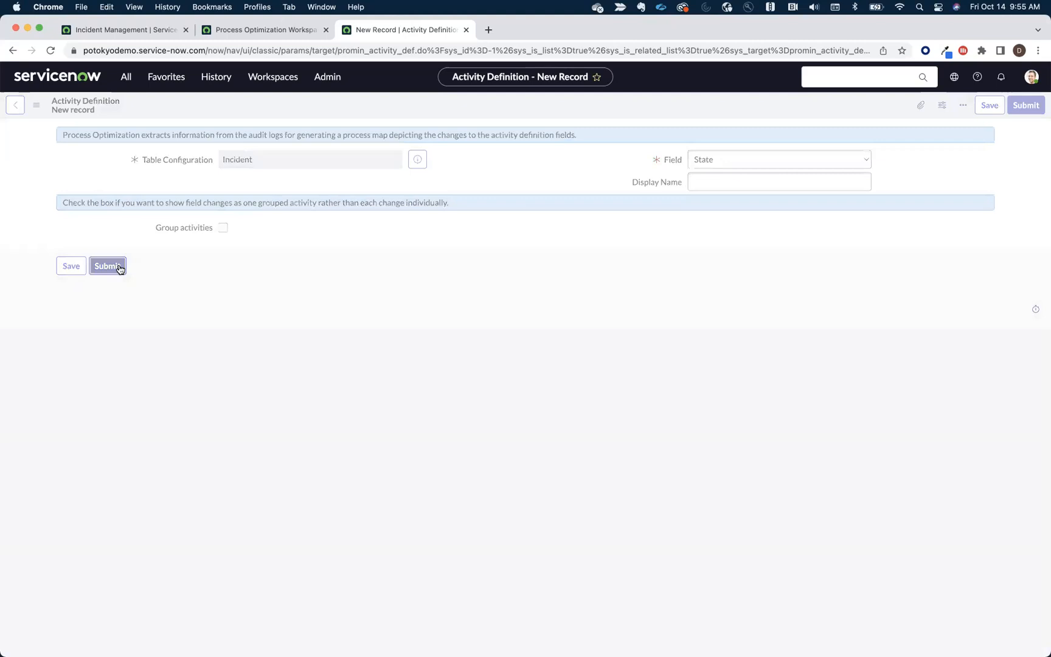
pyautogui.click(107, 265)
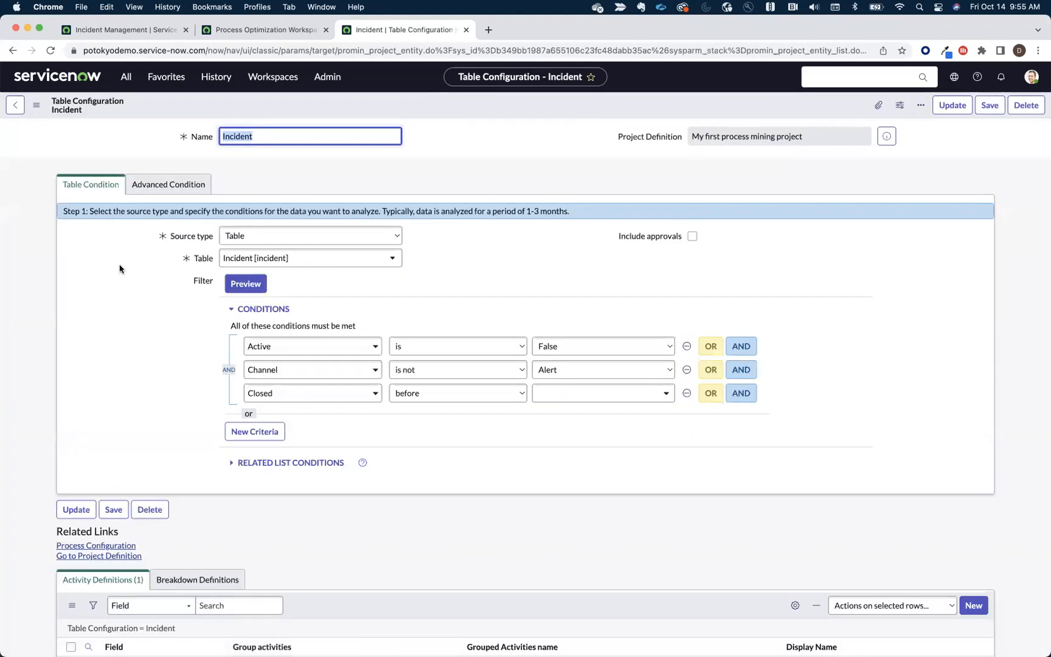
pyautogui.click(601, 393)
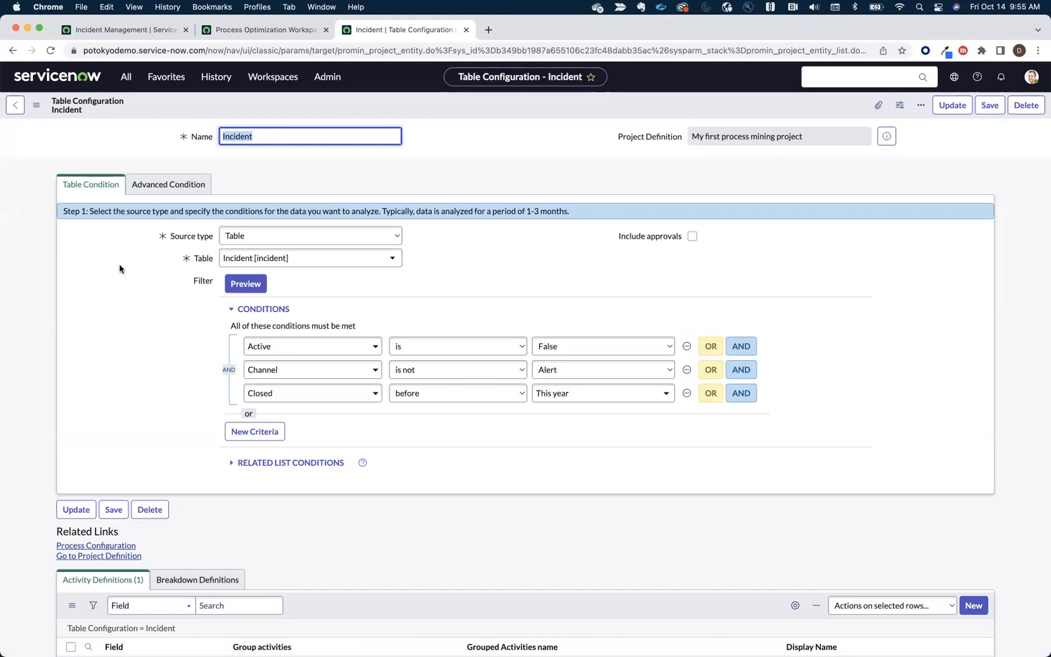
pyautogui.moveTo(166, 376)
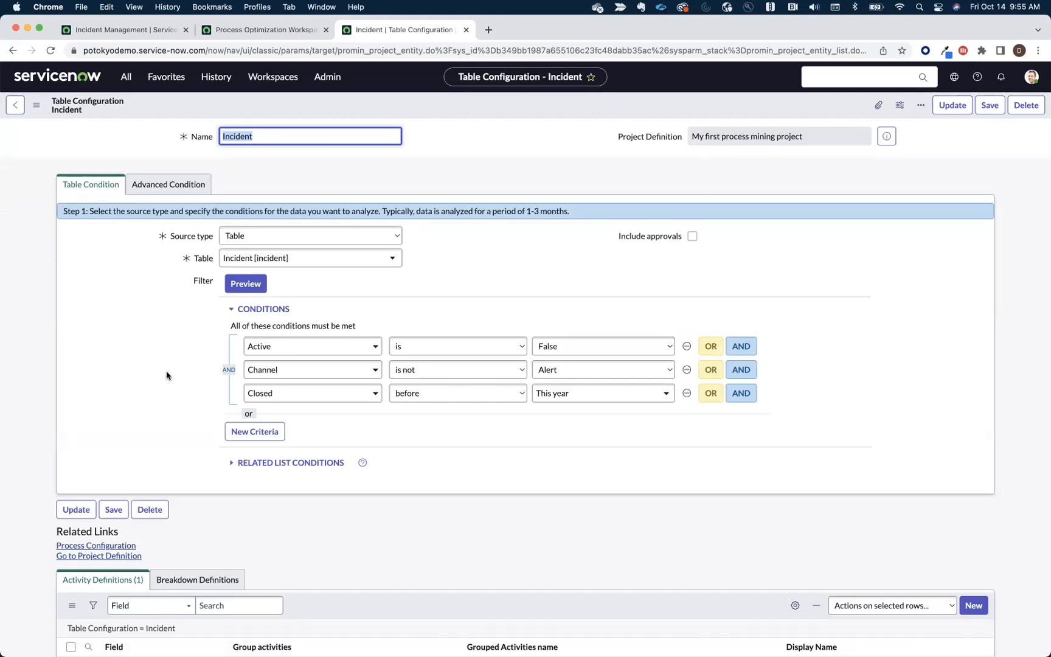
pyautogui.scroll(-3)
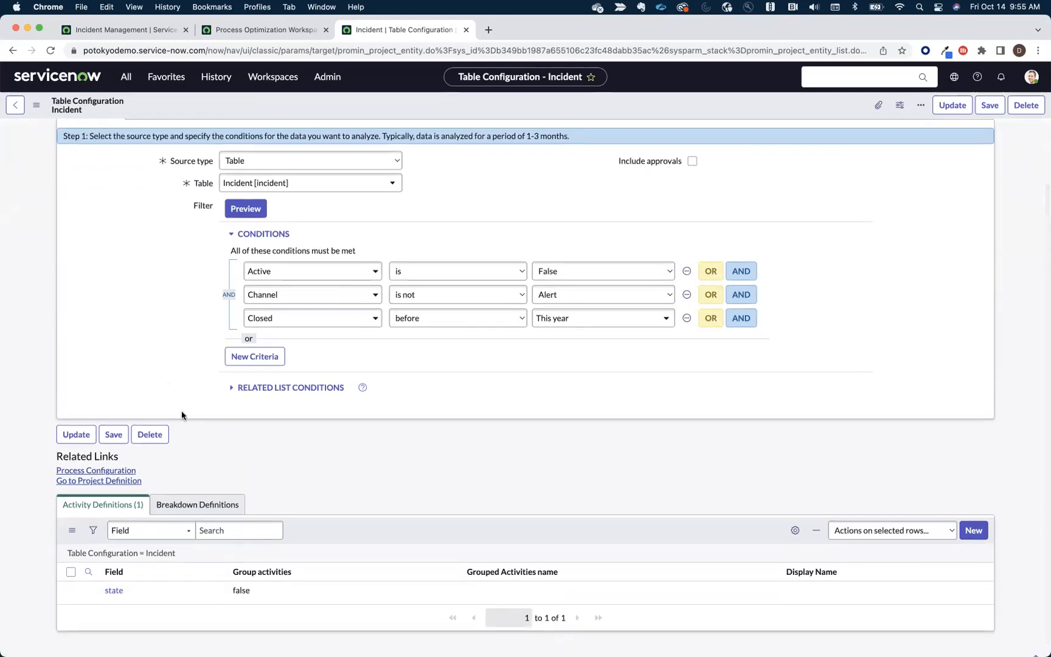
pyautogui.moveTo(192, 445)
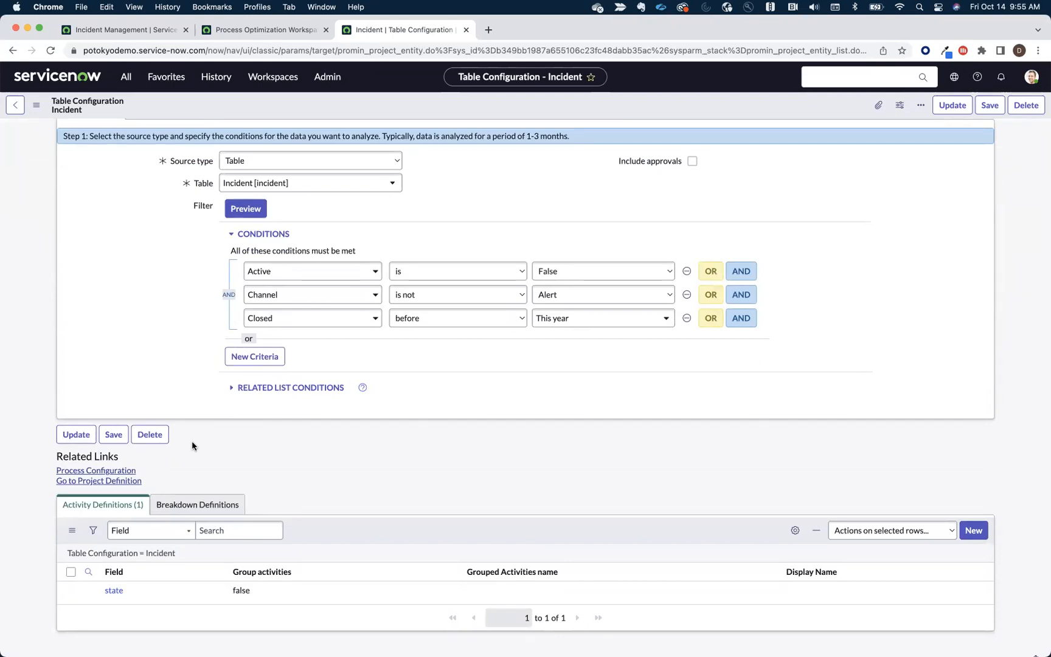
pyautogui.moveTo(214, 455)
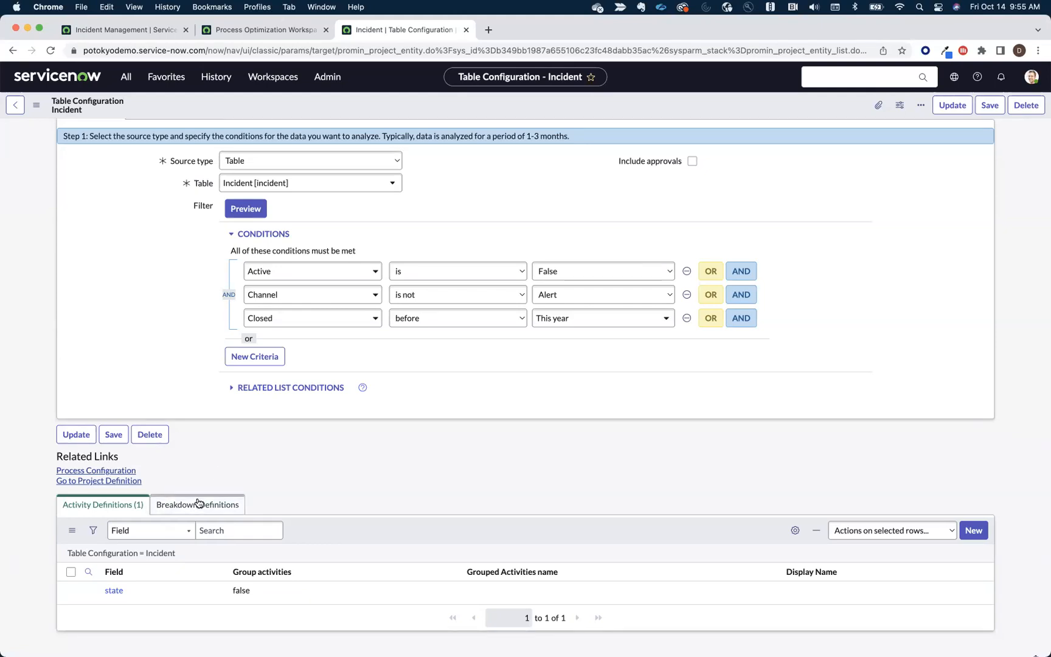
# Step: Start a new breakdown definition from the Breakdown Definitions tab
pyautogui.click(197, 504)
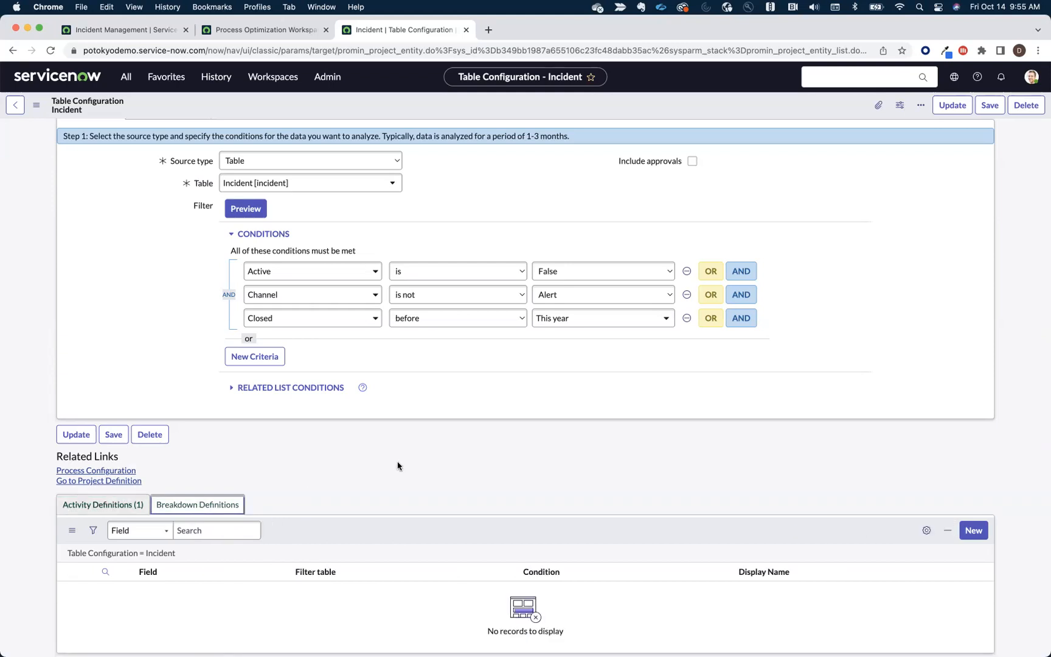
pyautogui.moveTo(485, 469)
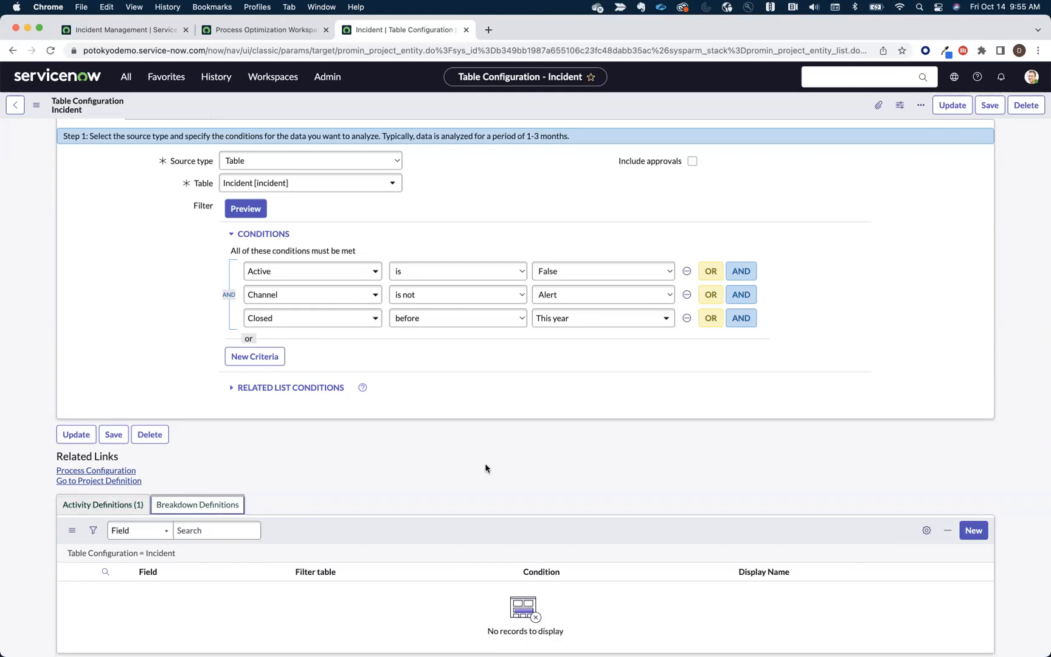
pyautogui.moveTo(973, 530)
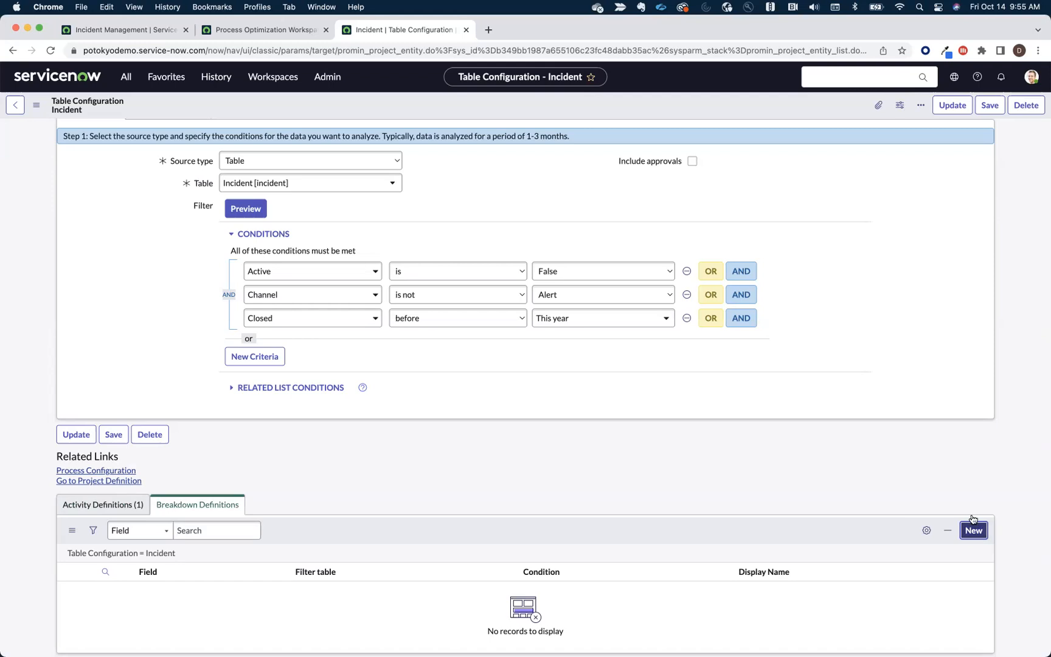
pyautogui.moveTo(899, 425)
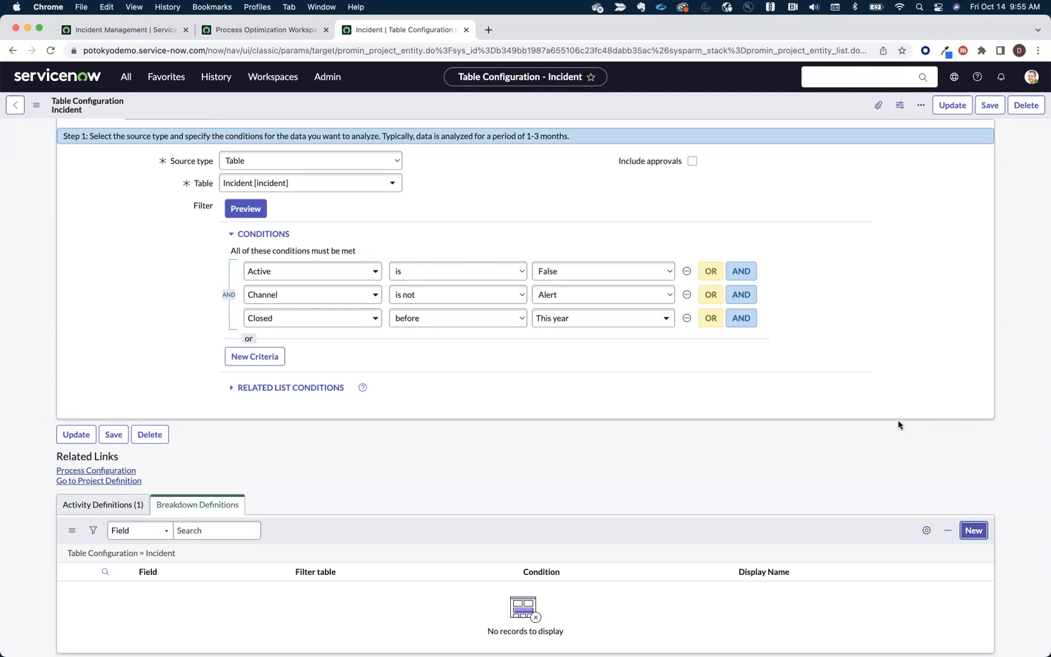
pyautogui.click(972, 531)
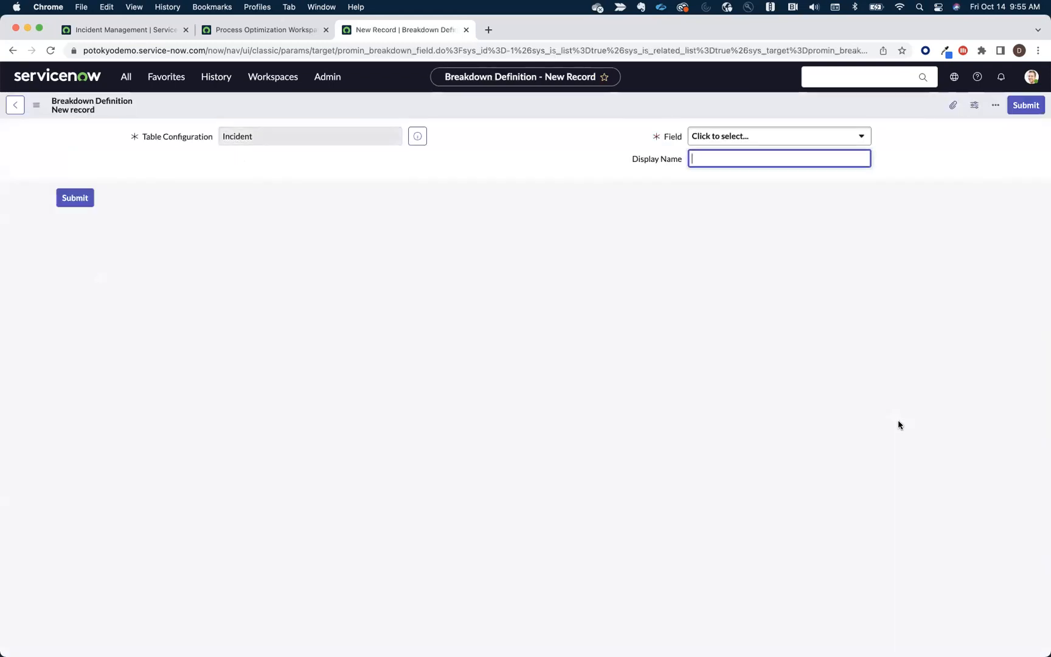
# Step: Create a breakdown definition on the Incident table using the Category field
pyautogui.click(778, 137)
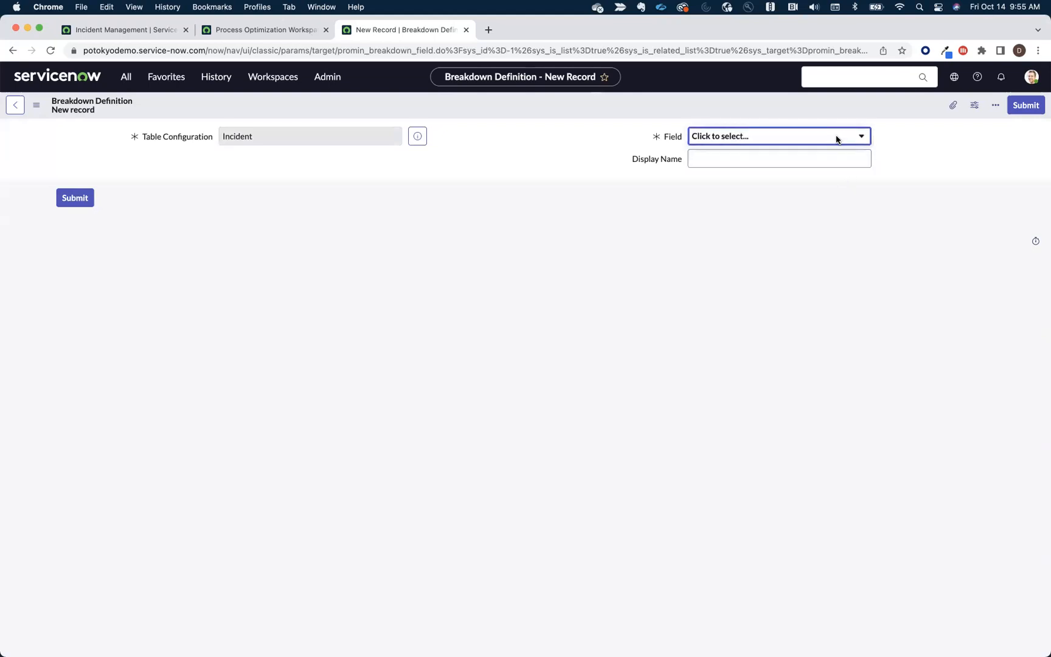
pyautogui.click(777, 137)
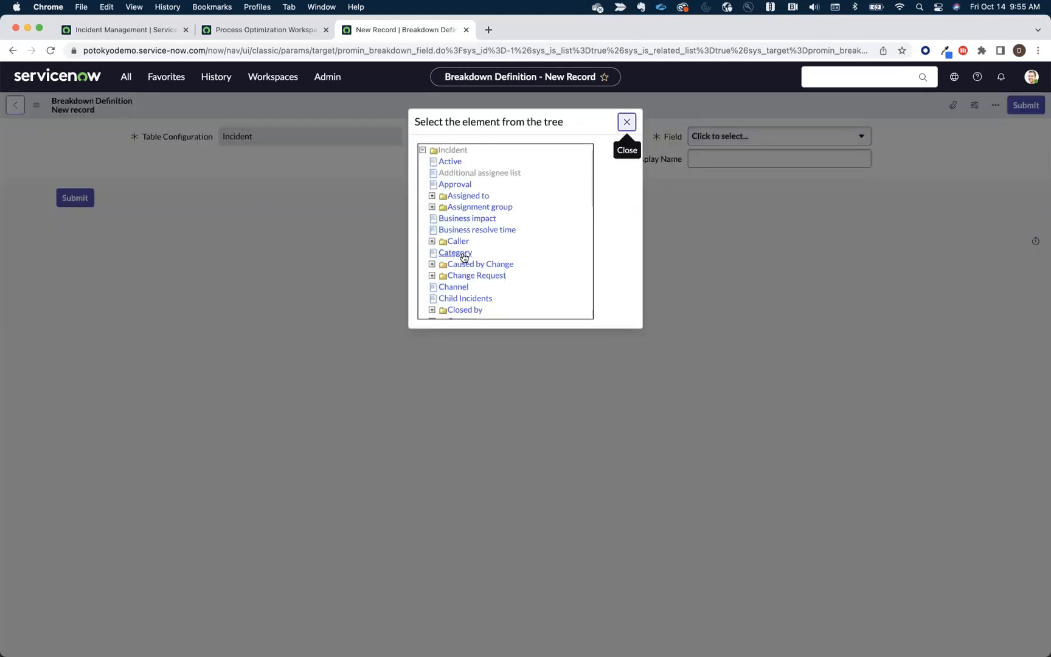
pyautogui.click(455, 251)
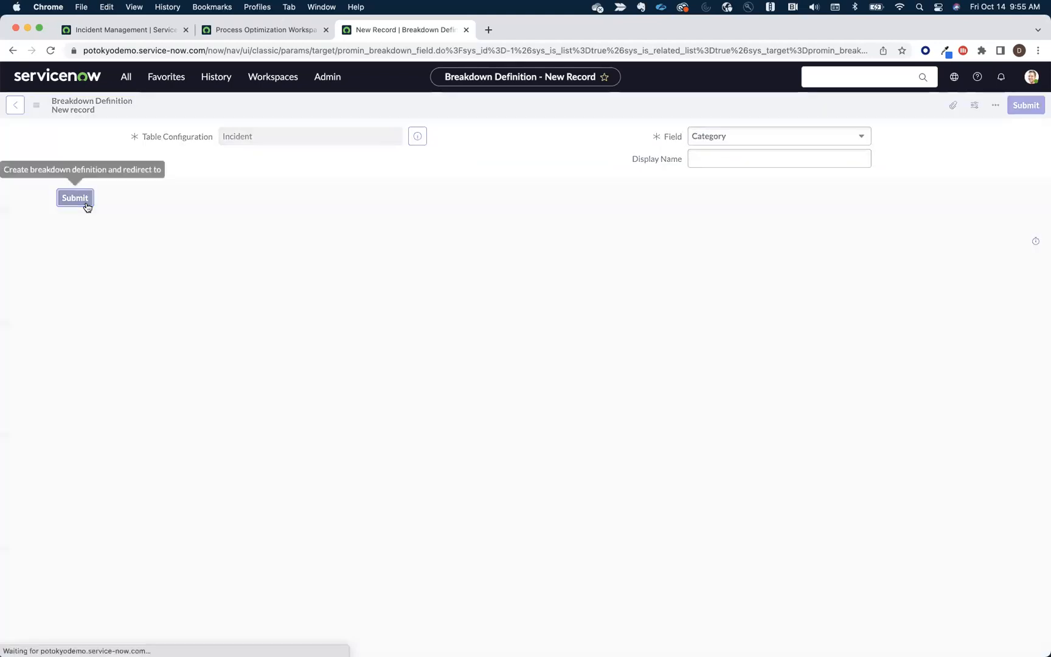
pyautogui.click(74, 197)
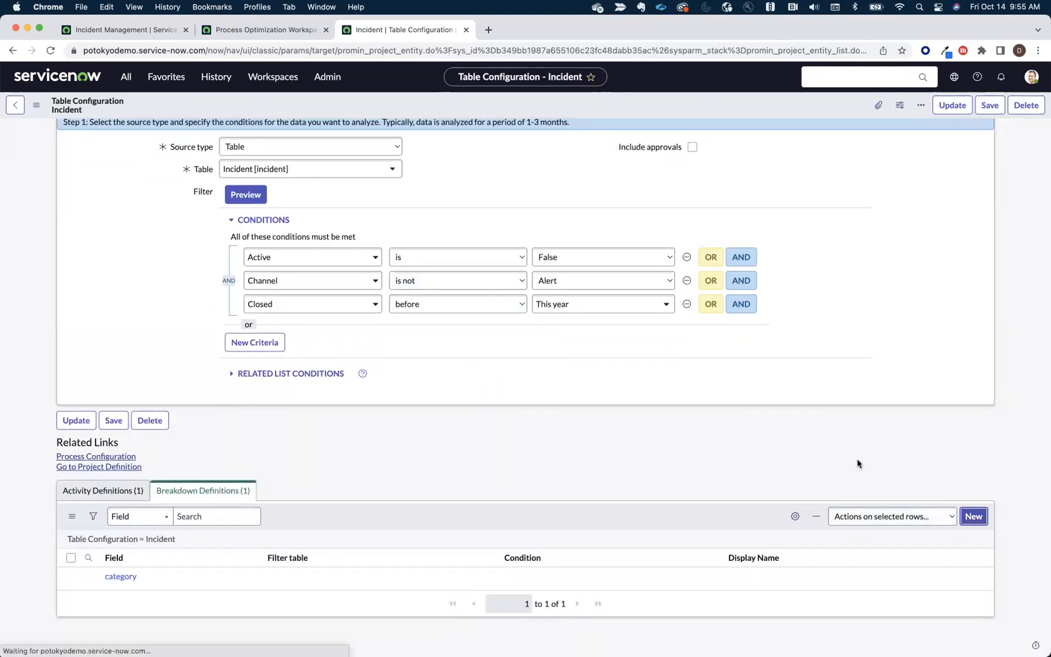
pyautogui.moveTo(798, 442)
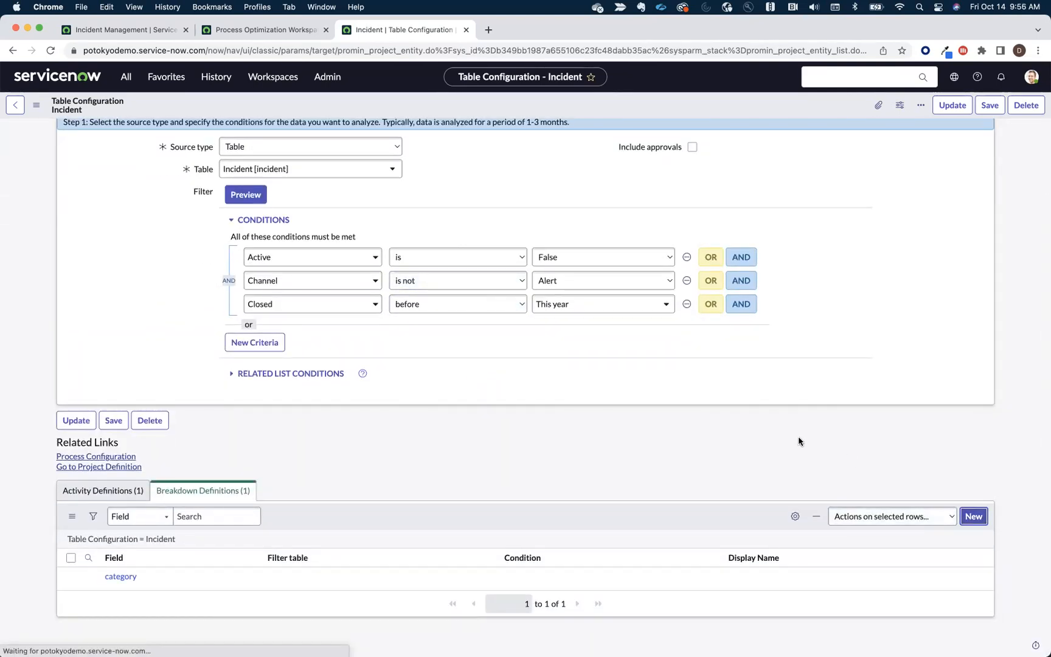
# Step: Create a second breakdown definition using the Channel field and return to the project definition
pyautogui.click(973, 516)
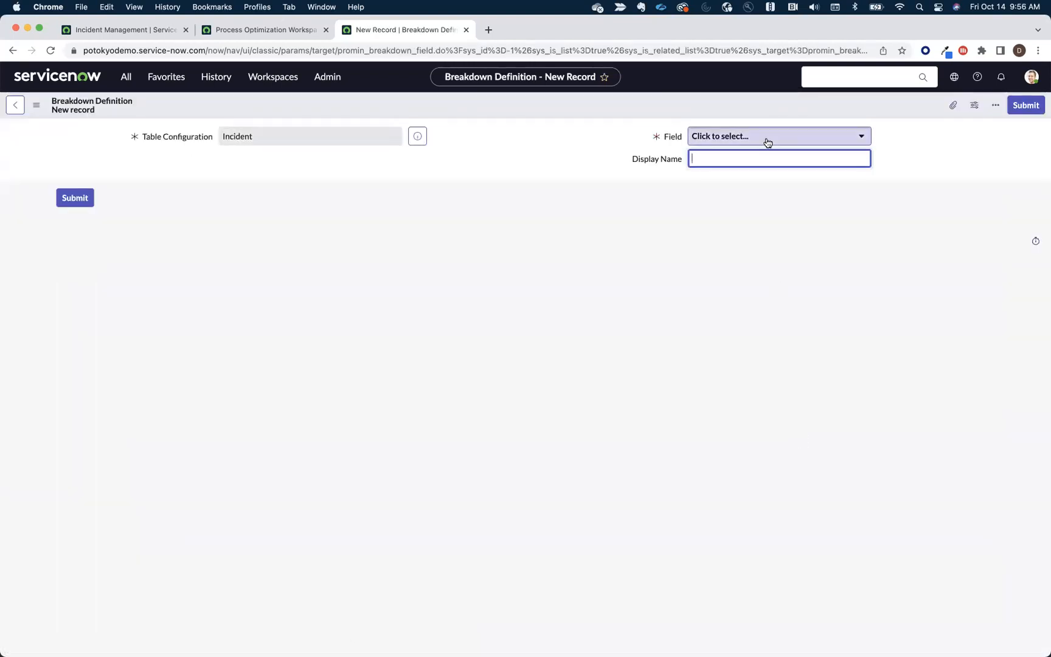
pyautogui.click(777, 136)
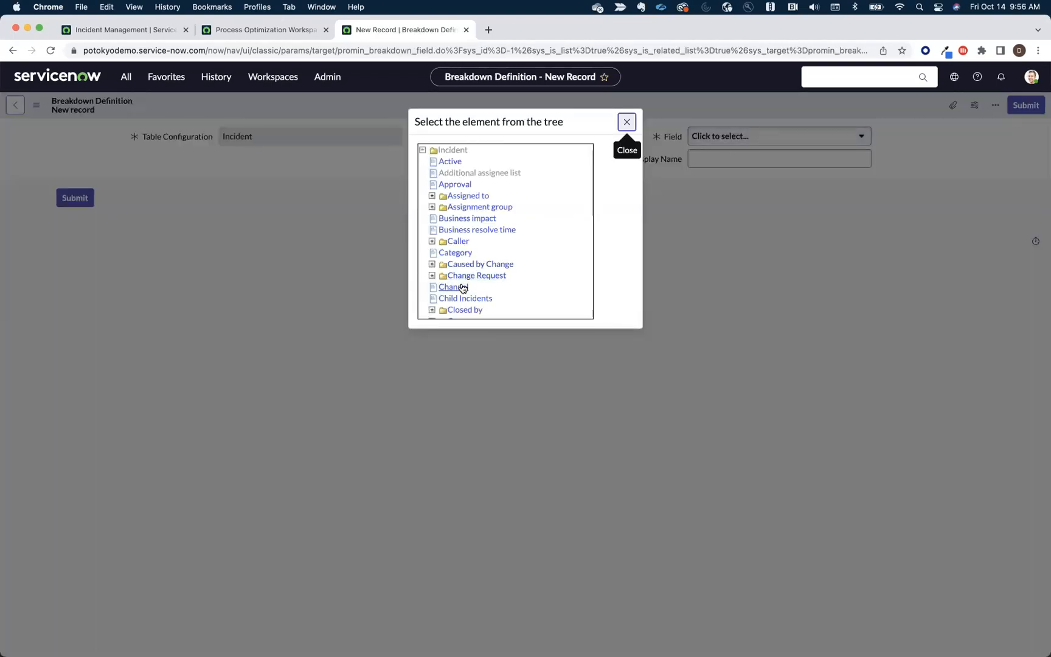
pyautogui.click(450, 287)
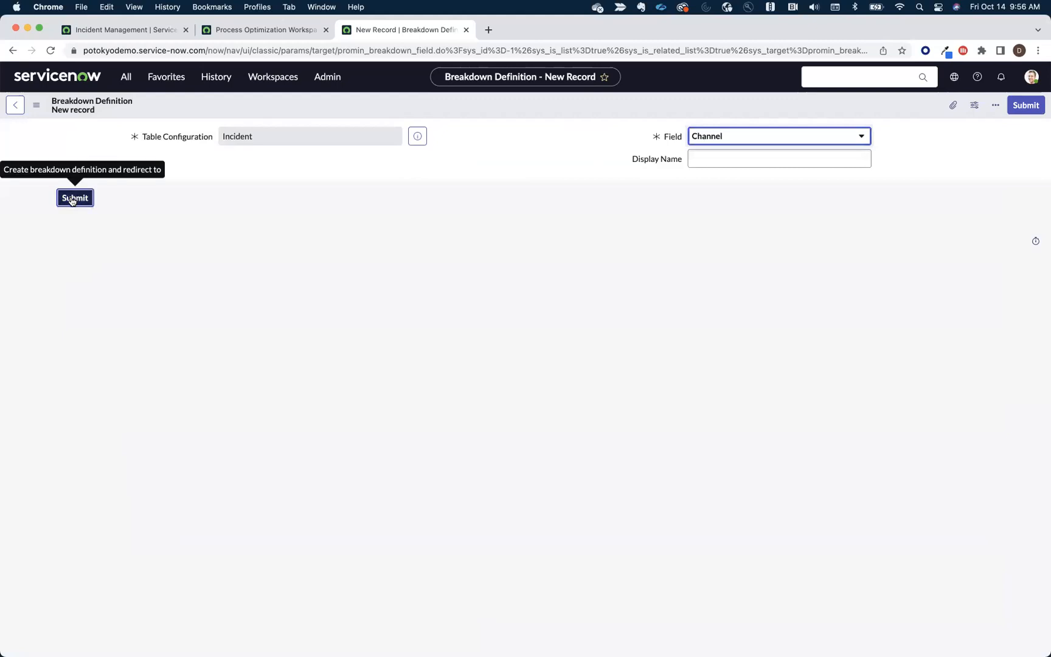
pyautogui.click(75, 198)
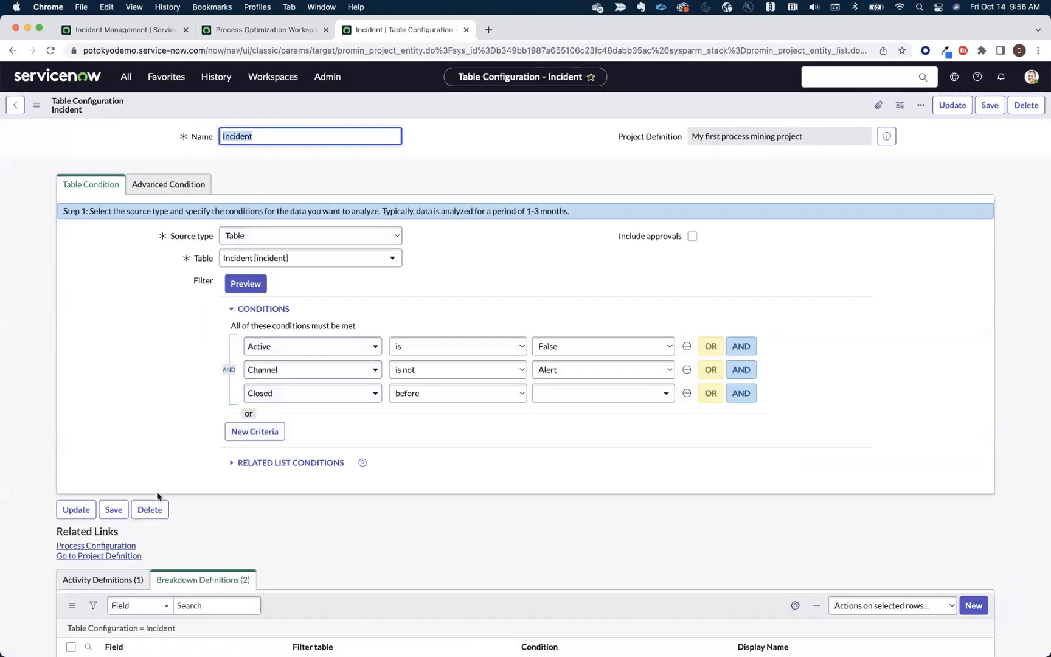
pyautogui.click(598, 393)
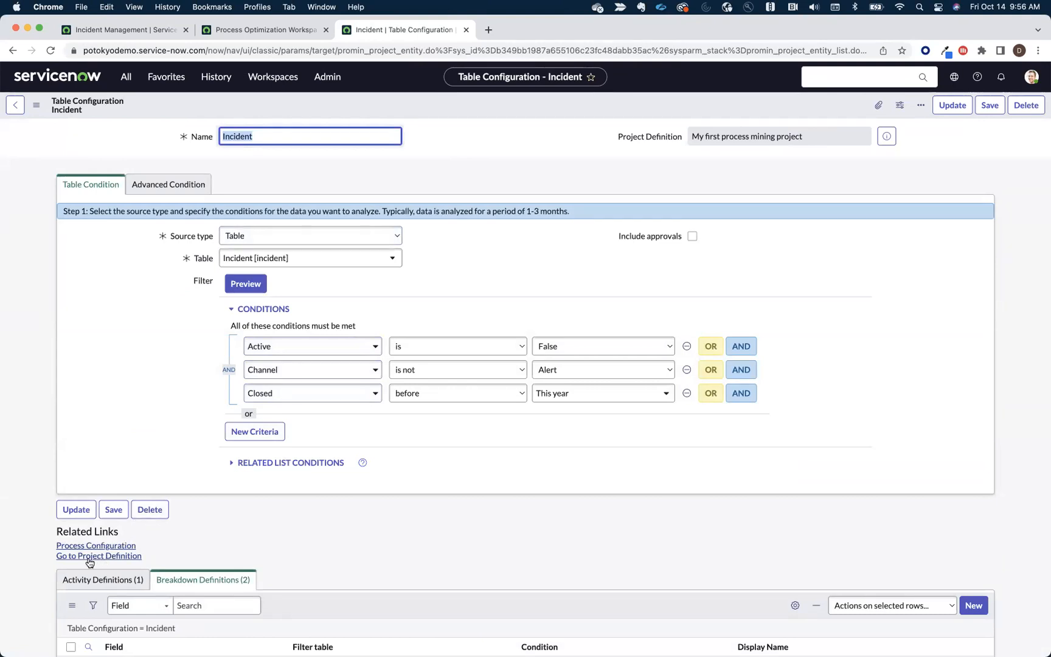
pyautogui.click(99, 556)
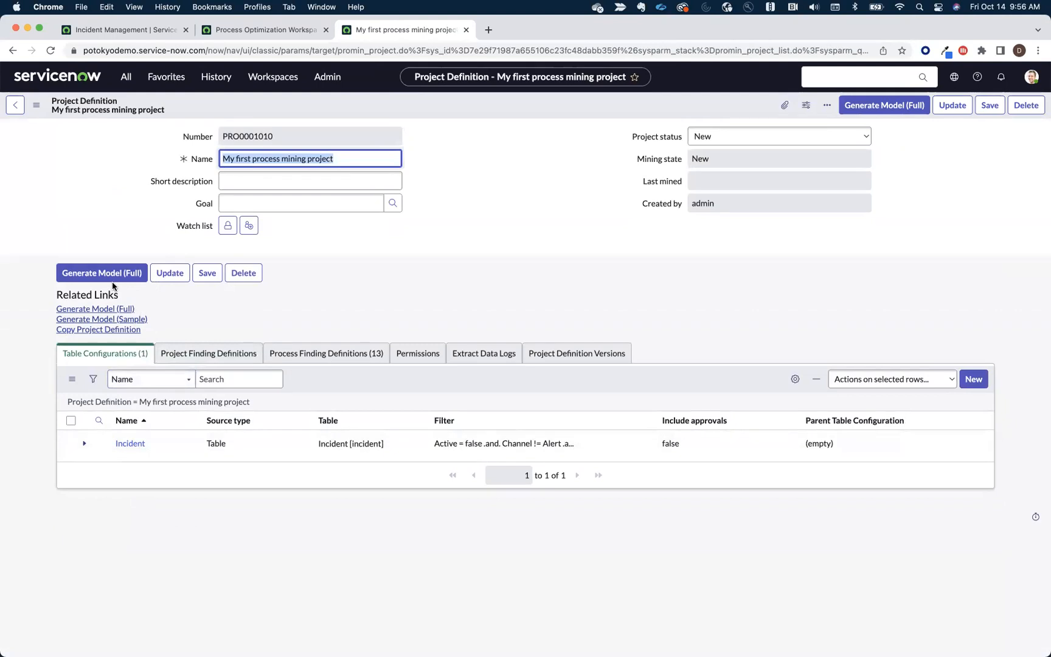
pyautogui.moveTo(100, 273)
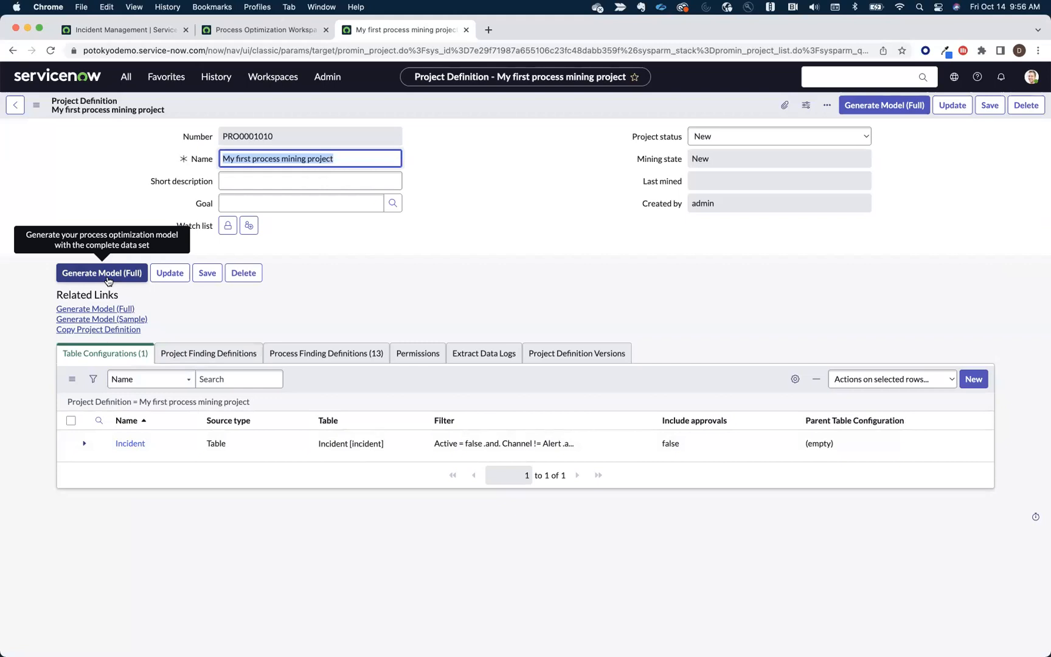
pyautogui.moveTo(101, 319)
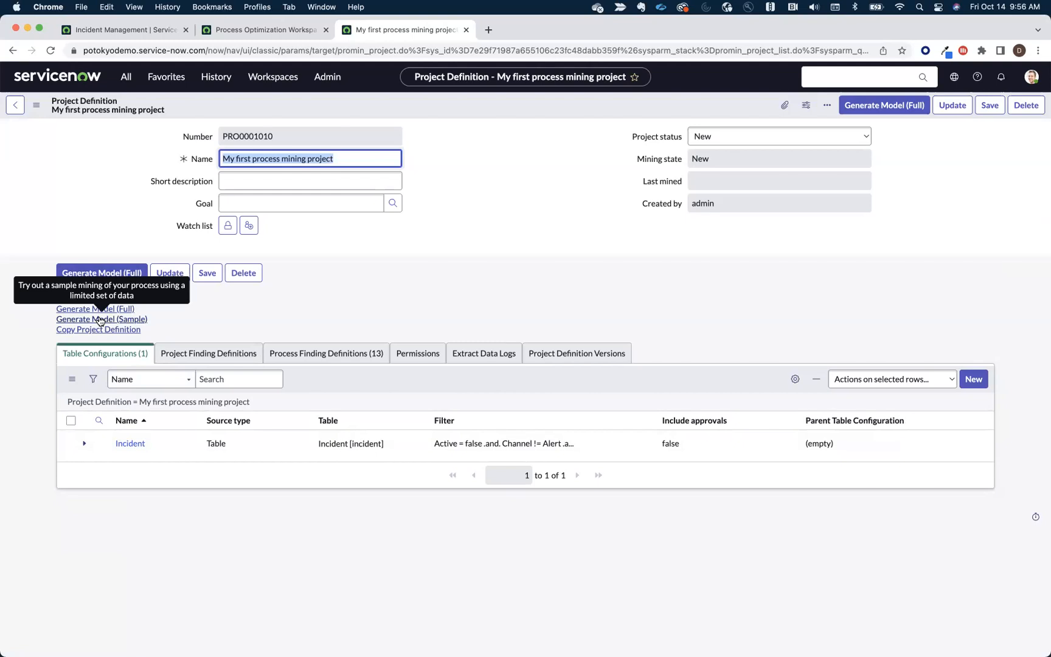
# Step: Generate the process model for My first process mining project
pyautogui.click(101, 319)
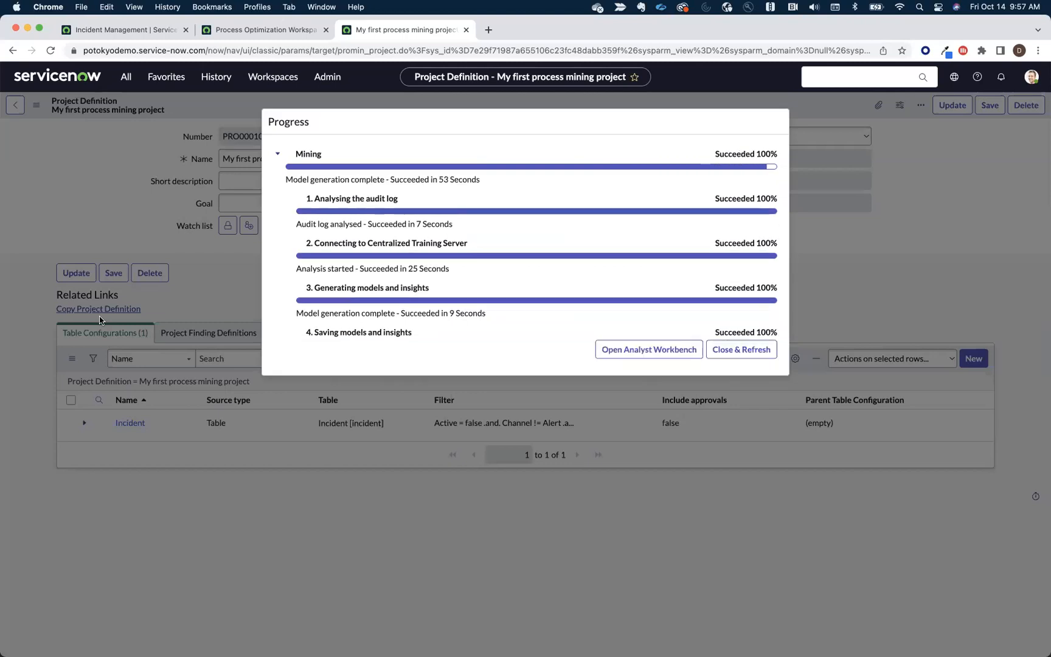
pyautogui.moveTo(91, 391)
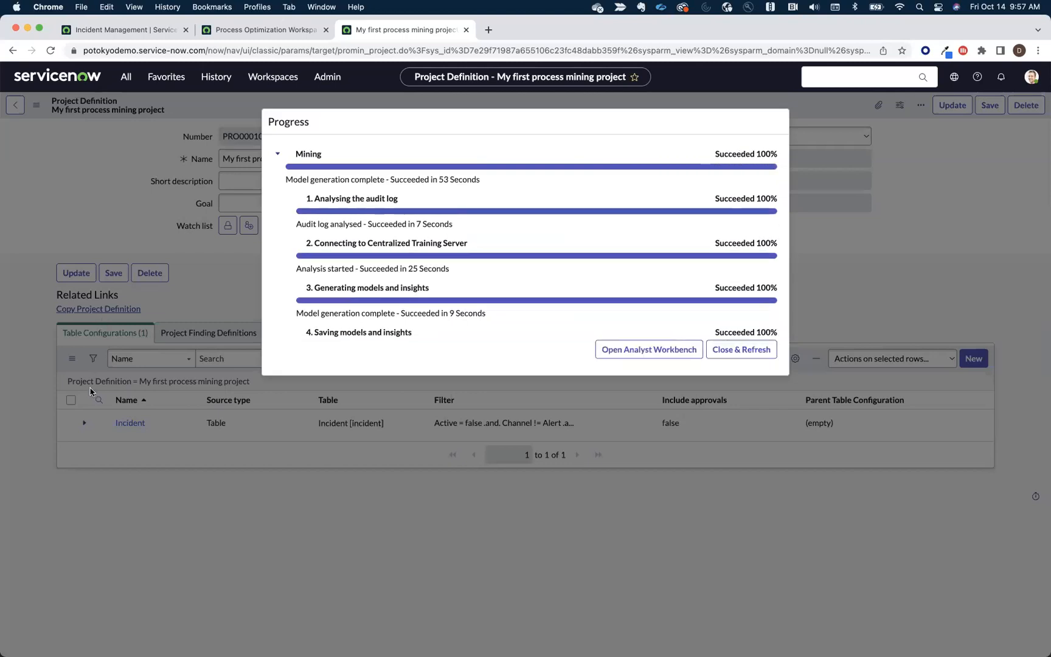
pyautogui.moveTo(549, 349)
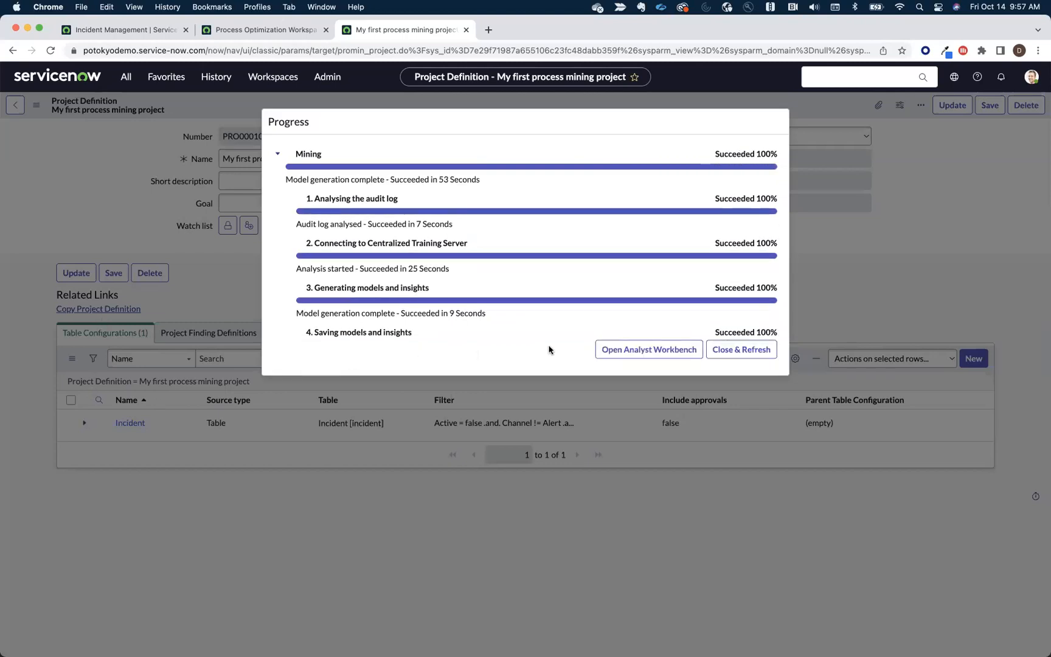
pyautogui.click(647, 349)
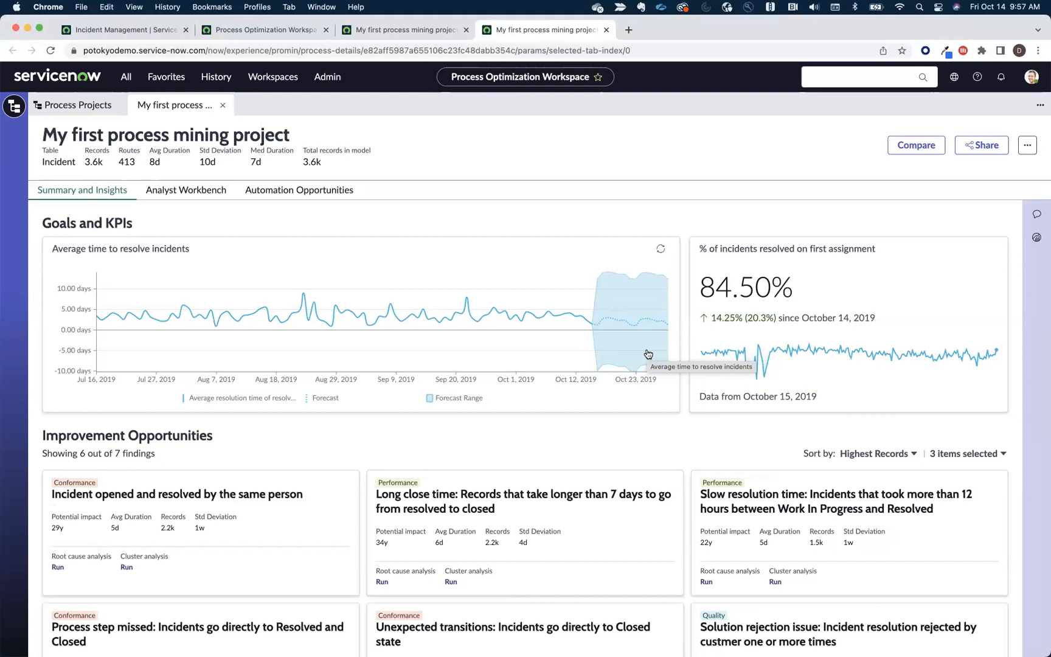
pyautogui.moveTo(630, 372)
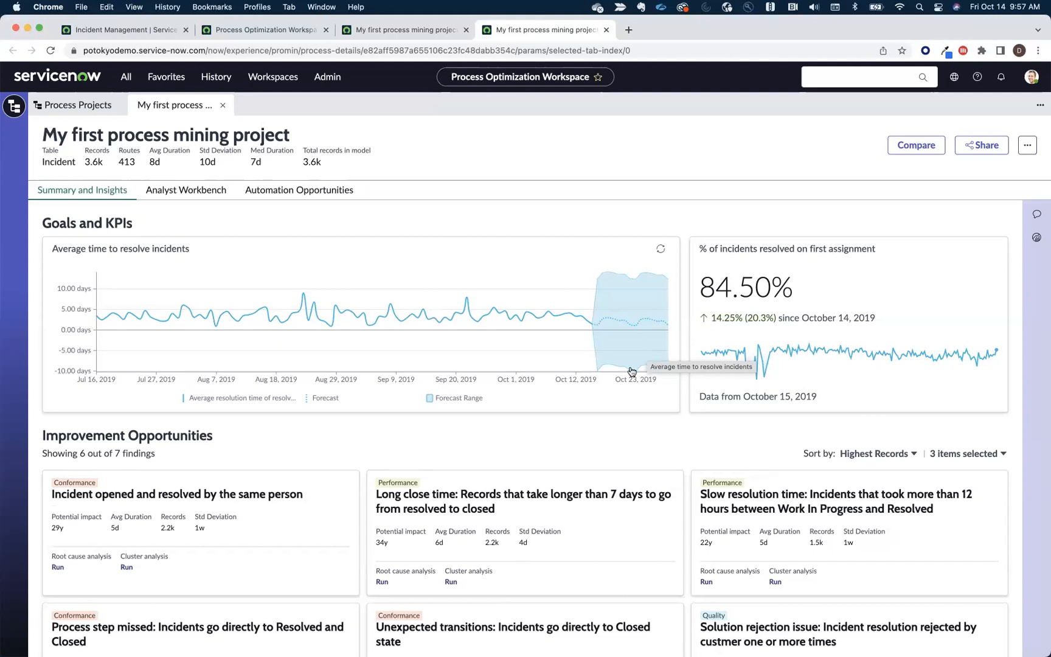
pyautogui.moveTo(579, 432)
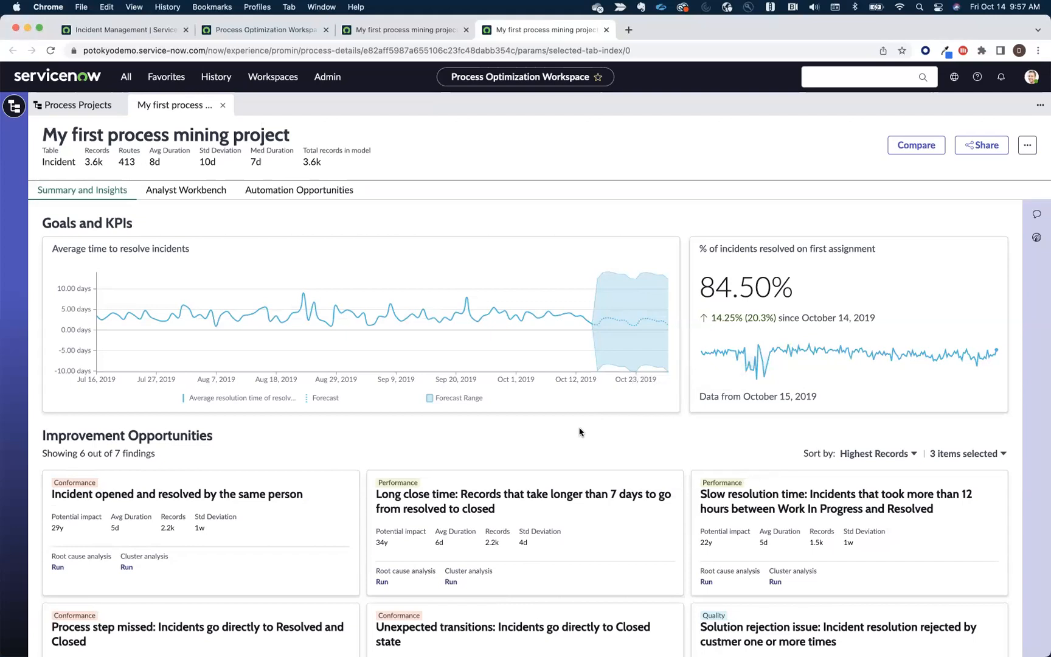
pyautogui.scroll(-3)
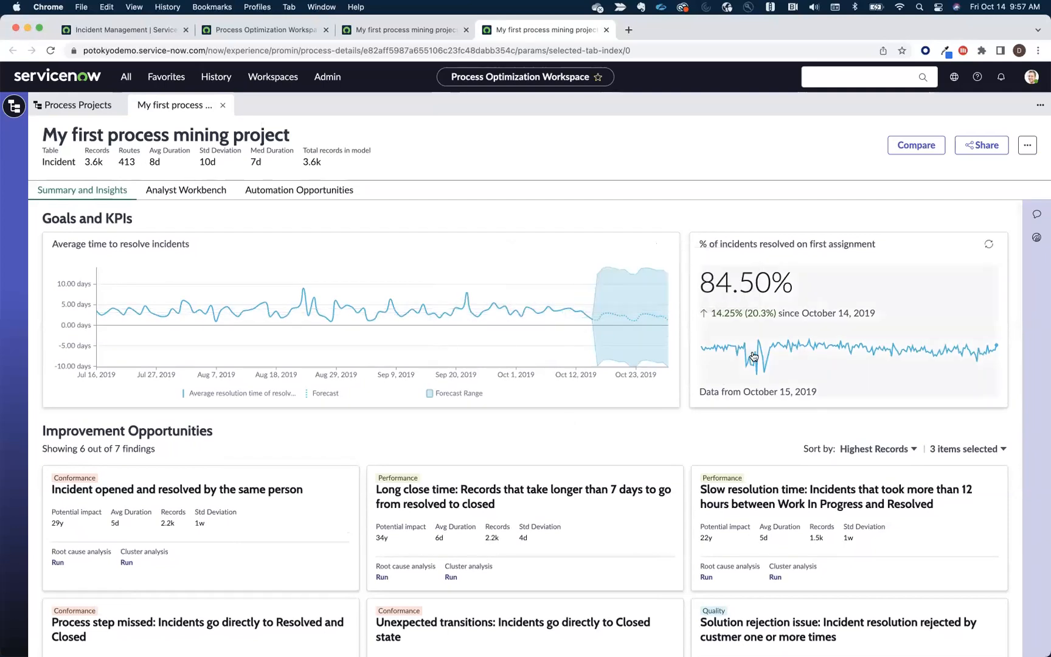
pyautogui.moveTo(753, 357)
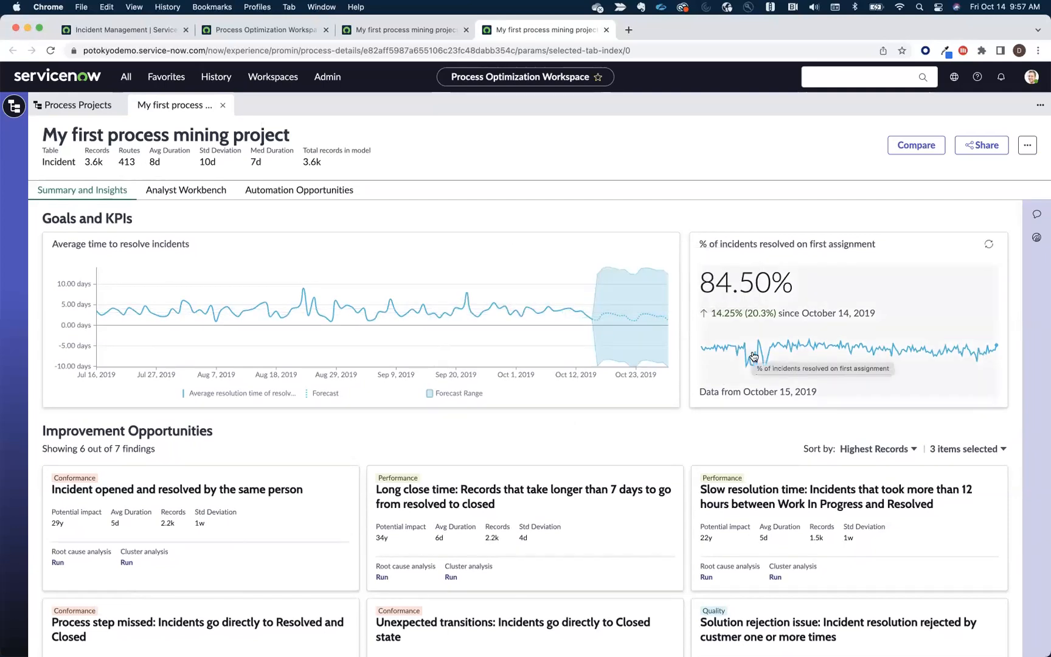
pyautogui.moveTo(635, 422)
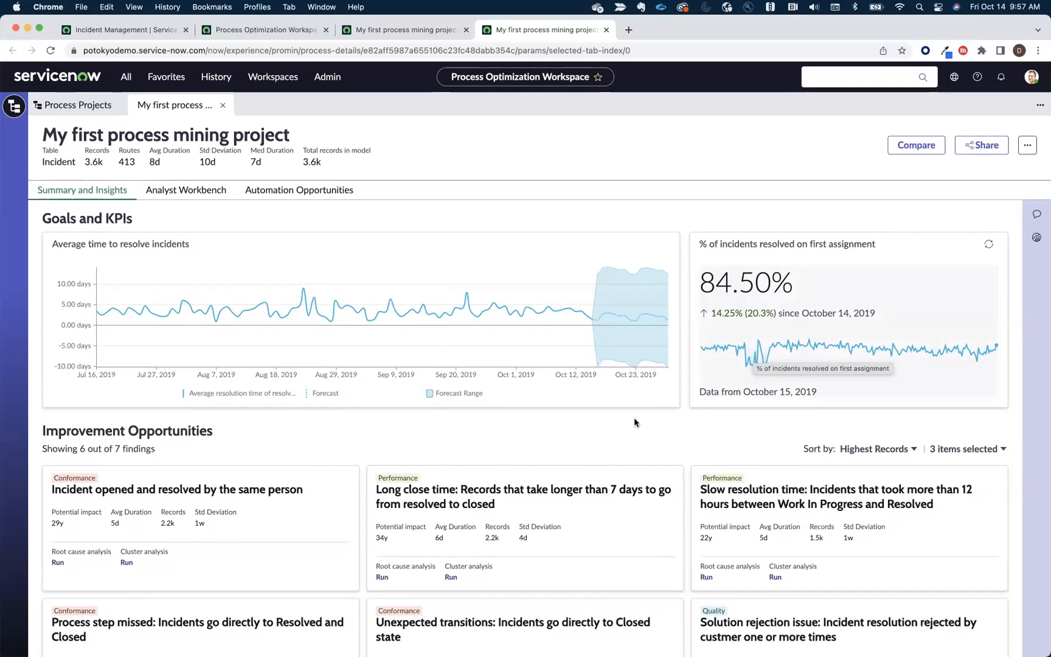
# Step: Scroll through the six Improvement Opportunities findings down to the start of Variation Analysis
pyautogui.scroll(-3)
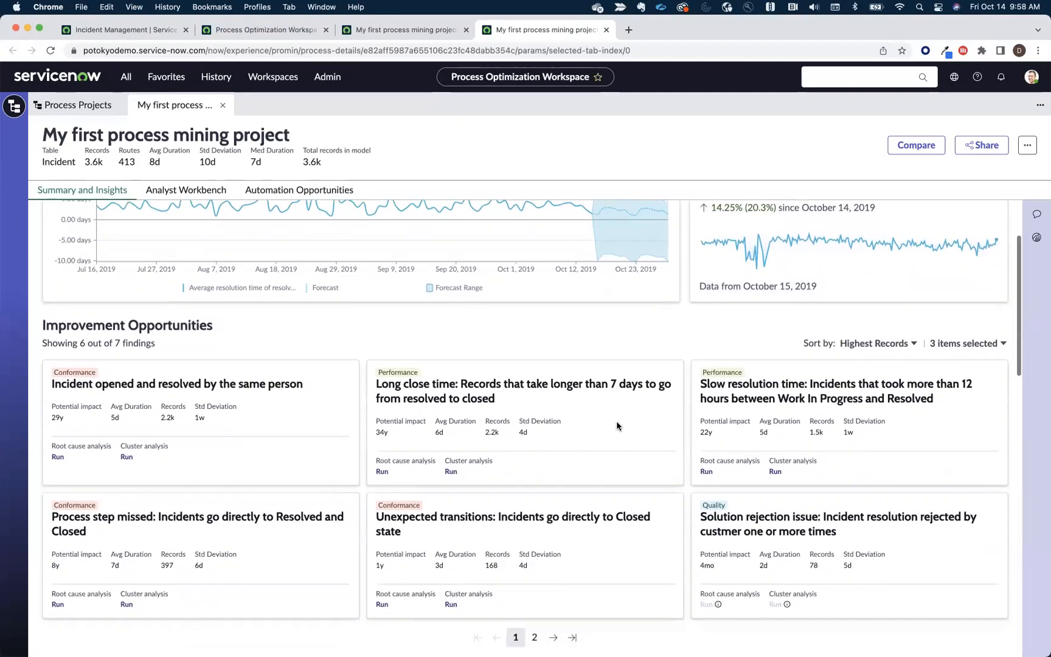
pyautogui.scroll(-3)
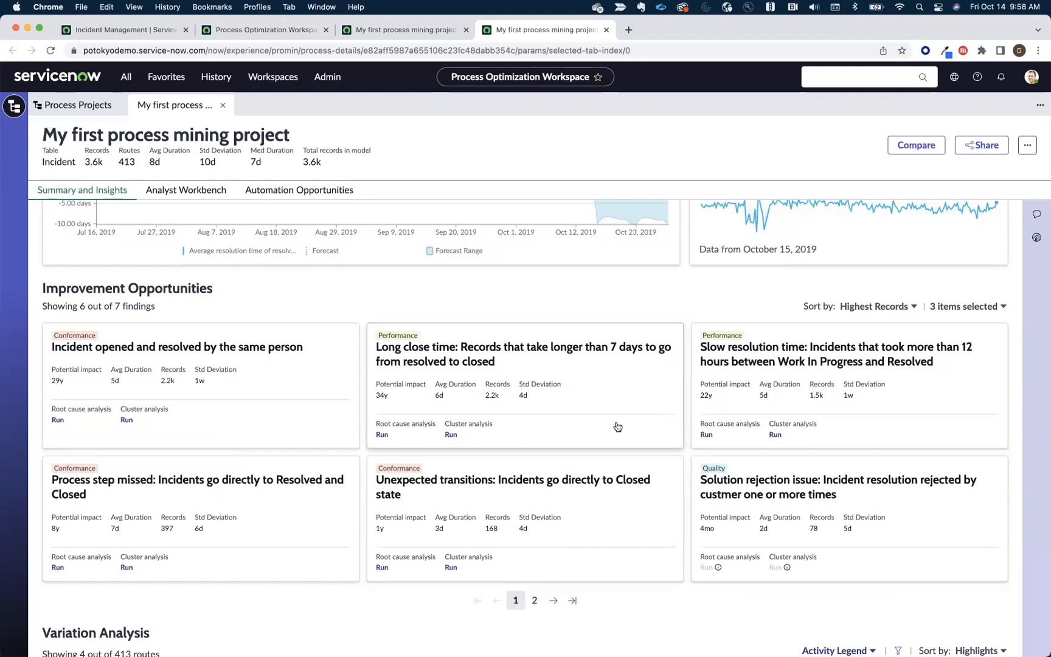
pyautogui.moveTo(357, 425)
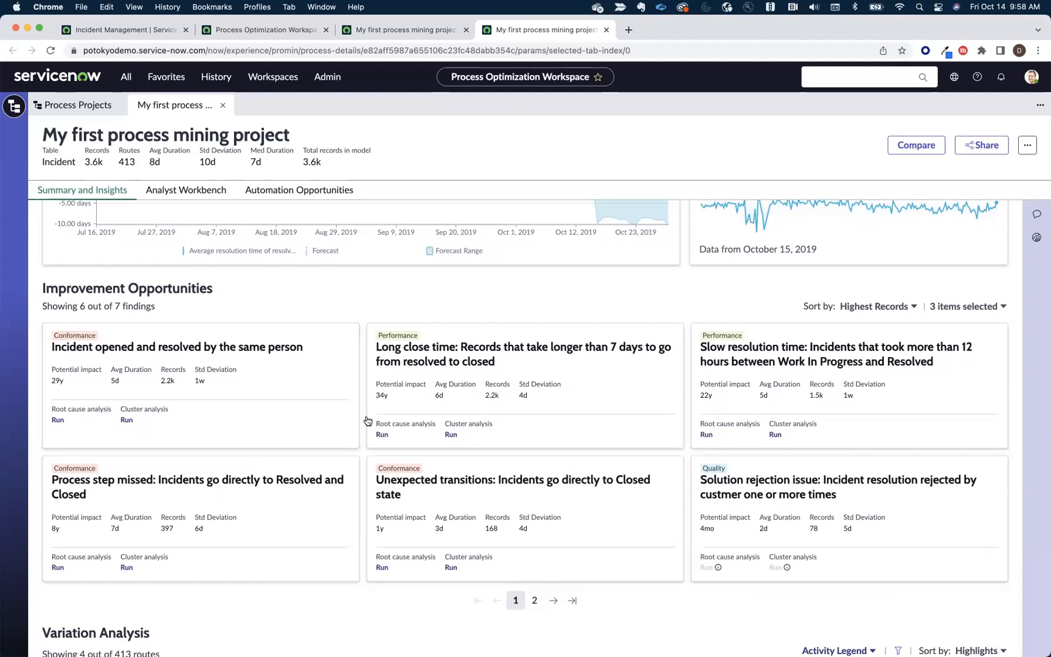
pyautogui.moveTo(579, 362)
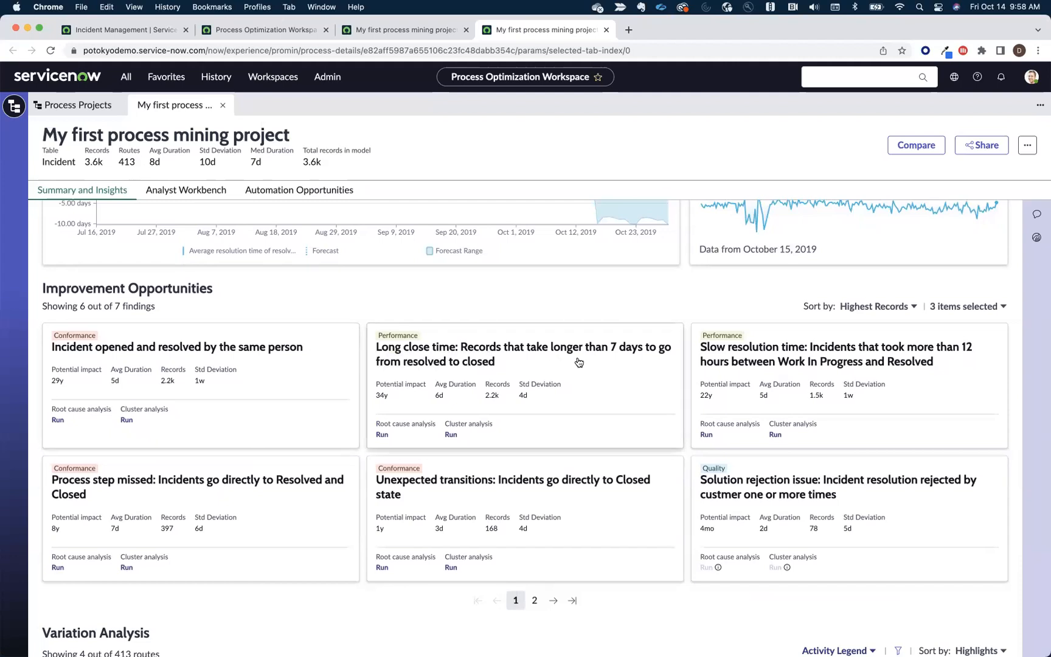
pyautogui.moveTo(579, 380)
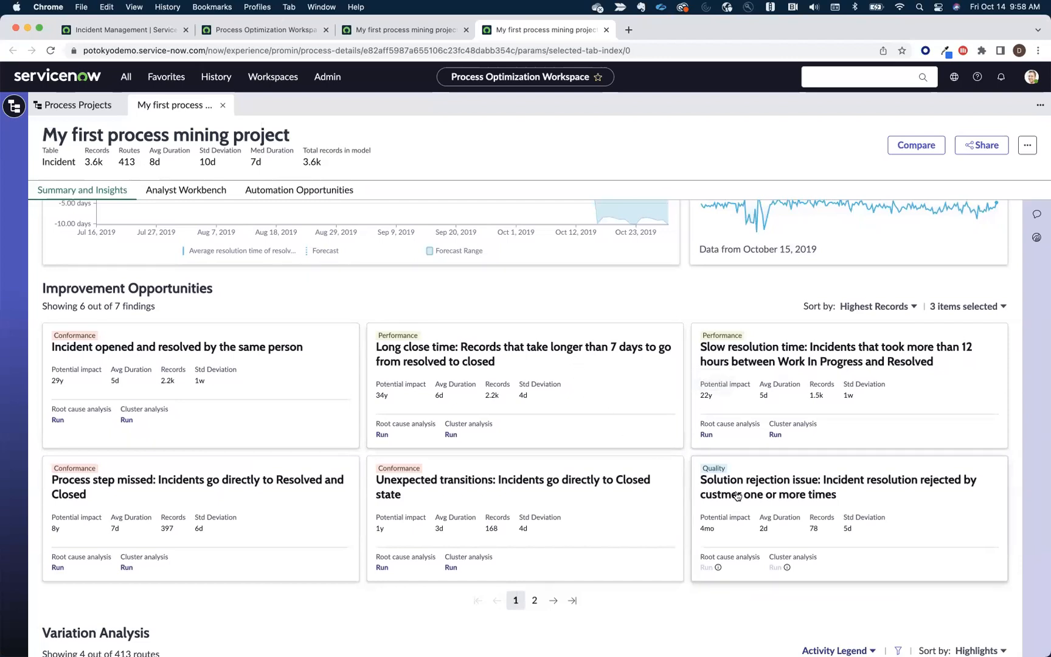
pyautogui.moveTo(737, 494)
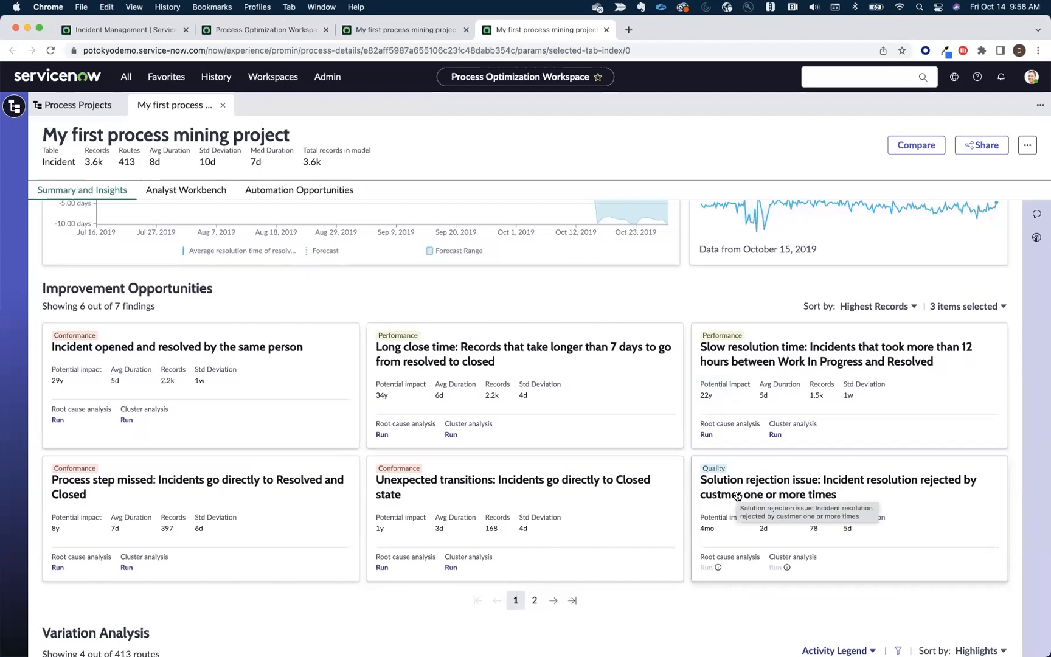
pyautogui.moveTo(757, 500)
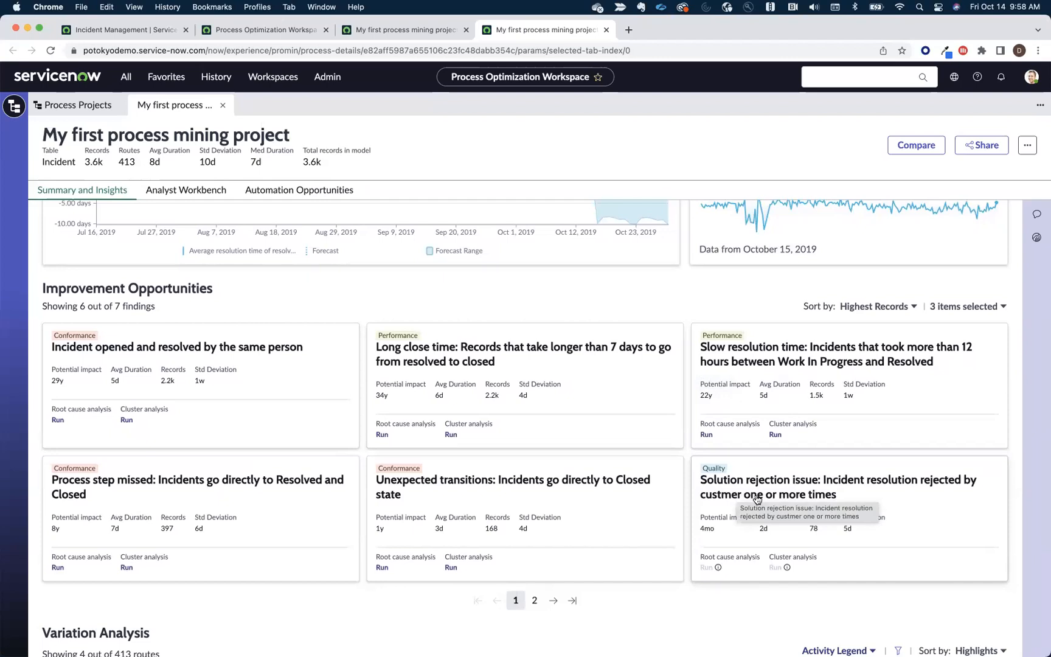
pyautogui.moveTo(796, 491)
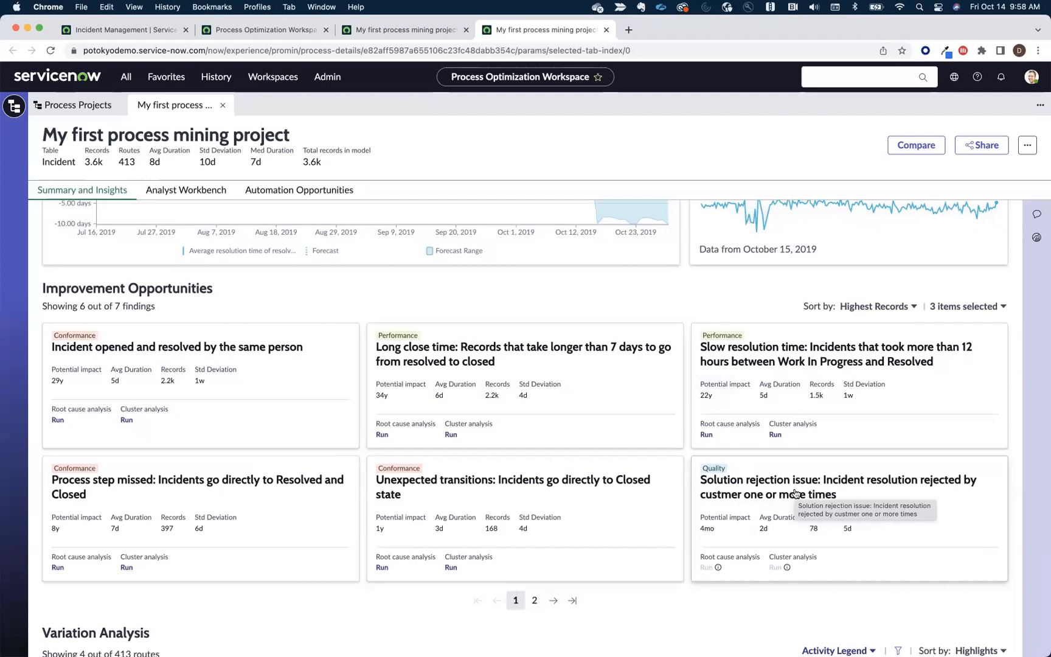
pyautogui.moveTo(636, 507)
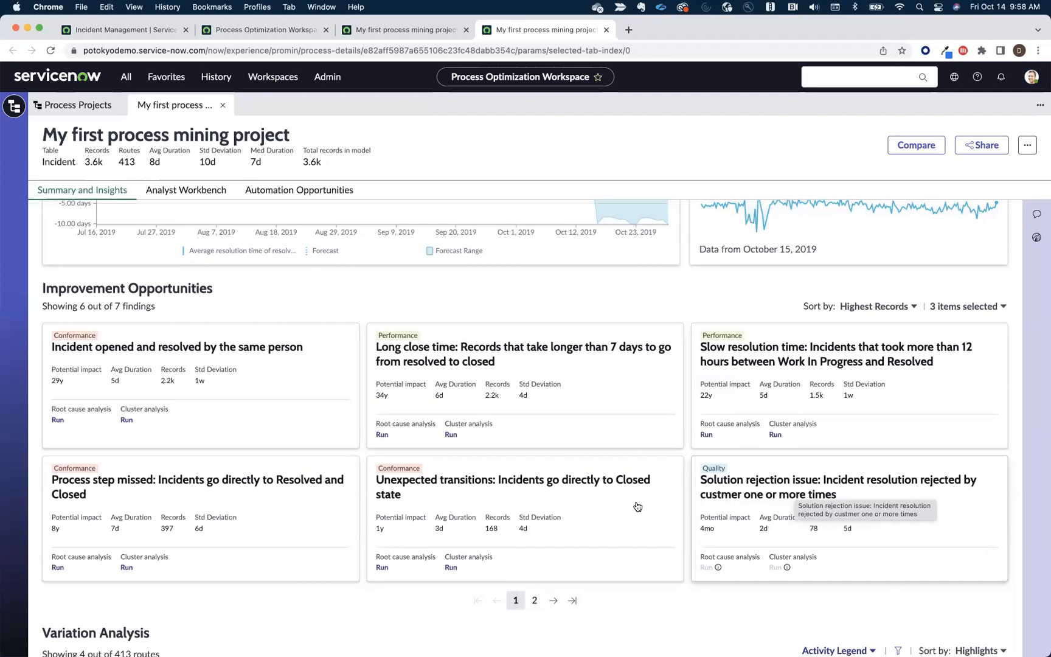
# Step: Scroll through Variation Analysis routes and Bottleneck Analysis transitions, then back up to Goals and KPIs
pyautogui.scroll(-3)
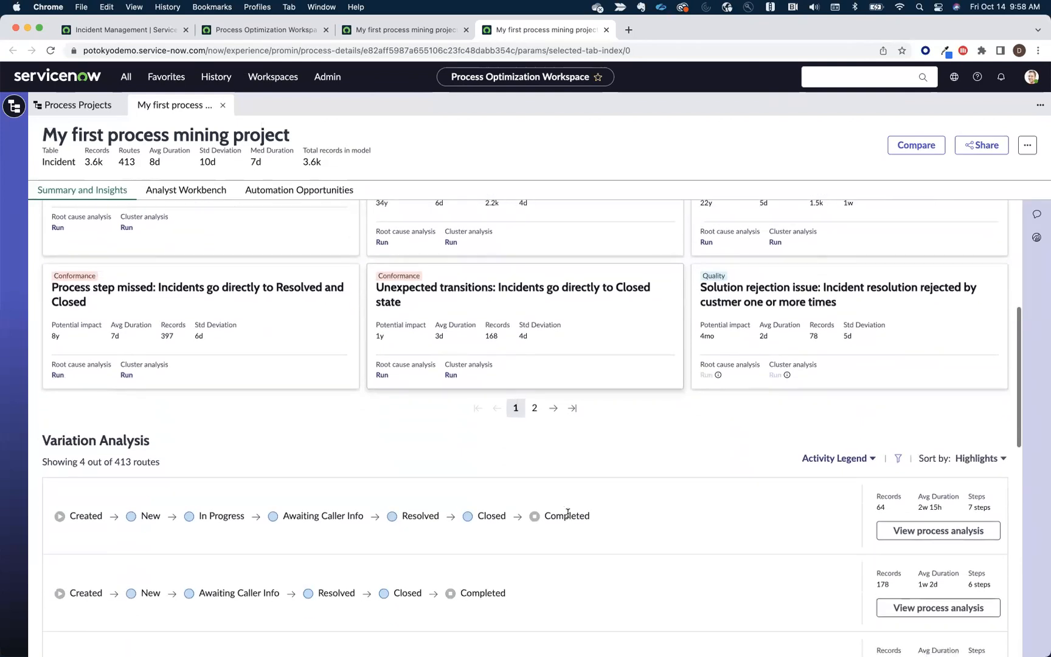
pyautogui.scroll(-3)
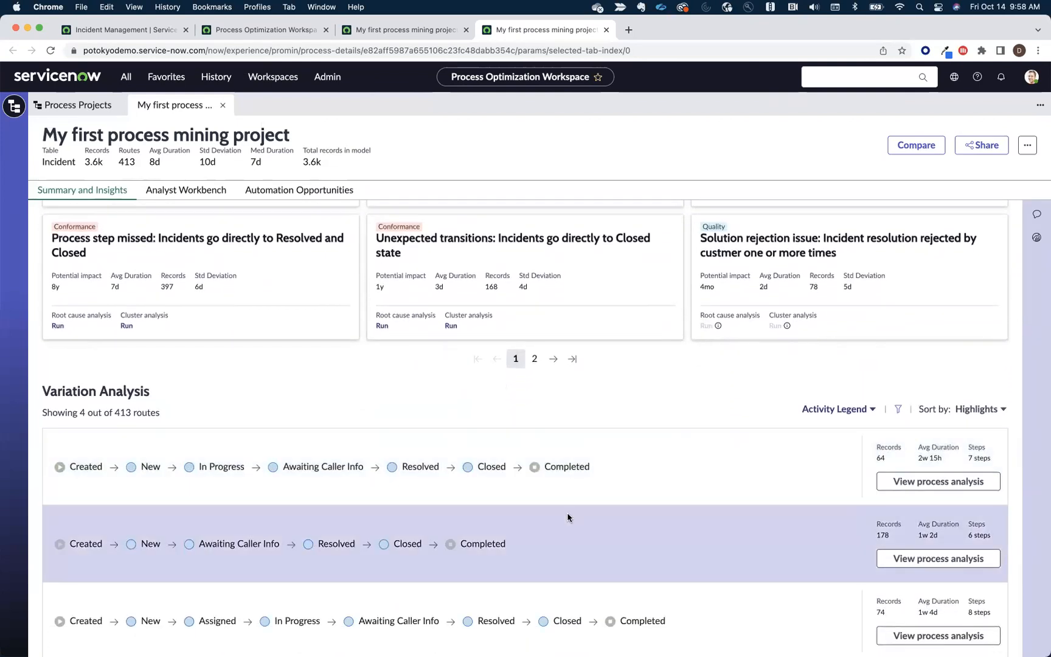
pyautogui.scroll(-3)
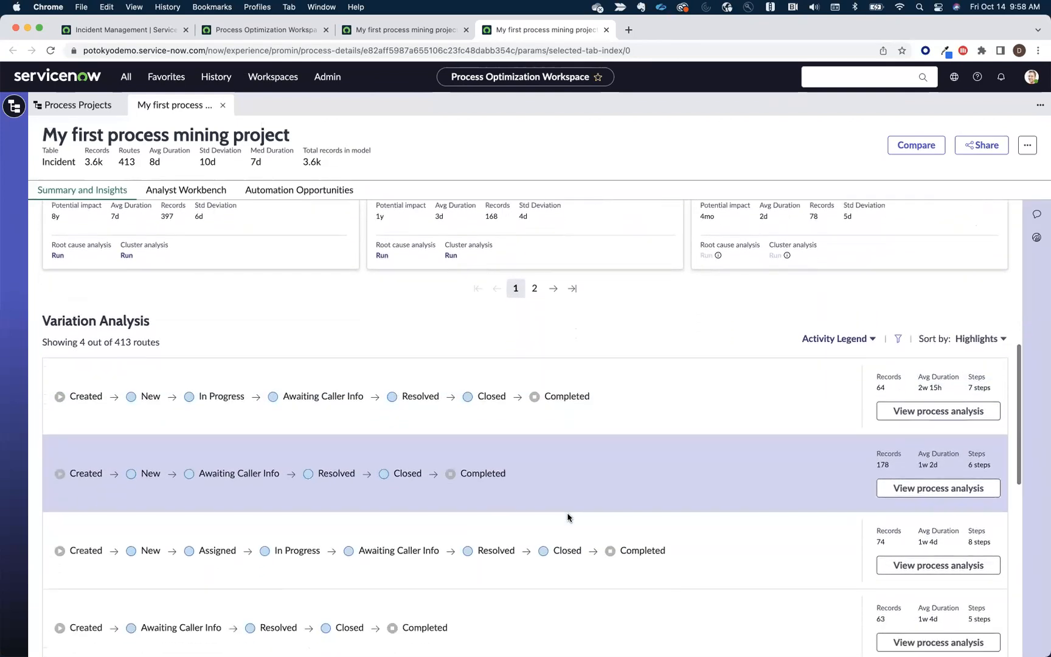
pyautogui.scroll(-3)
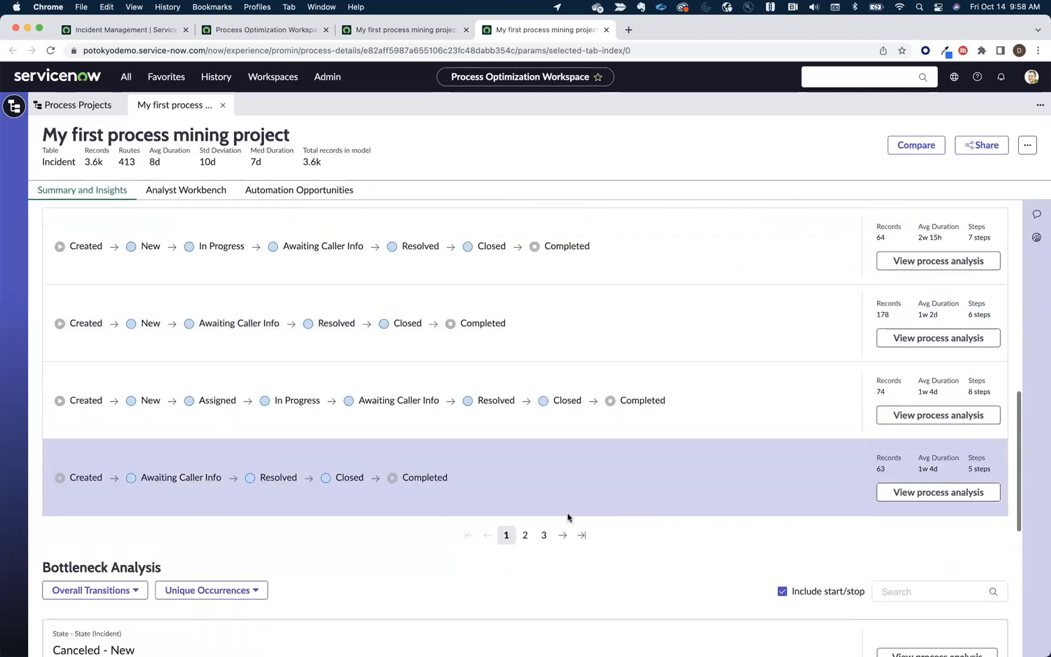
pyautogui.scroll(-3)
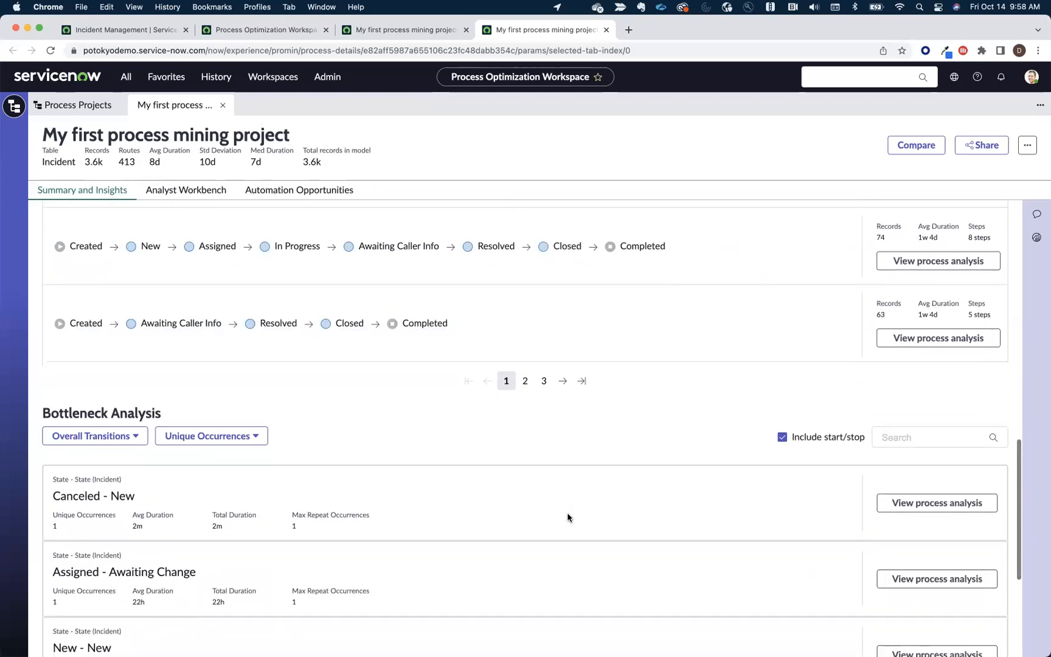
pyautogui.scroll(-3)
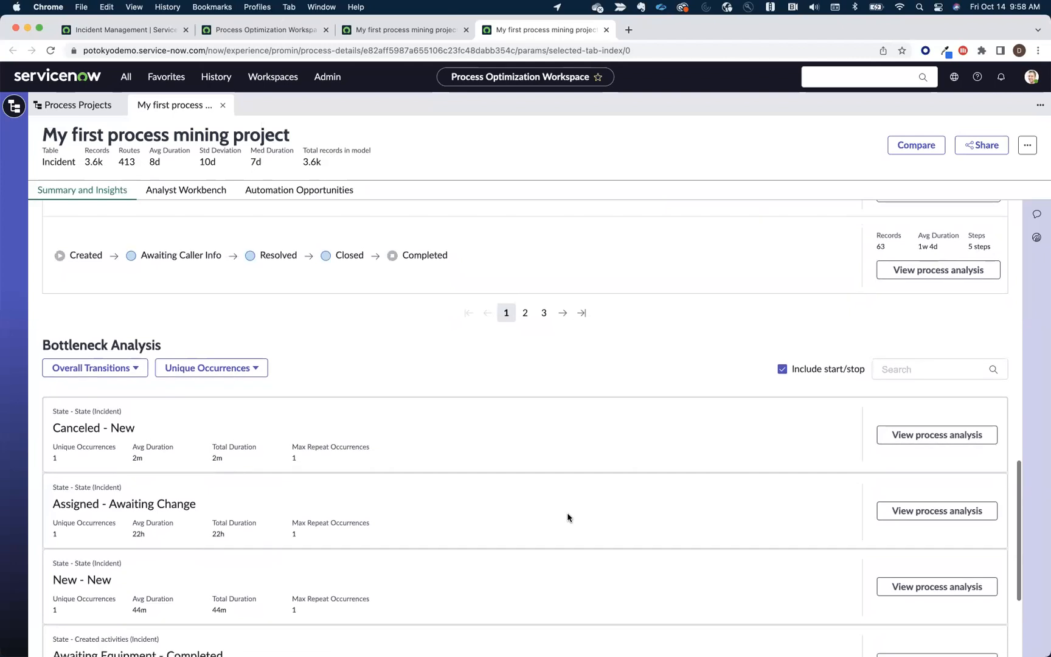
pyautogui.scroll(3)
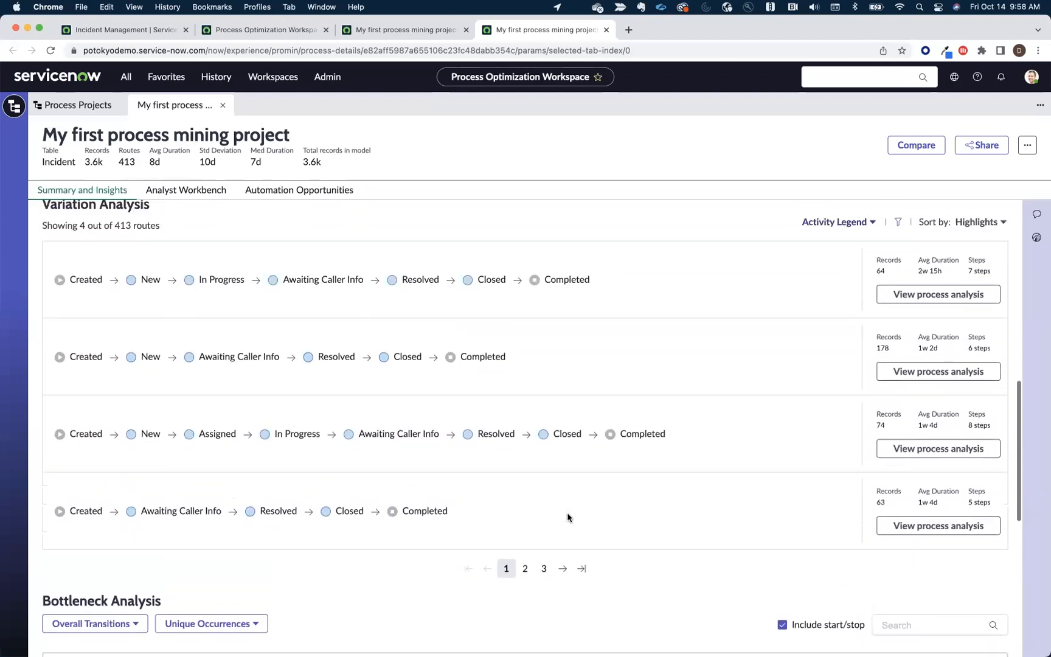
pyautogui.scroll(3)
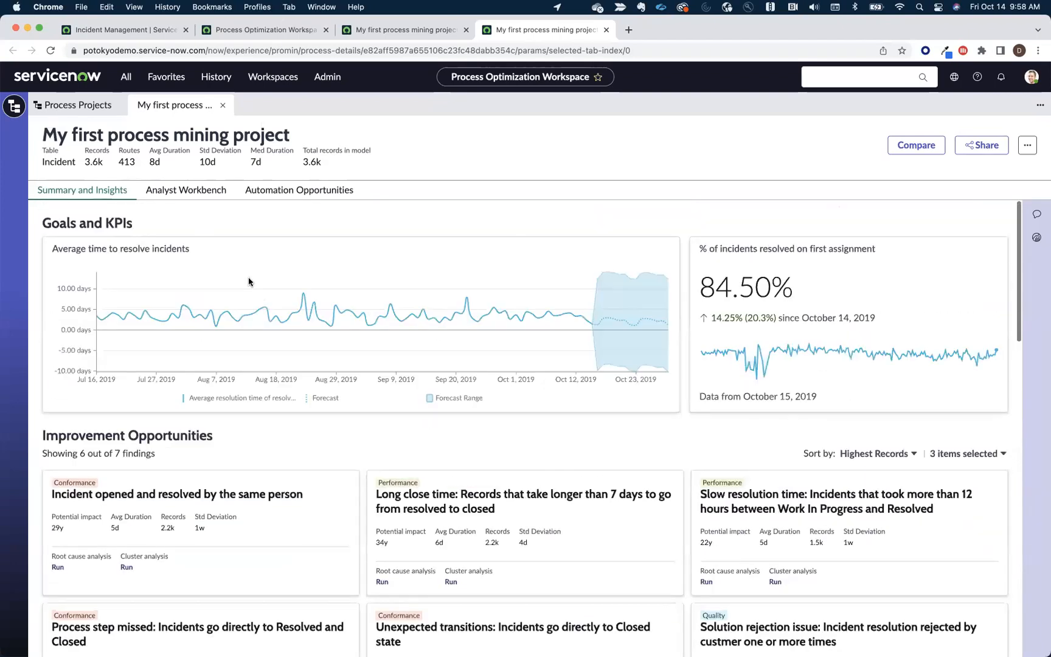
# Step: Show the incident process map in the Analyst Workbench with its Model Options panel
pyautogui.click(186, 189)
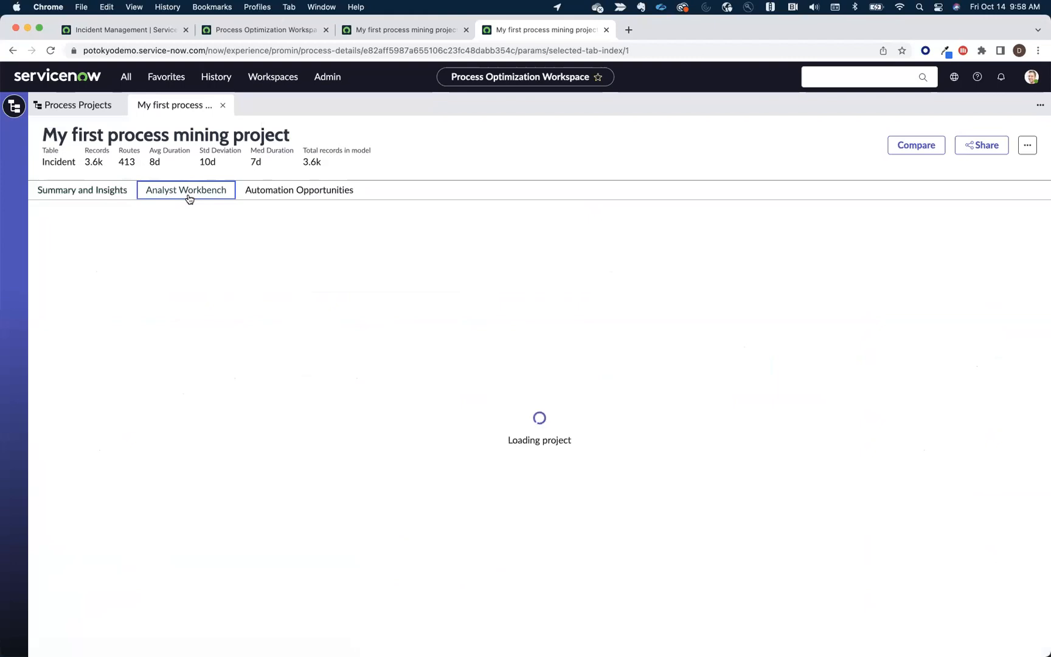
pyautogui.click(186, 189)
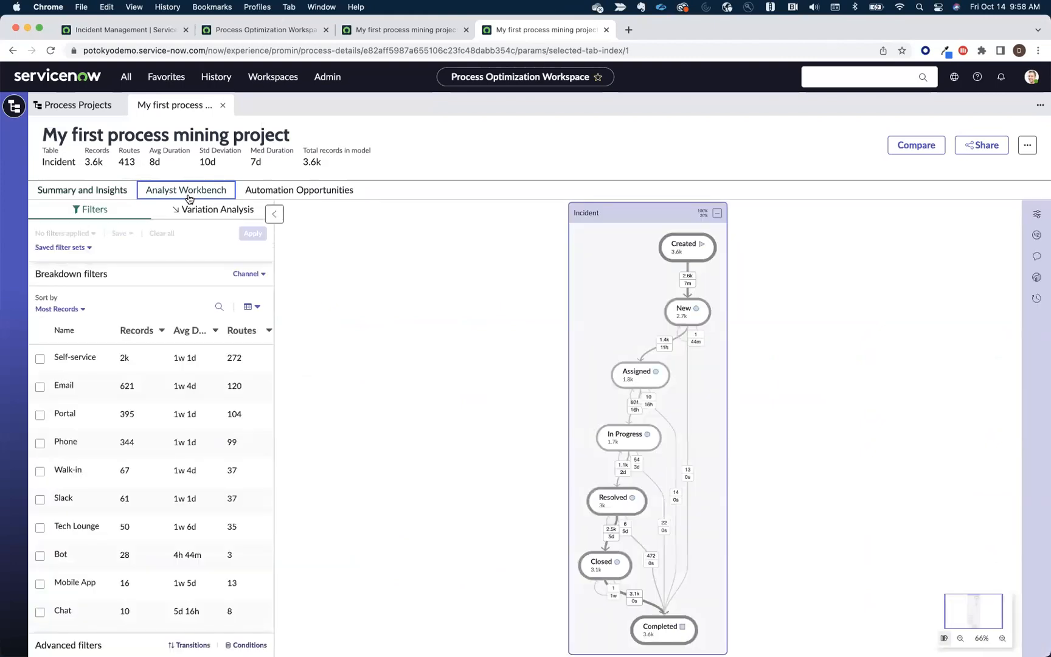
pyautogui.moveTo(241, 209)
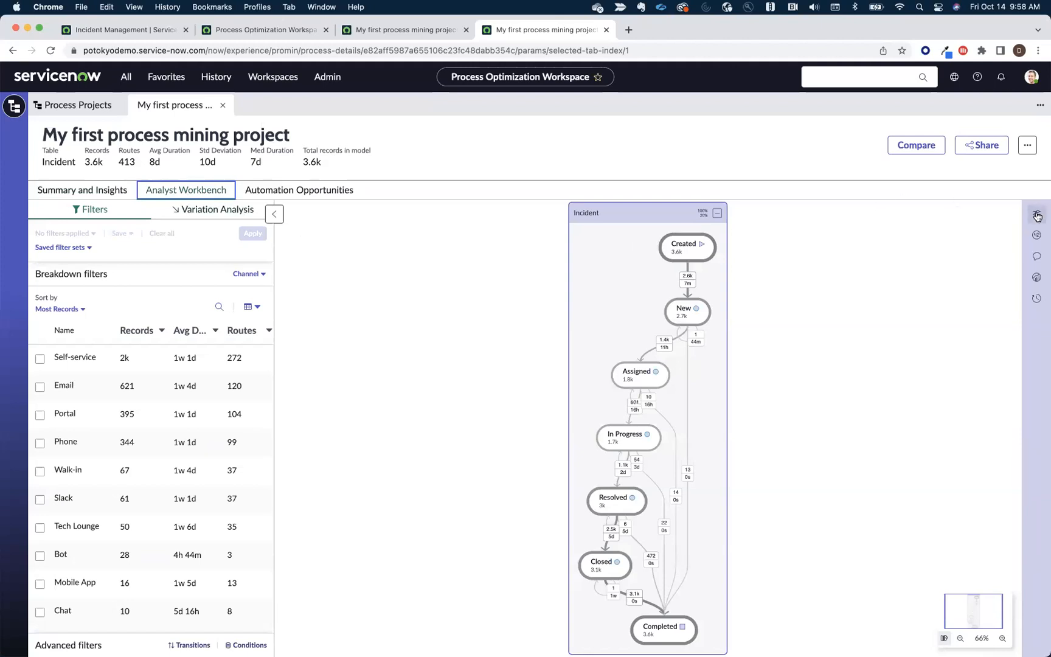
pyautogui.click(1036, 215)
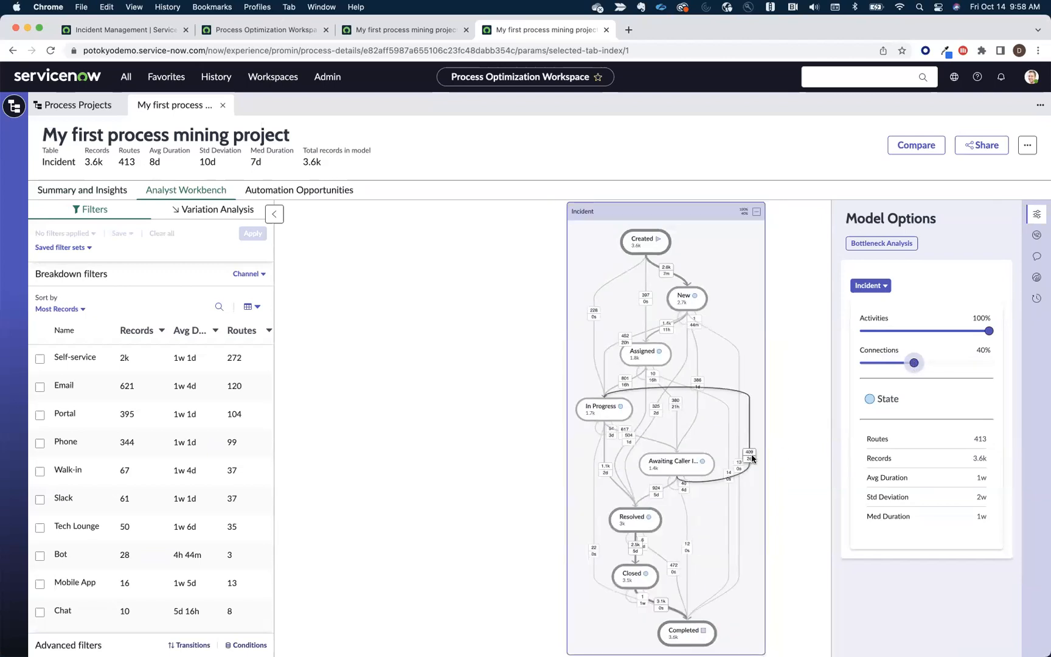
# Step: View the Awaiting Caller Info → In Progress transition stats, then switch the breakdown filter from Channel to Category
pyautogui.click(676, 461)
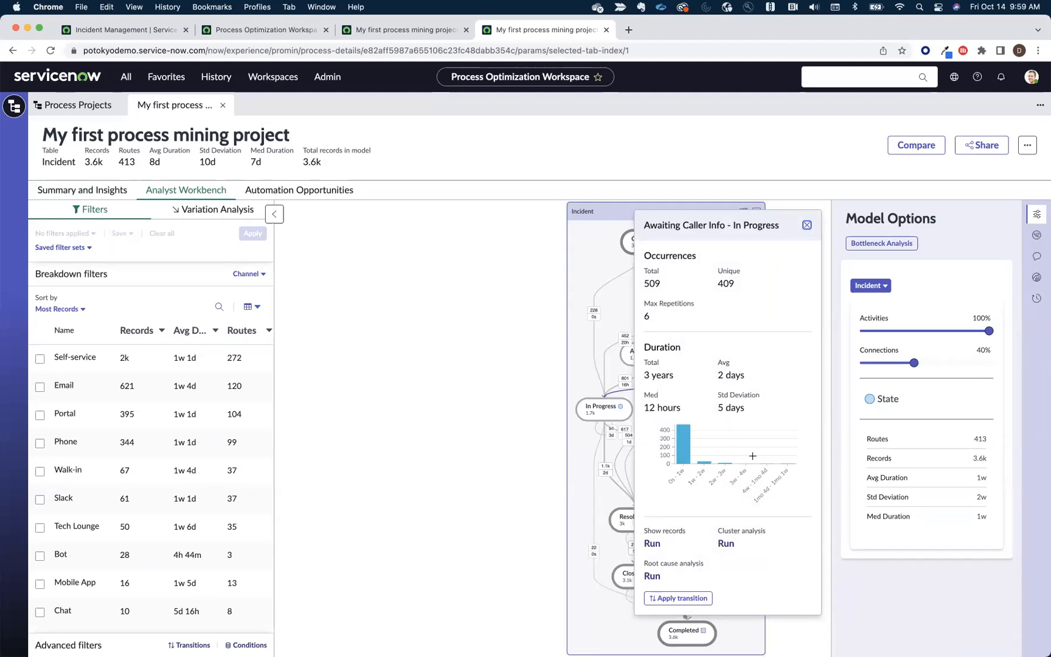
pyautogui.moveTo(706, 445)
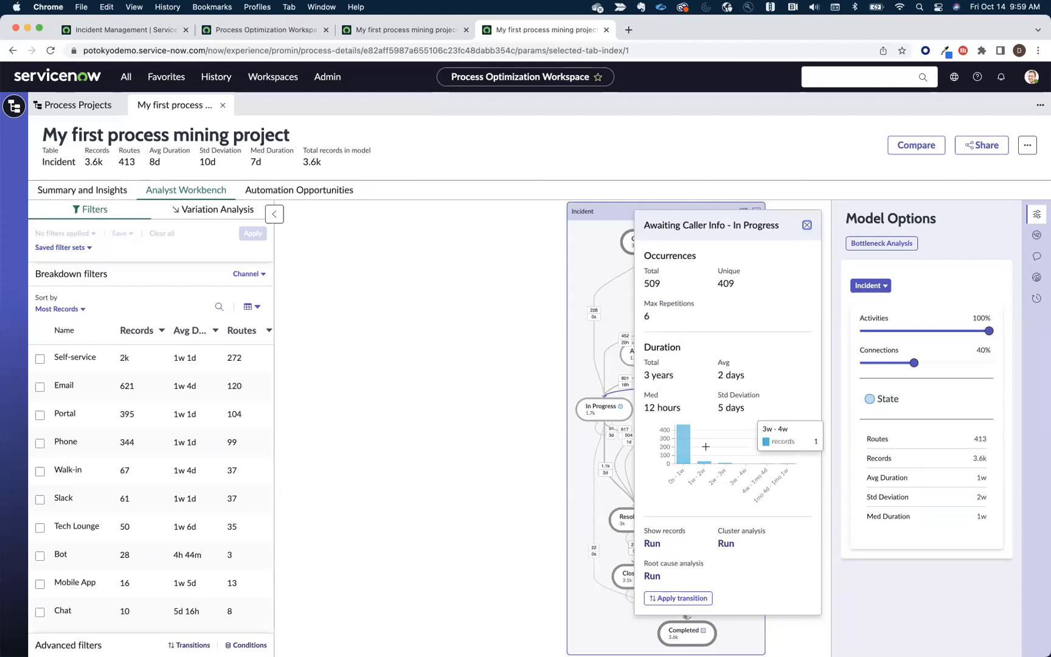
pyautogui.click(248, 274)
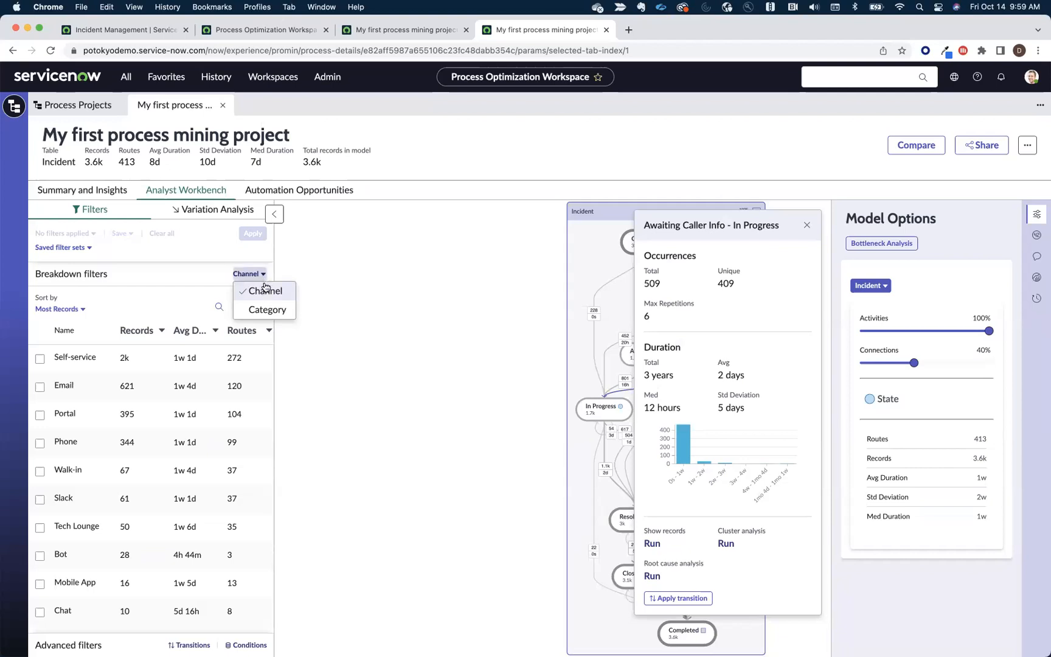
pyautogui.click(266, 309)
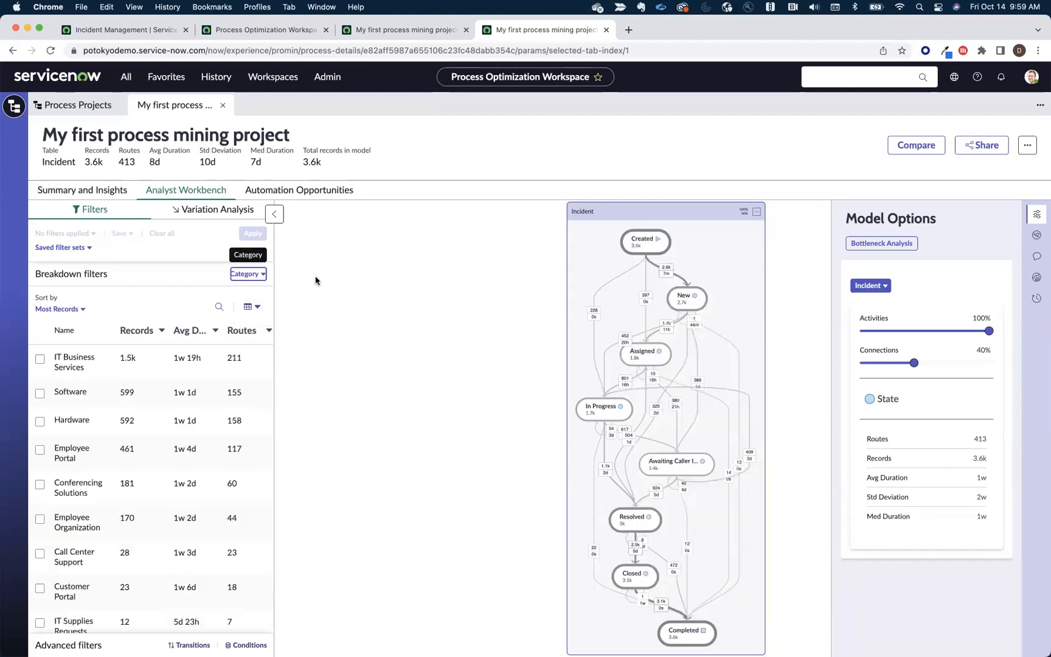